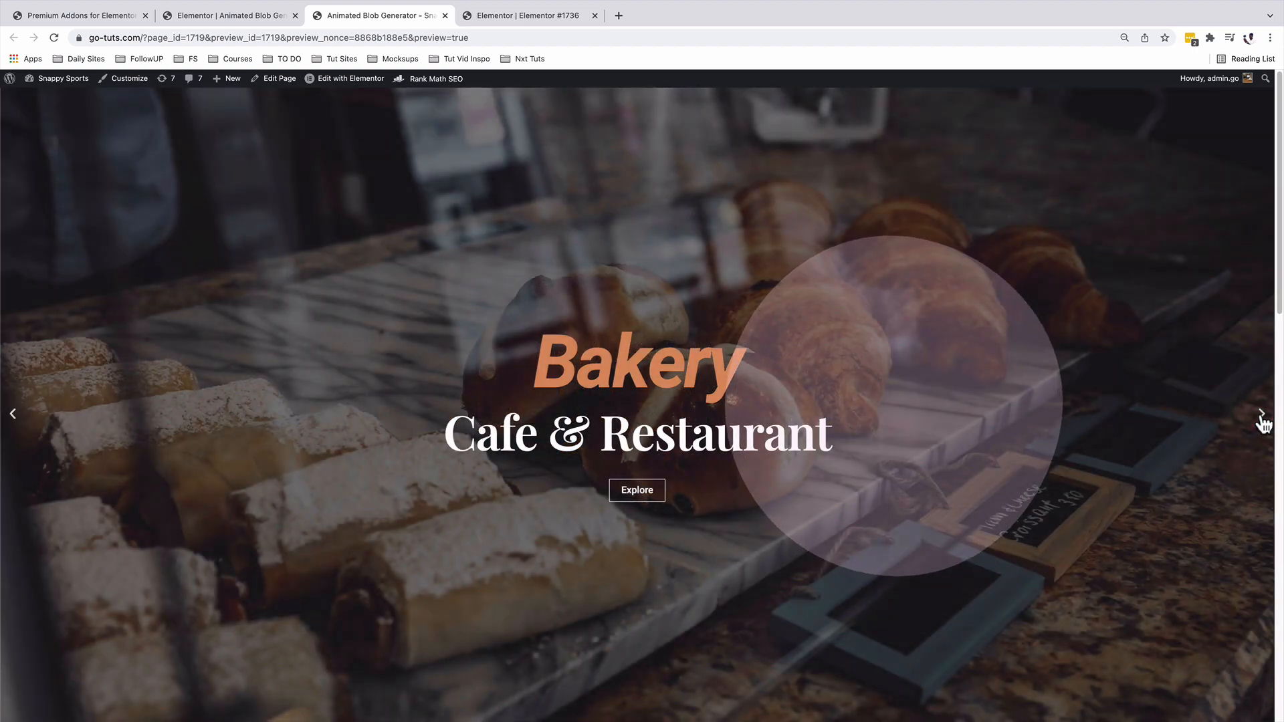
Select the hero section and scroll through its settings in the Elementor panel.
{"action": "left_click", "coordinate": [1263, 413]}
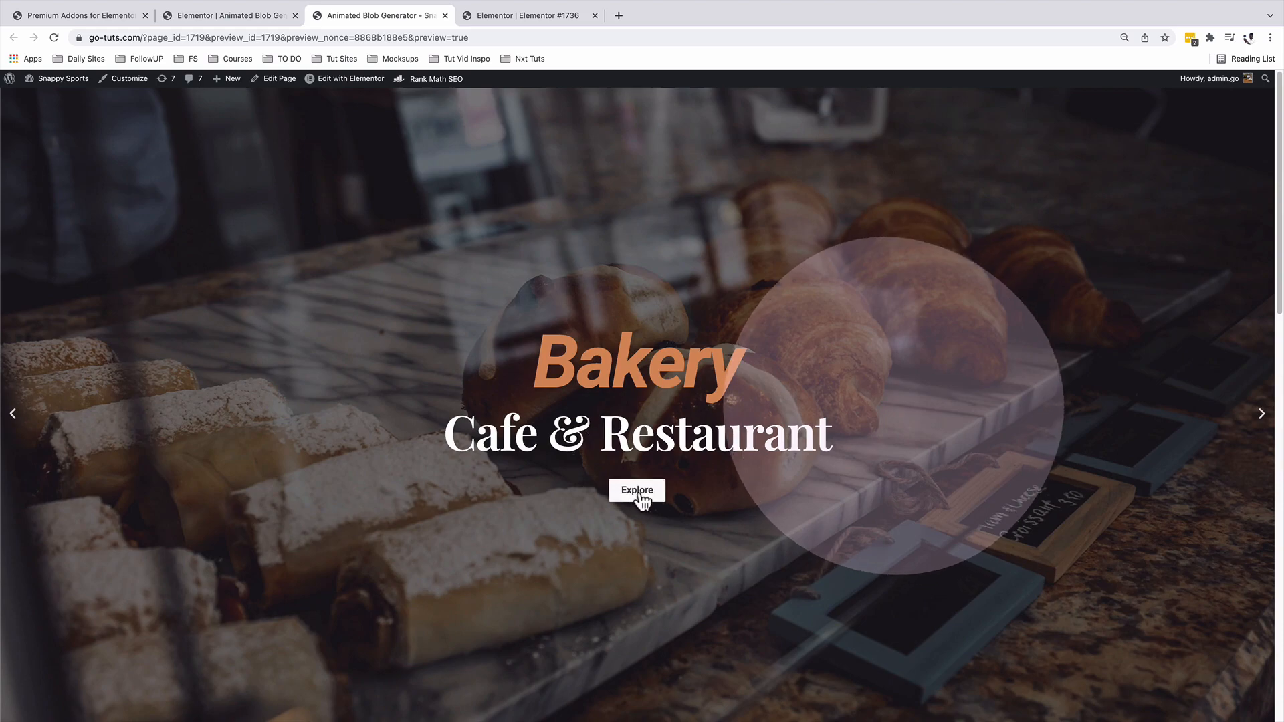
{"action": "mouse_move", "coordinate": [765, 429]}
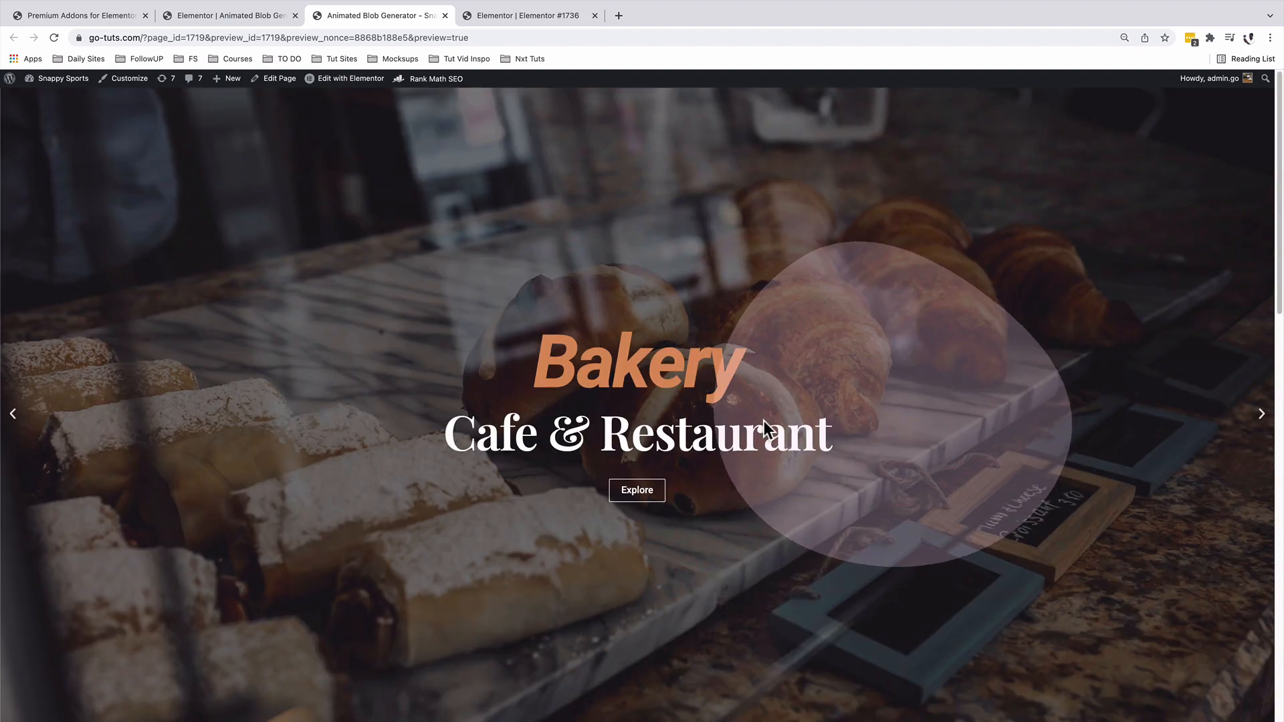
{"action": "scroll", "scroll_direction": "down", "scroll_amount": 3}
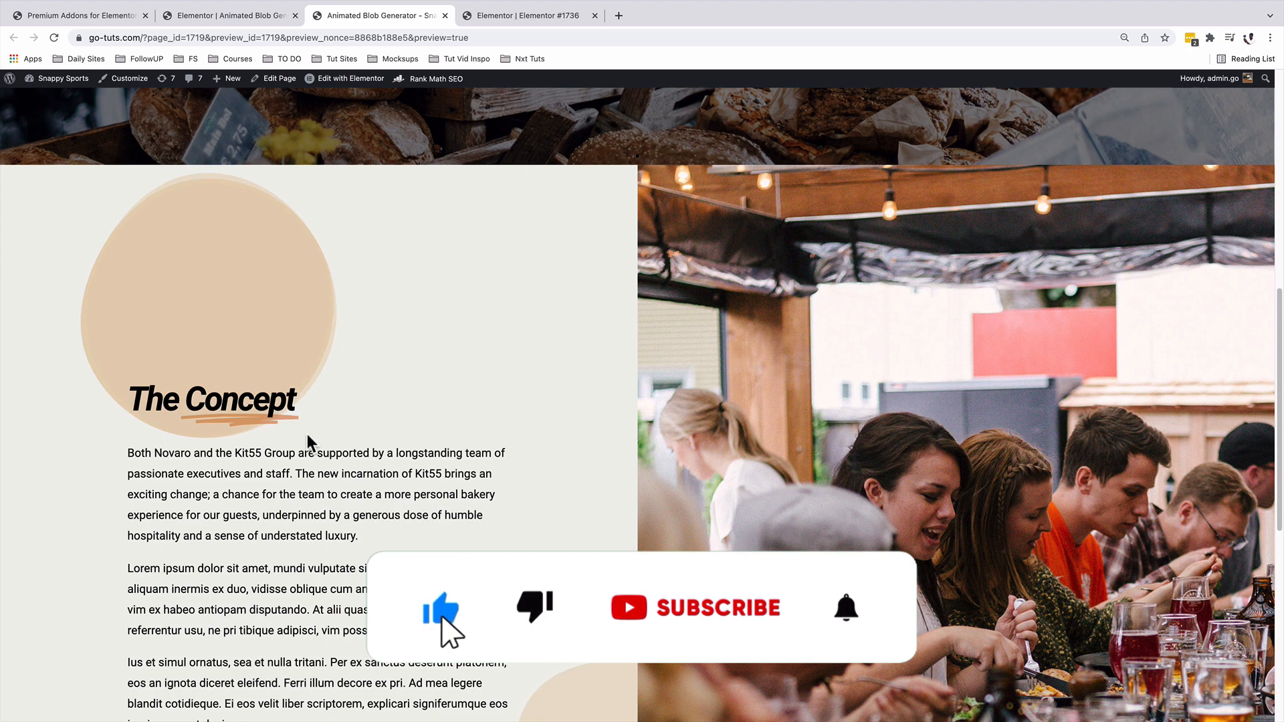
{"action": "scroll", "scroll_direction": "down", "scroll_amount": 3}
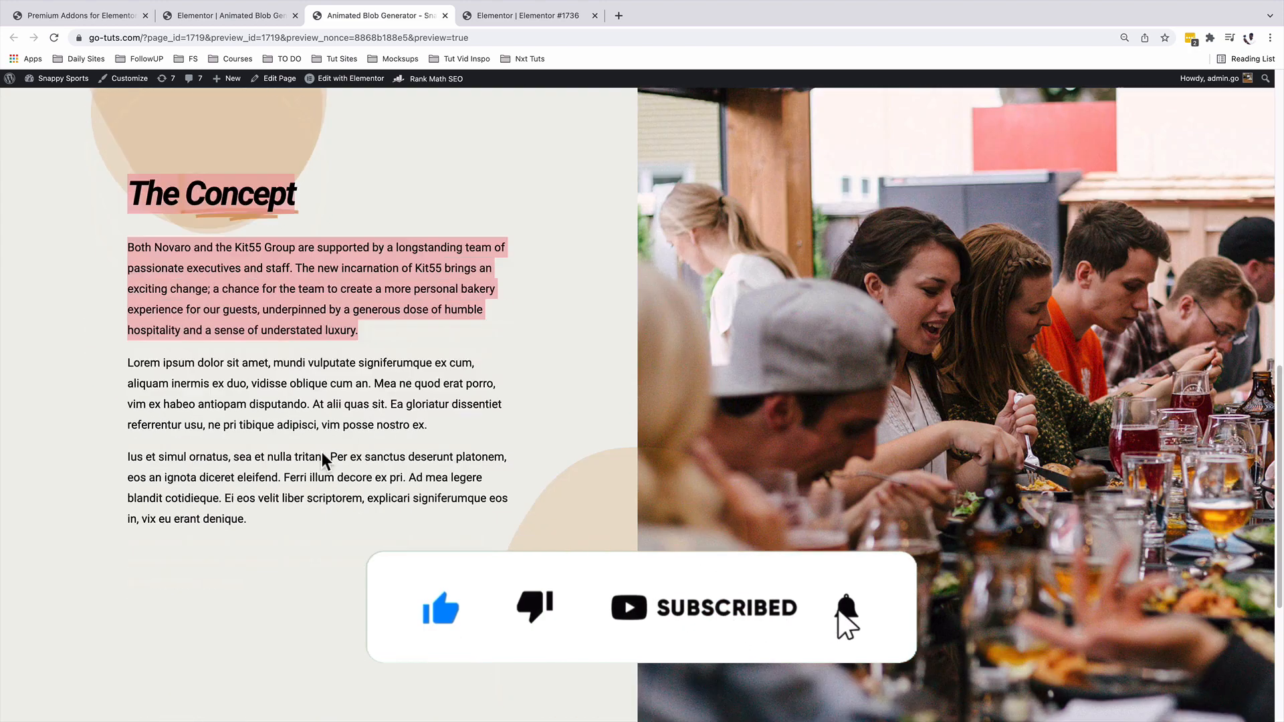
{"action": "scroll", "scroll_direction": "down", "scroll_amount": 3}
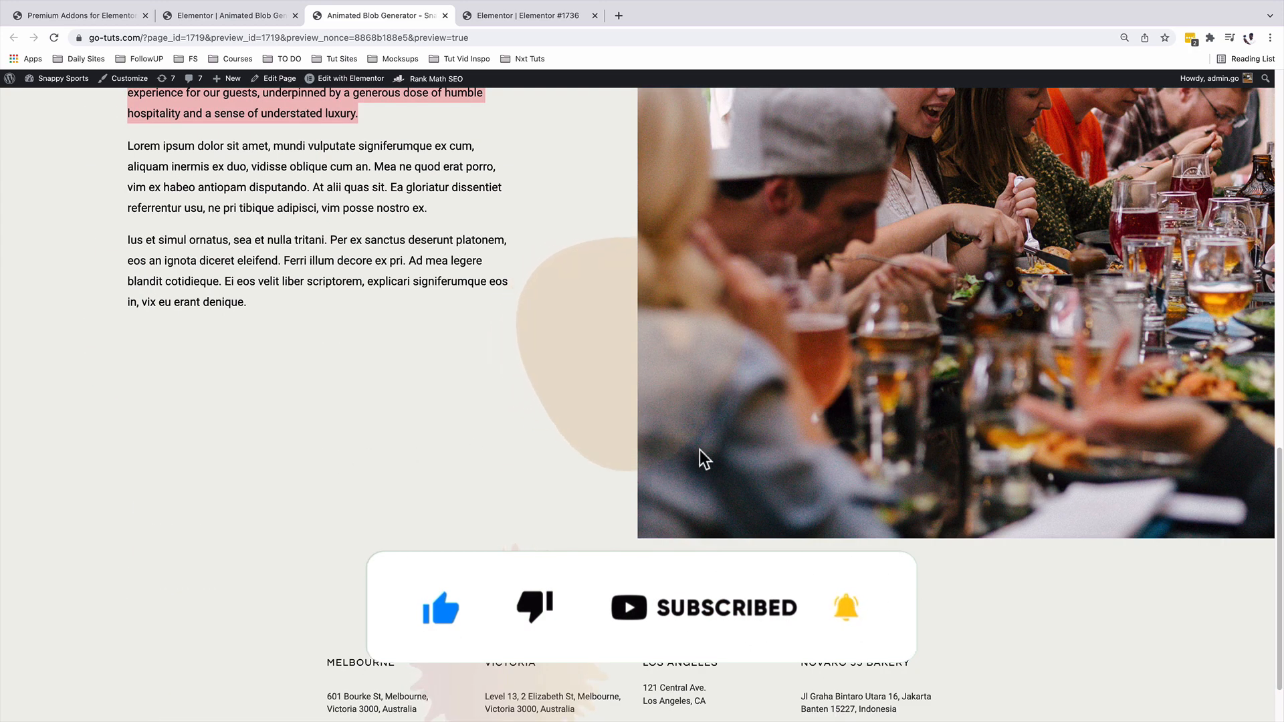
{"action": "scroll", "scroll_direction": "down", "scroll_amount": 3}
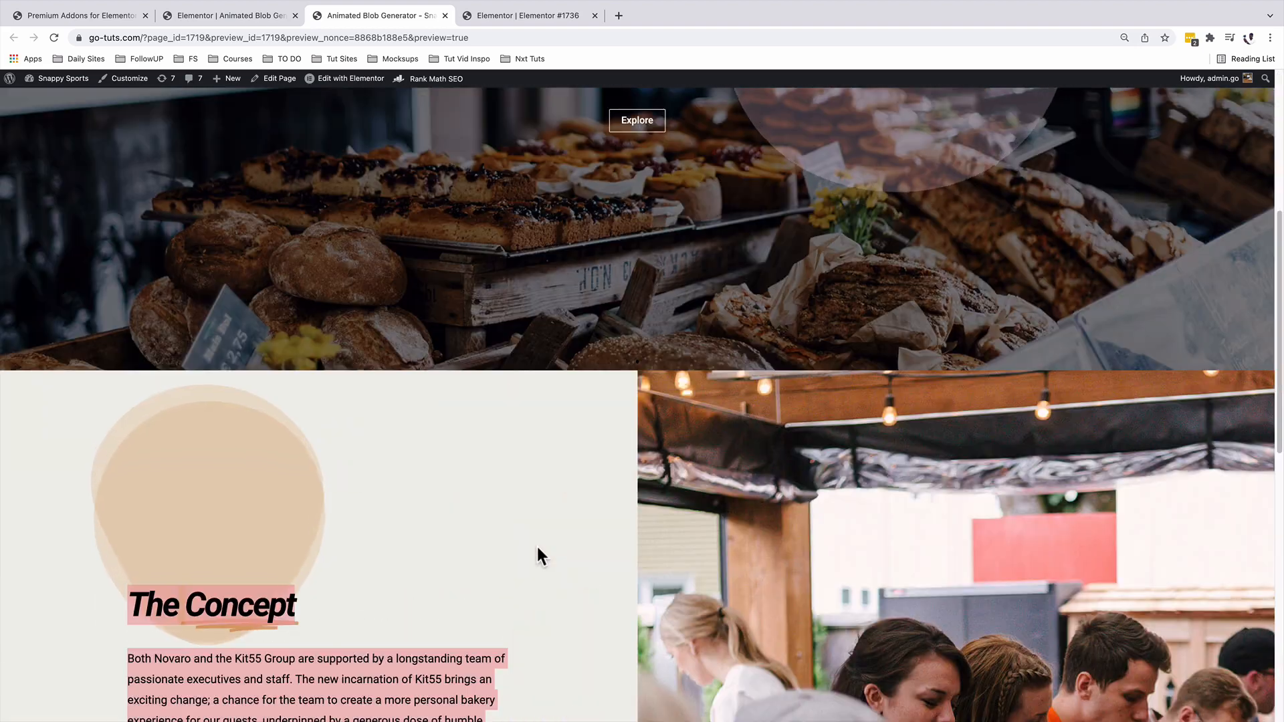
{"action": "left_click", "coordinate": [528, 14]}
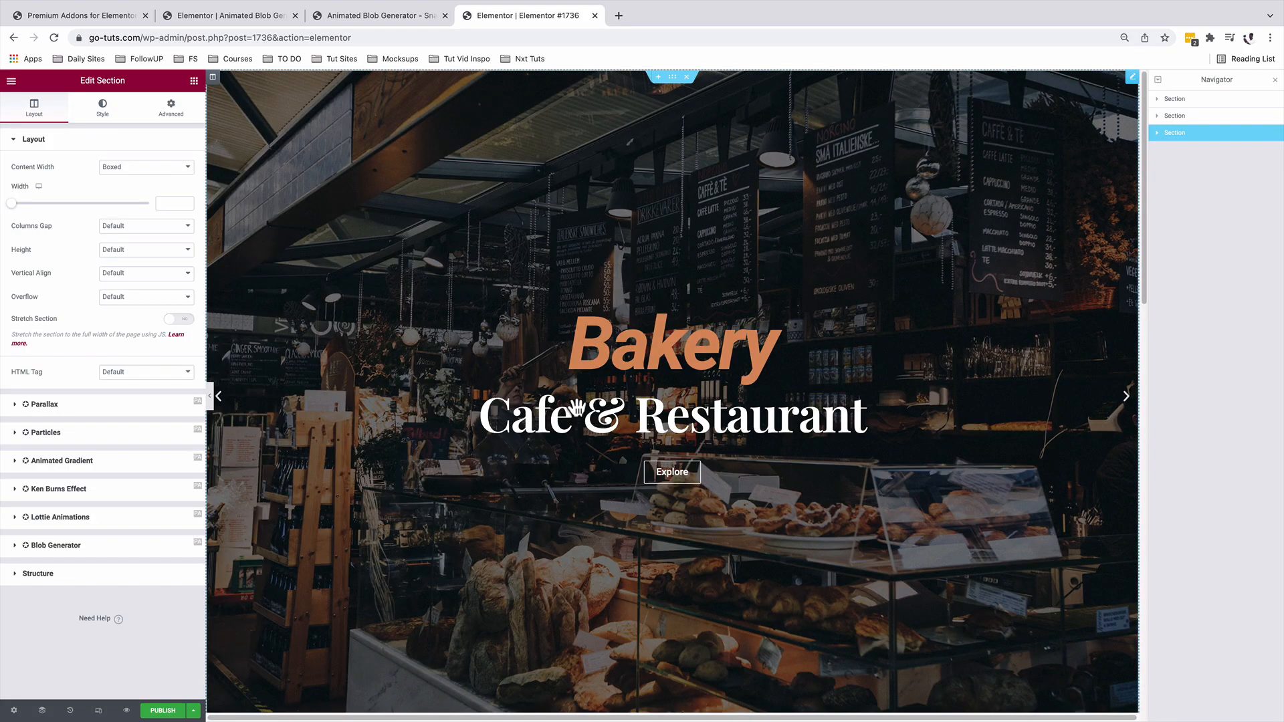
Expand the hero section's Blob Generator panel in the Layout tab, still switched off.
{"action": "scroll", "scroll_direction": "down", "scroll_amount": 3}
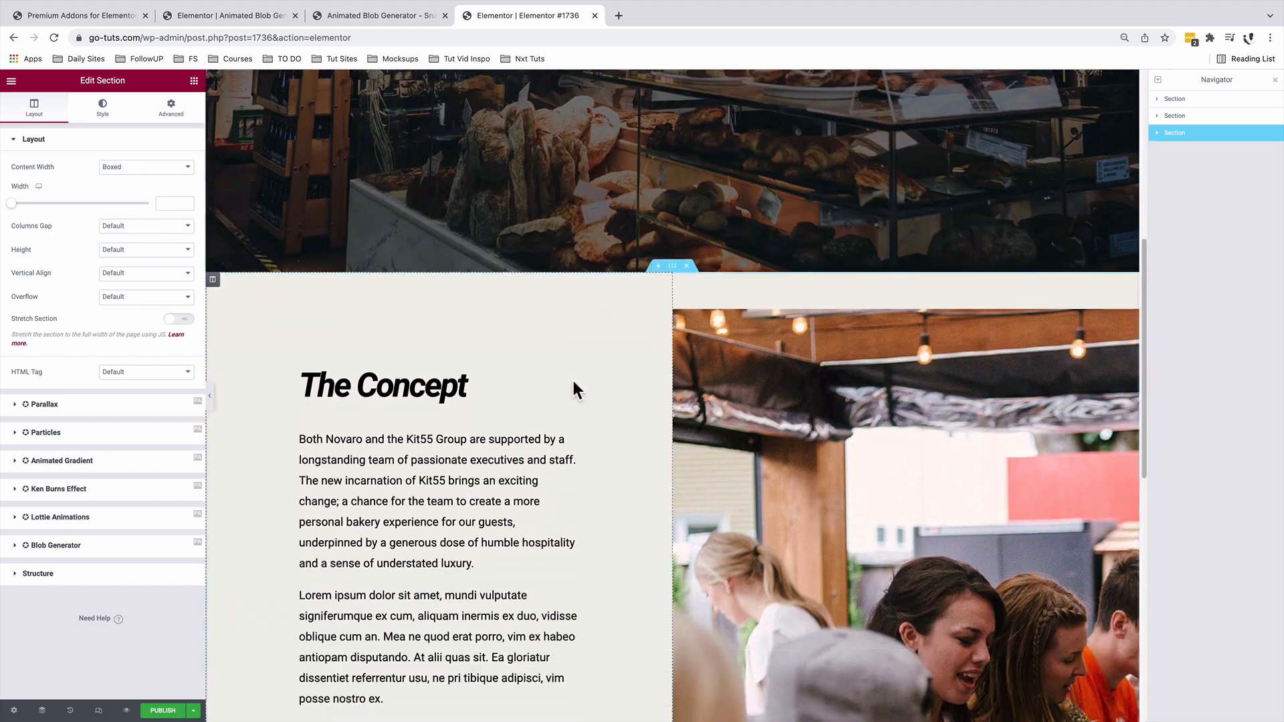
{"action": "scroll", "scroll_direction": "down", "scroll_amount": 3}
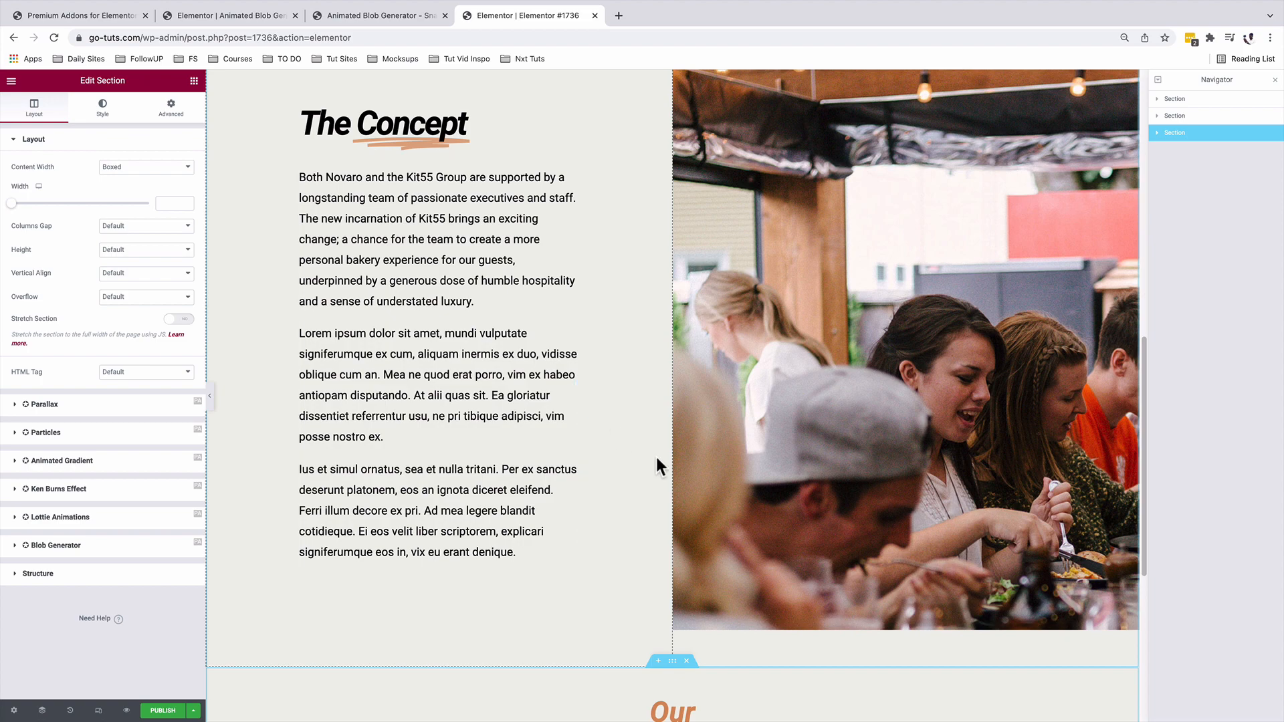
{"action": "scroll", "scroll_direction": "down", "scroll_amount": 3}
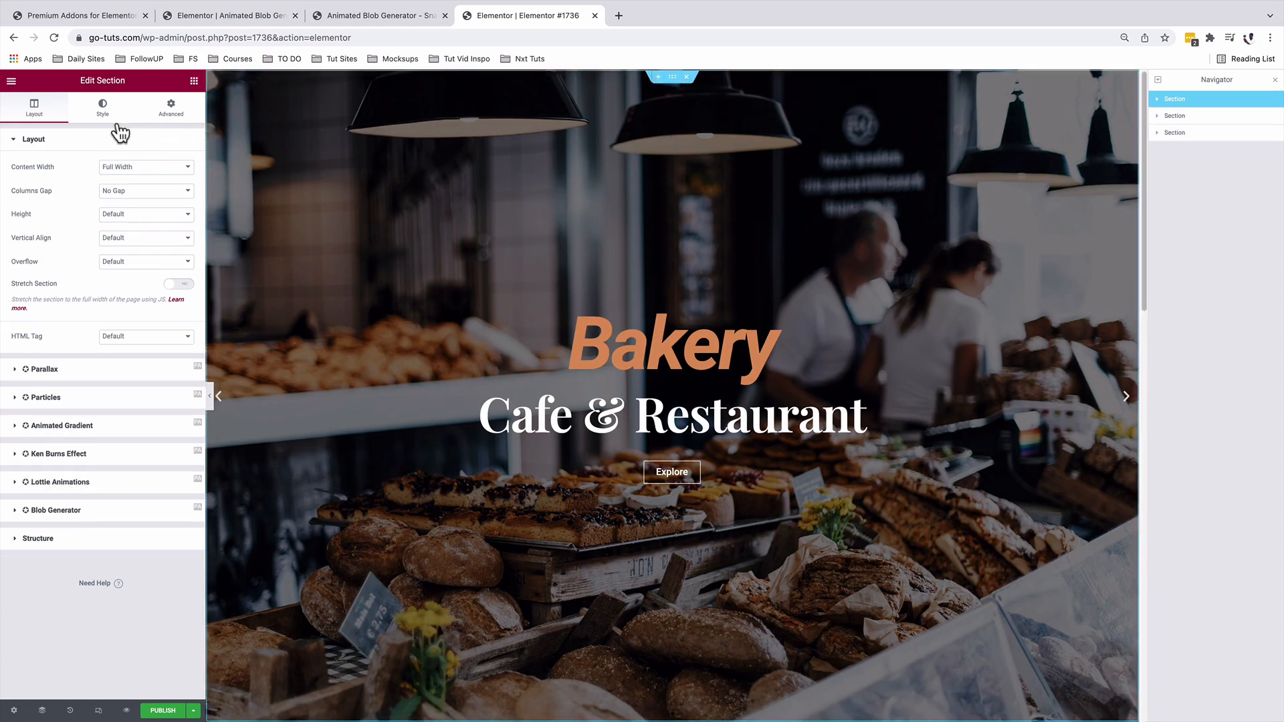
{"action": "mouse_move", "coordinate": [39, 500]}
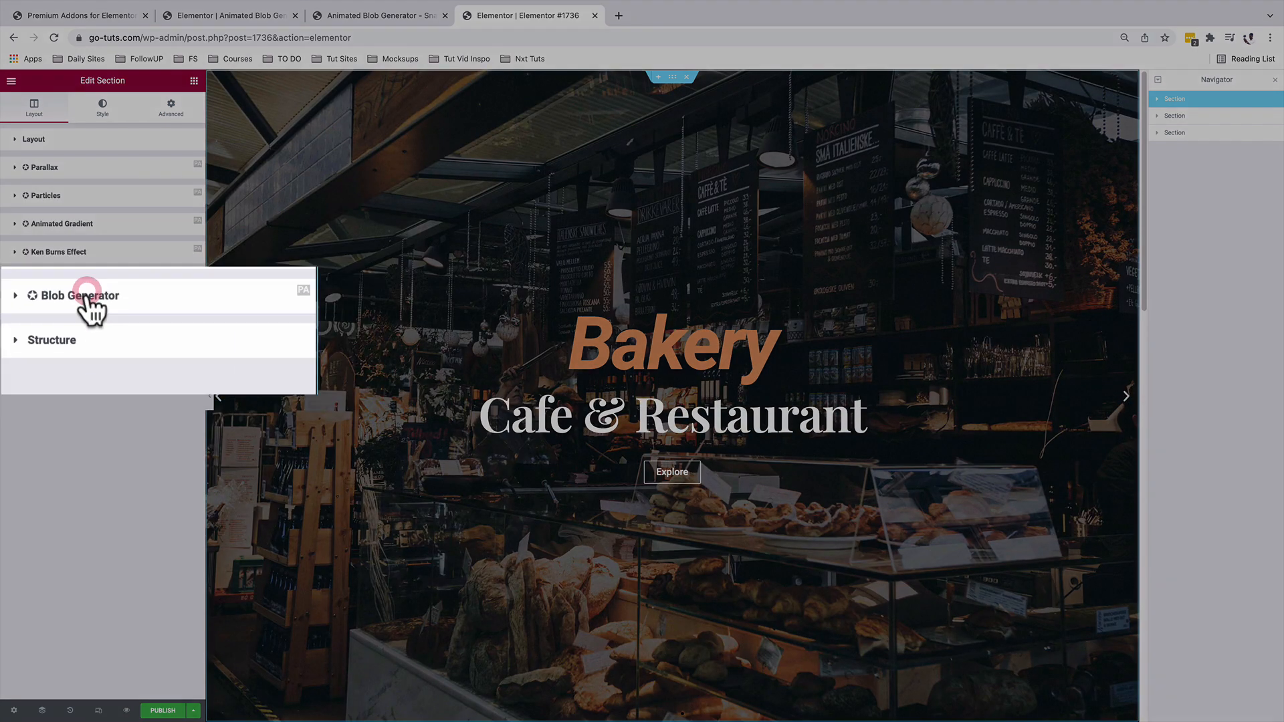
{"action": "left_click", "coordinate": [73, 294]}
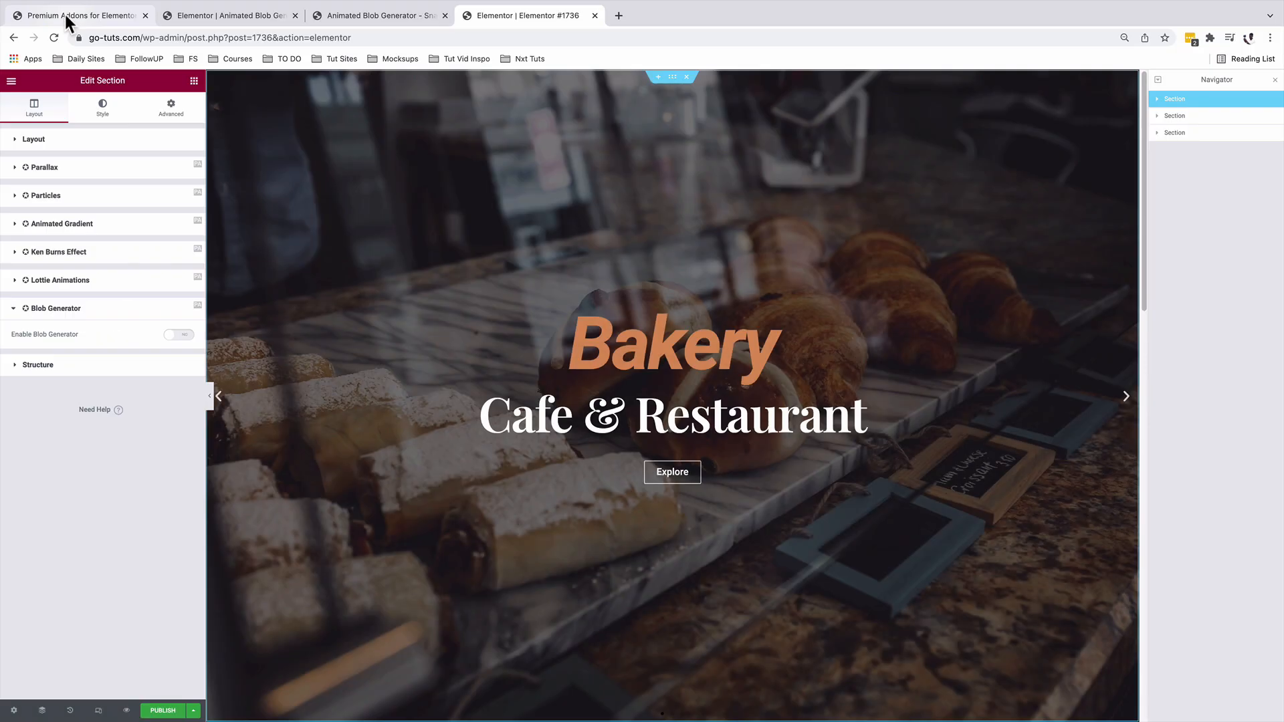
Confirm the Blob Generator add-on is enabled in Premium Addons' Widgets & Add-ons list.
{"action": "left_click", "coordinate": [78, 14]}
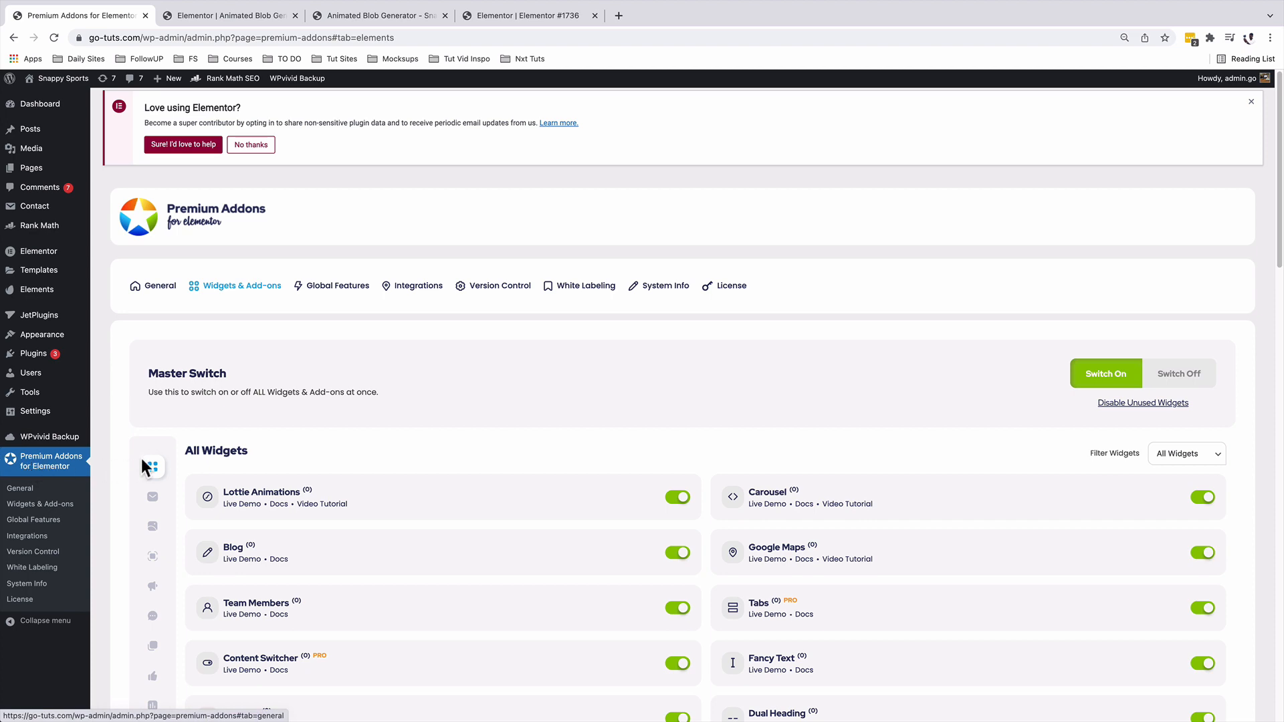
{"action": "scroll", "scroll_direction": "down", "scroll_amount": 3}
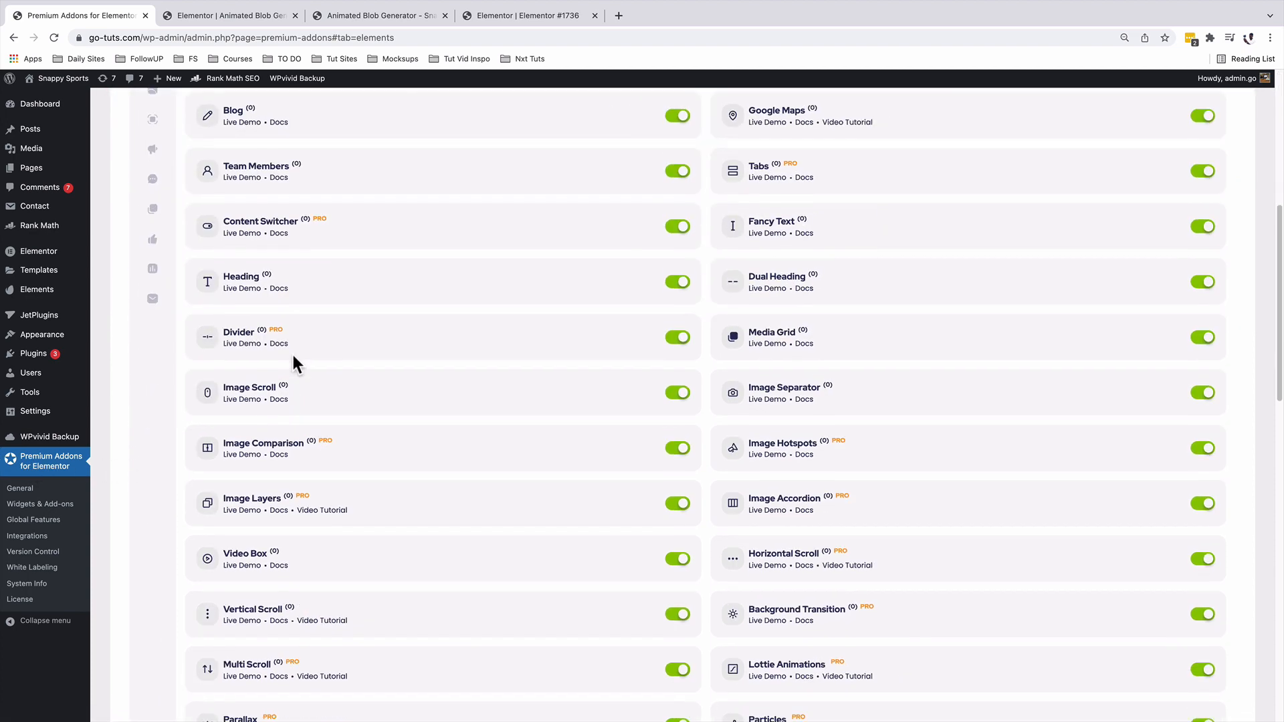
{"action": "scroll", "scroll_direction": "down", "scroll_amount": 3}
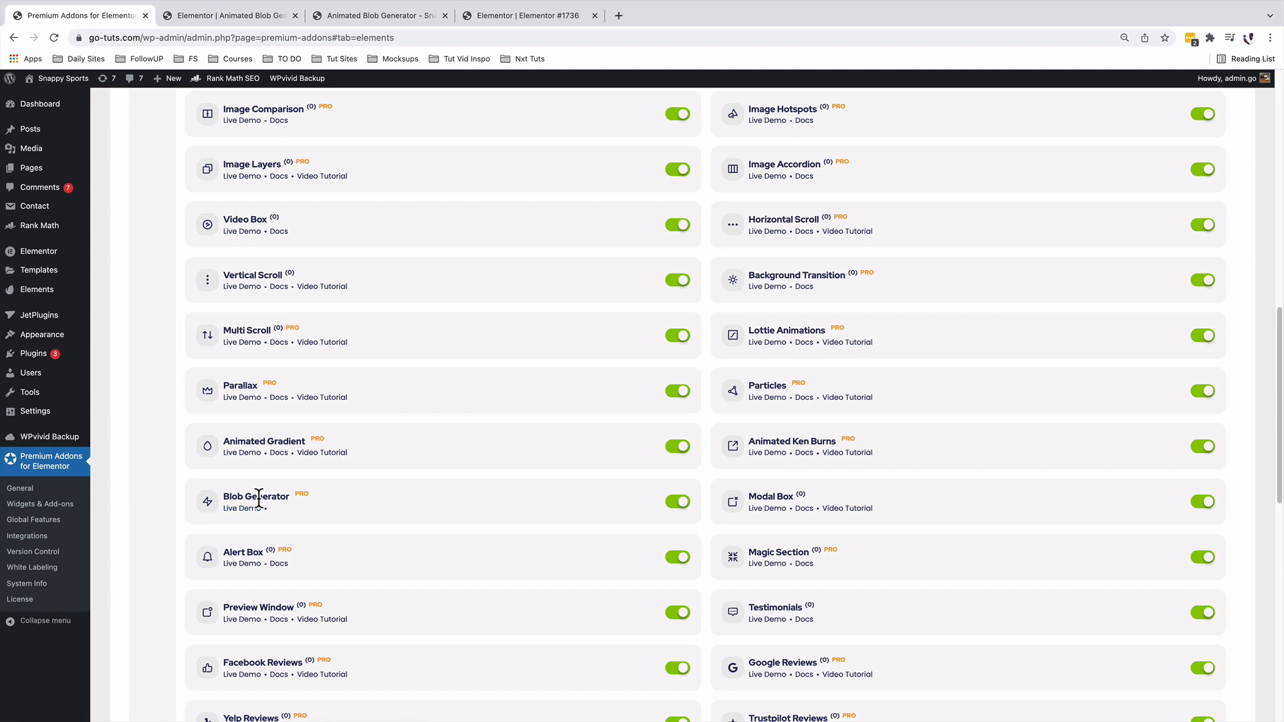
{"action": "left_click", "coordinate": [378, 14]}
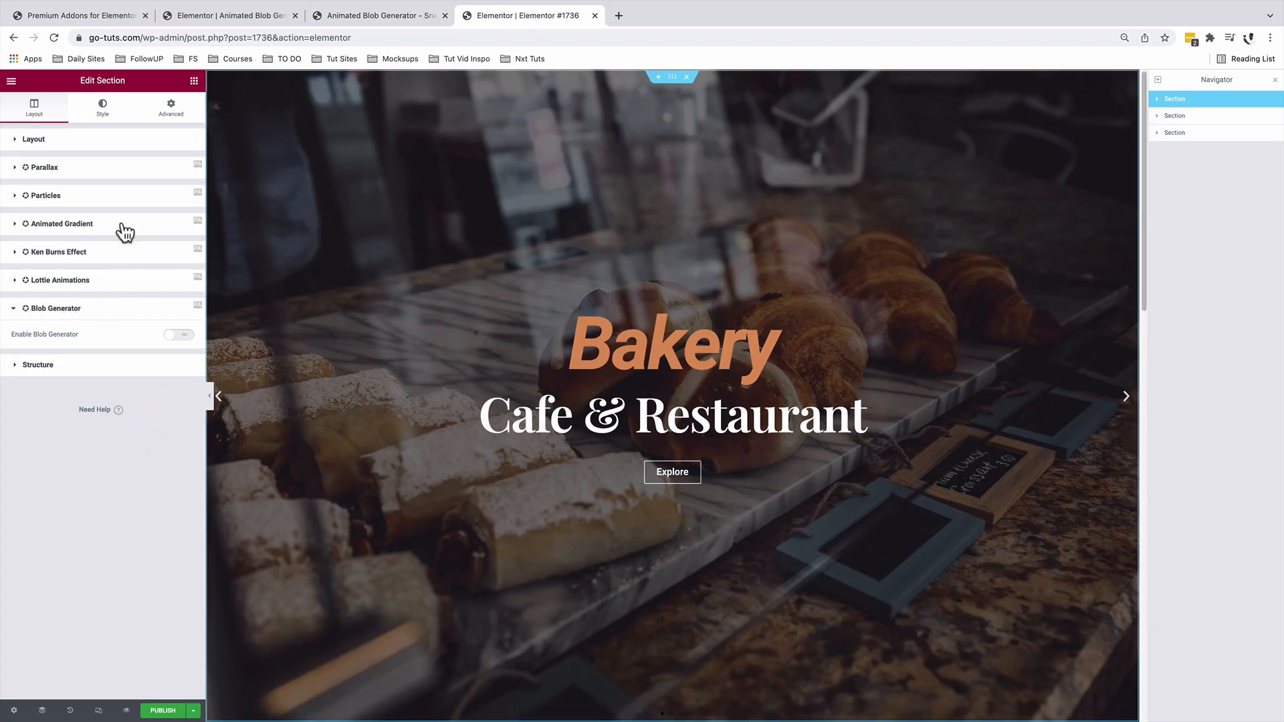
{"action": "left_click", "coordinate": [78, 15]}
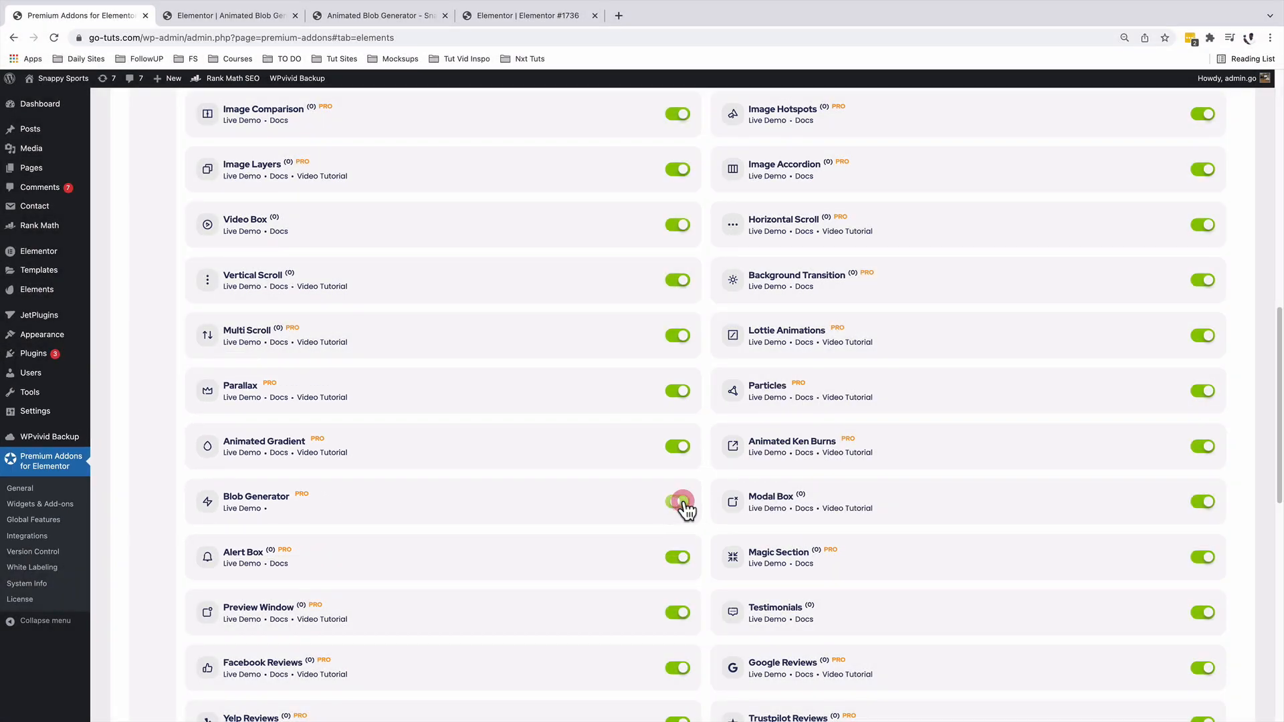
{"action": "left_click", "coordinate": [377, 15]}
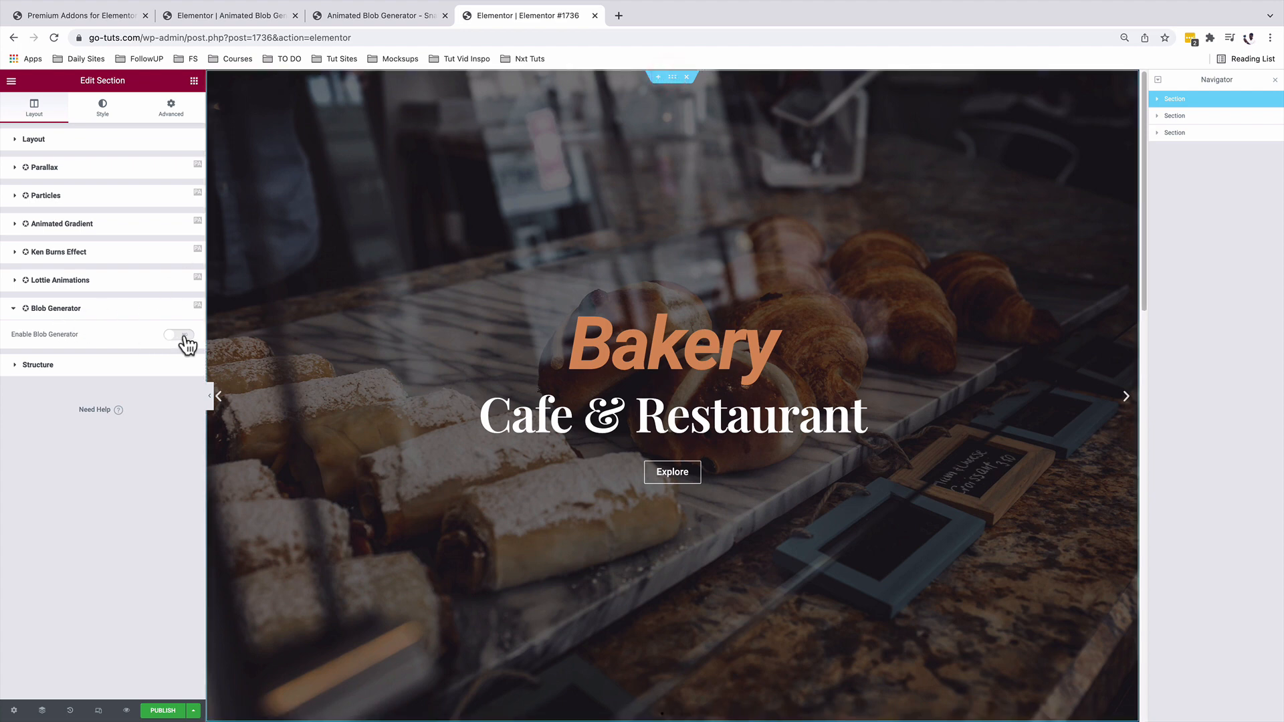
Enable the hero's Blob Generator and add a blob item with External Source, heading to Blobmaker.
{"action": "left_click", "coordinate": [178, 335]}
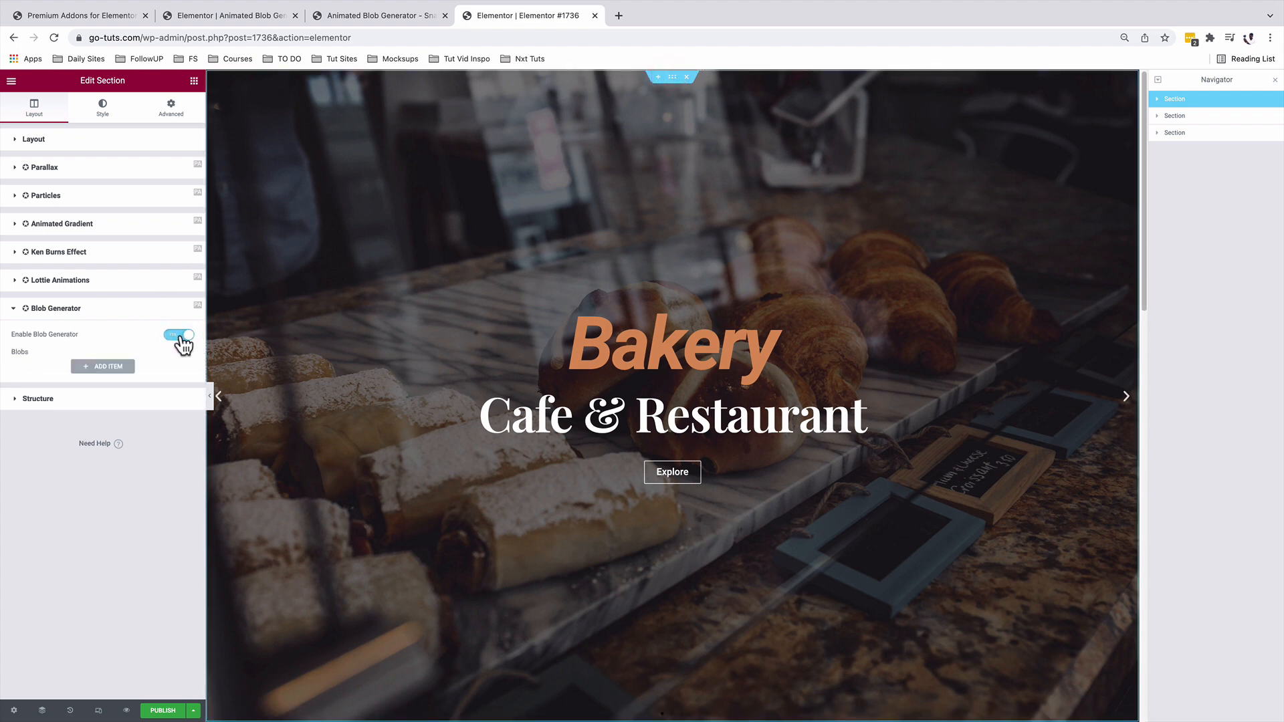
{"action": "left_click", "coordinate": [178, 334]}
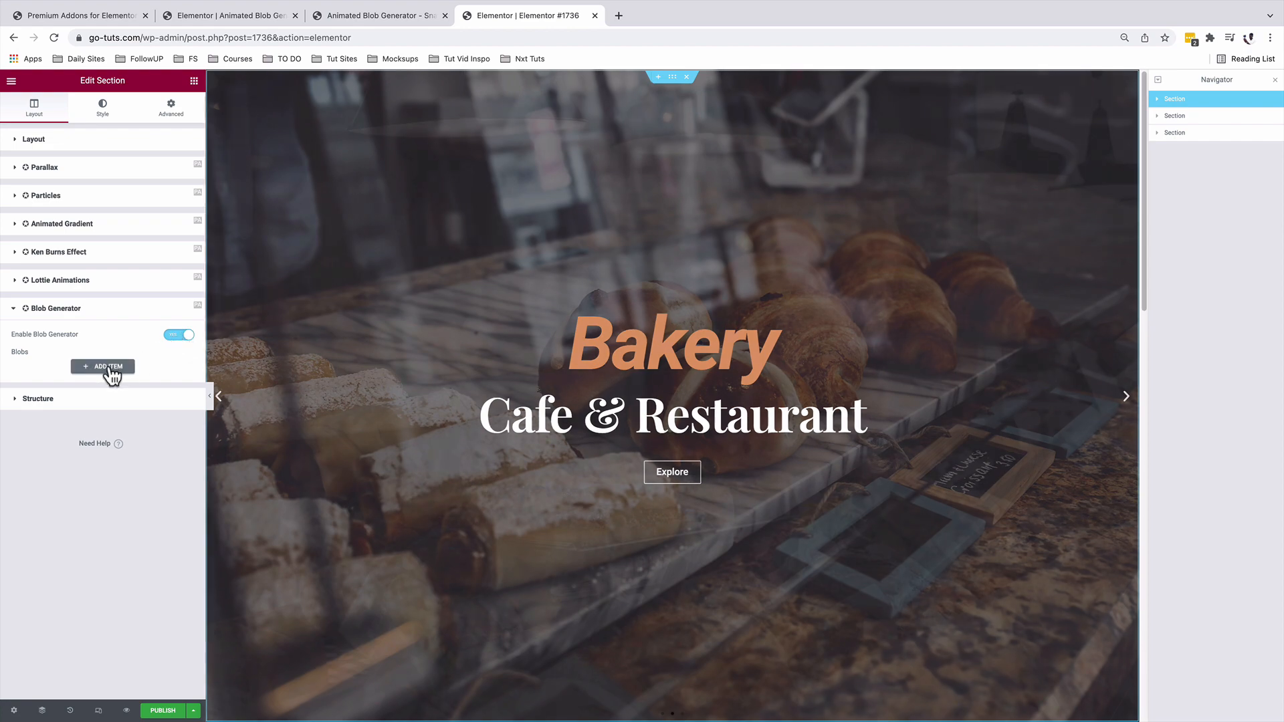
{"action": "left_click", "coordinate": [103, 367]}
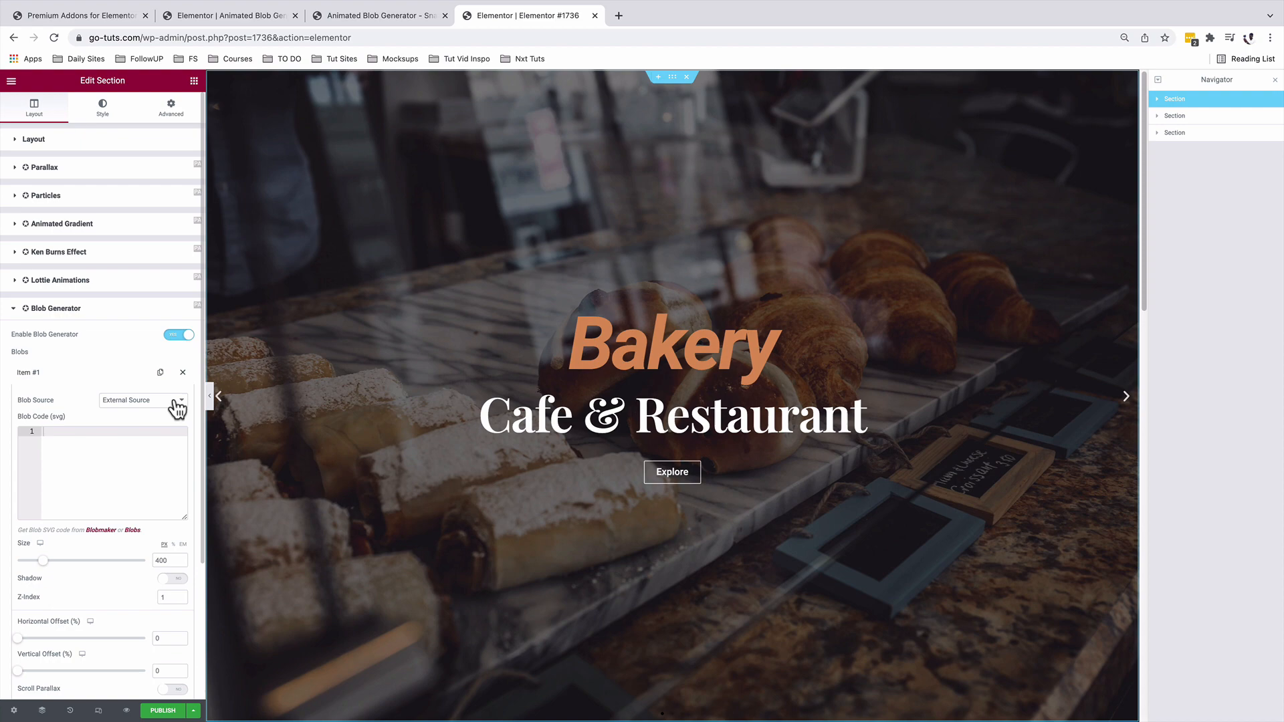
{"action": "left_click", "coordinate": [143, 400]}
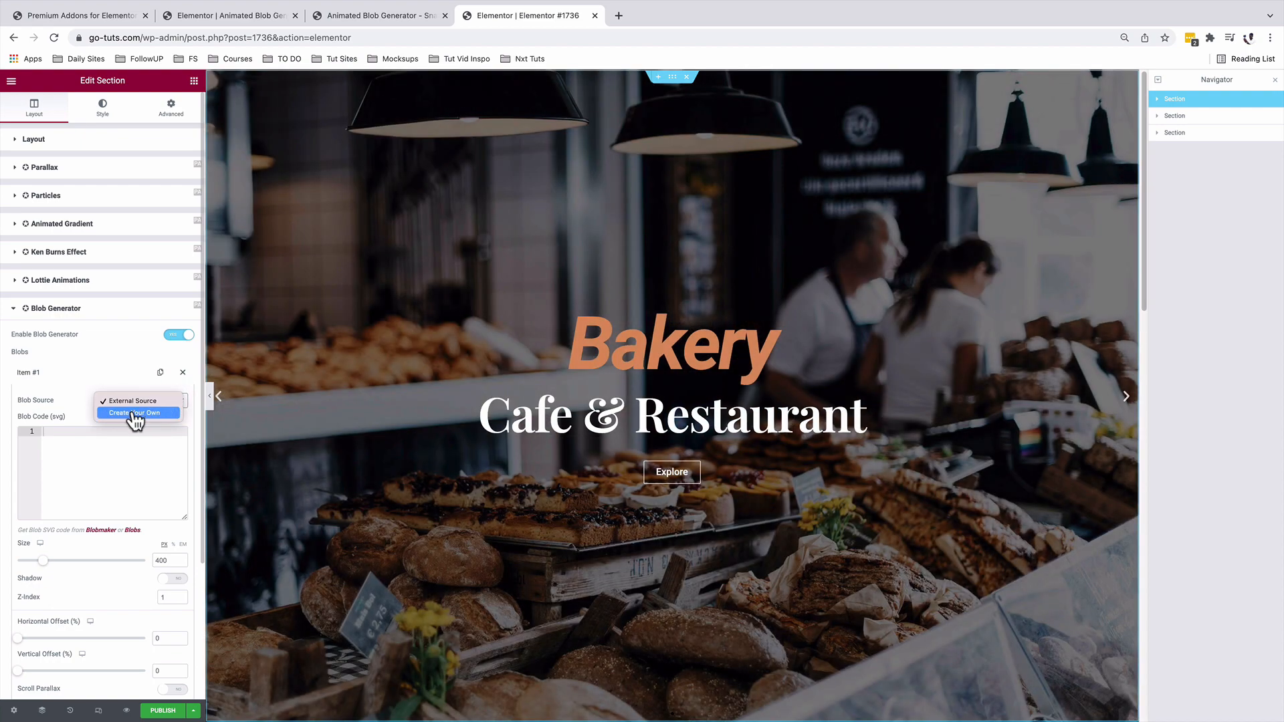
{"action": "left_click", "coordinate": [139, 400]}
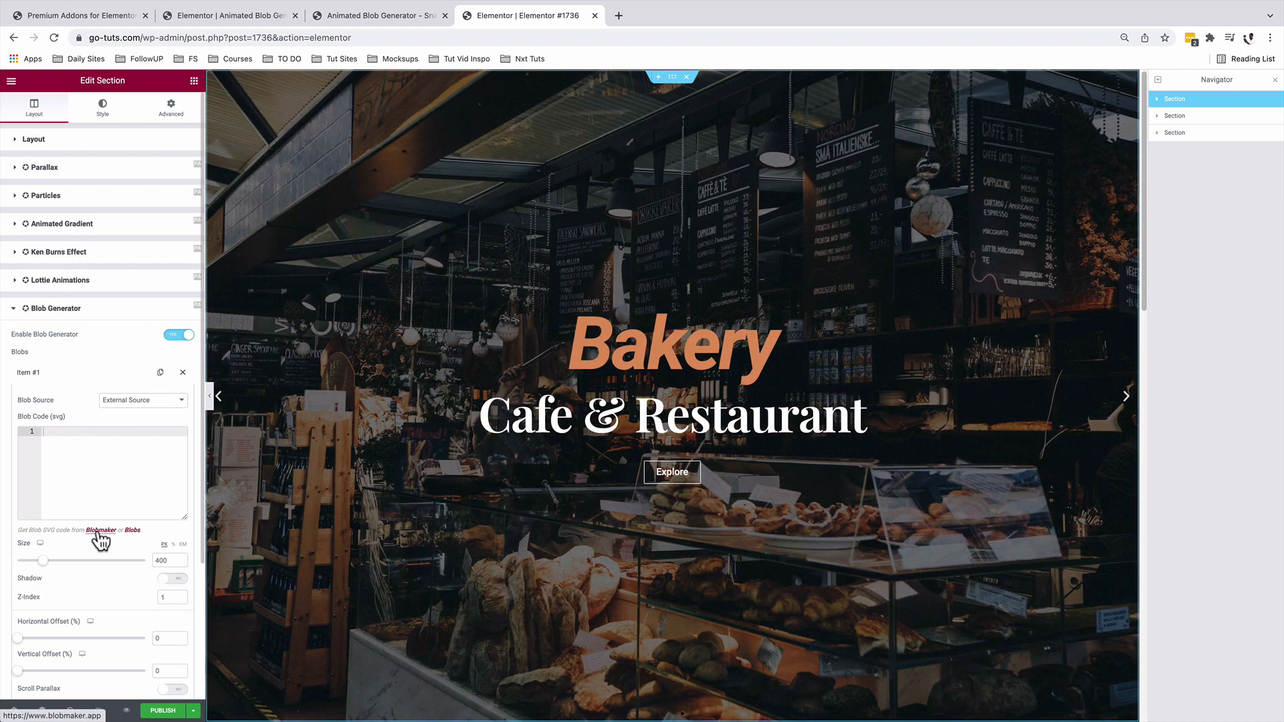
{"action": "left_click", "coordinate": [100, 530]}
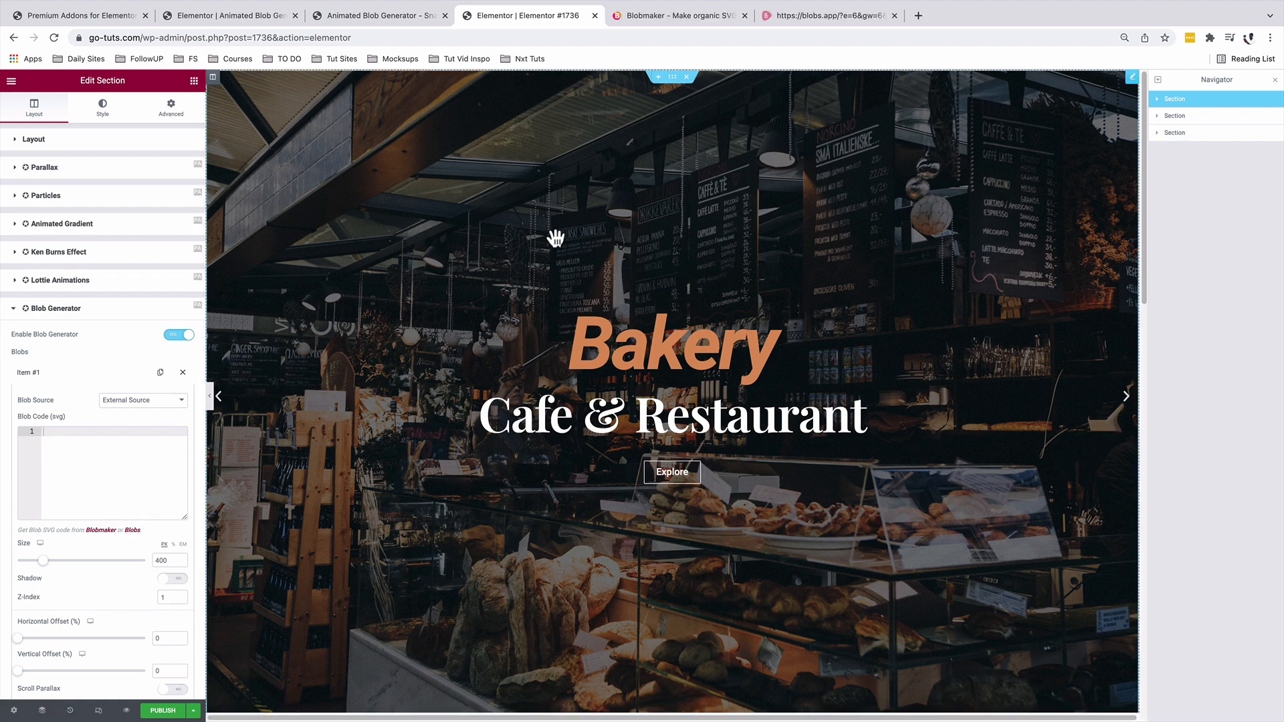
{"action": "mouse_move", "coordinate": [563, 228]}
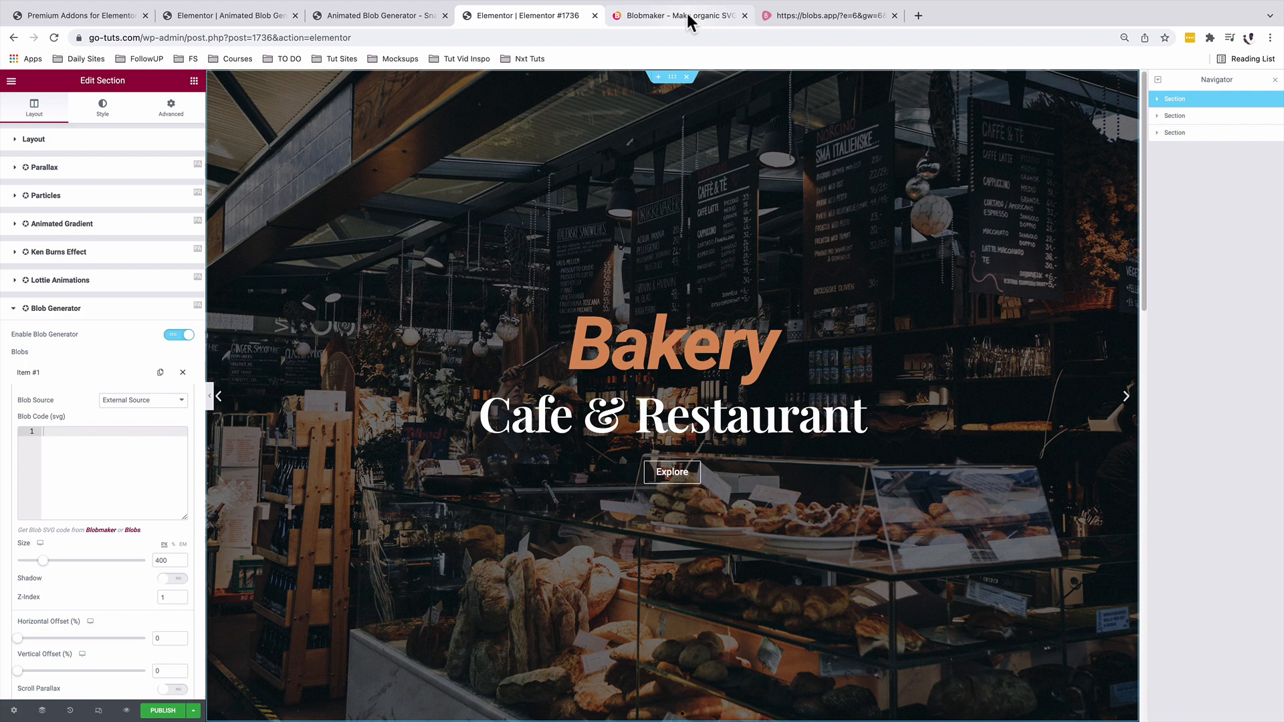
In Blobmaker, make a green (#24A148) blob with a more irregular outline and copy its SVG.
{"action": "left_click", "coordinate": [678, 15]}
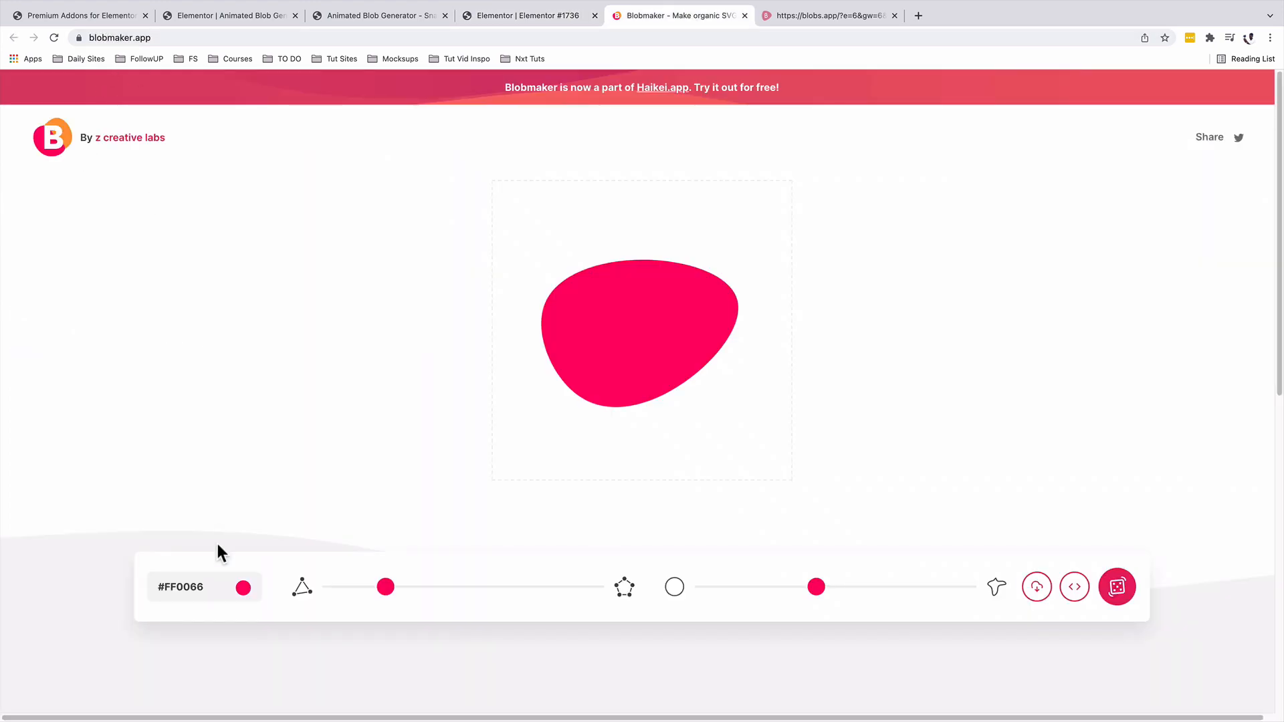
{"action": "left_click", "coordinate": [244, 622]}
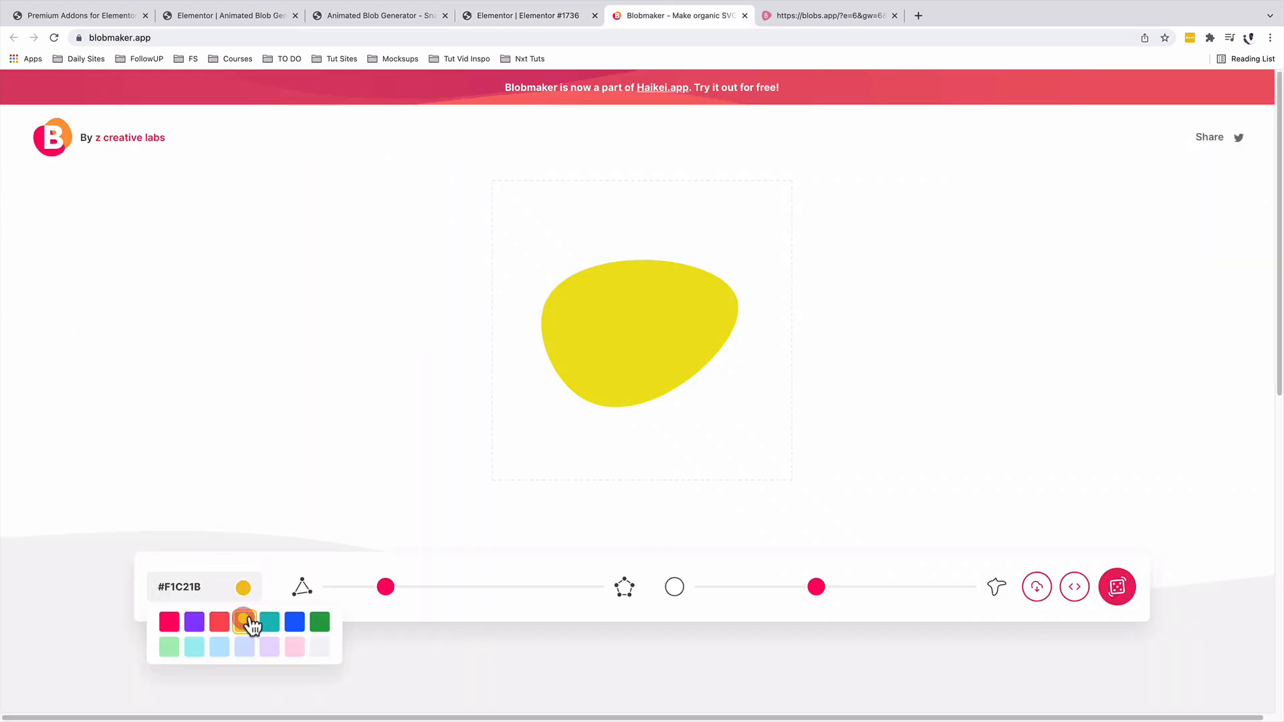
{"action": "left_click", "coordinate": [318, 622]}
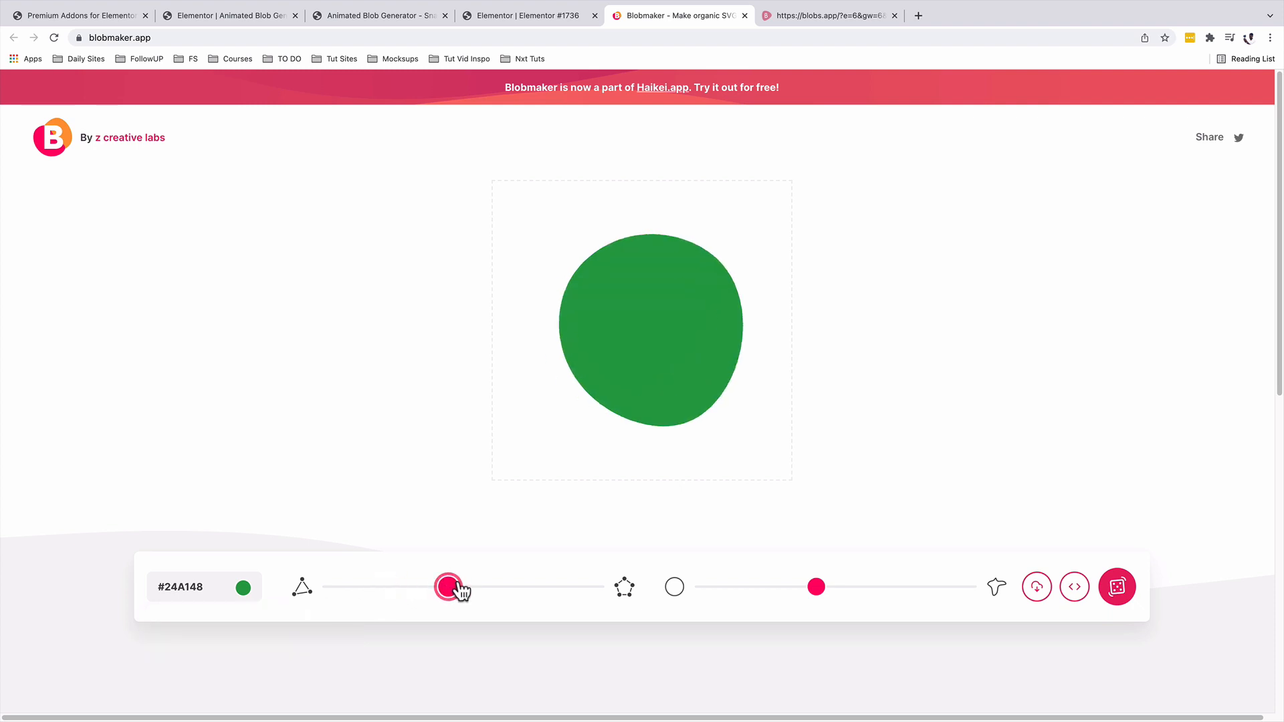
{"action": "left_click_drag", "start_coordinate": [449, 587], "coordinate": [895, 587]}
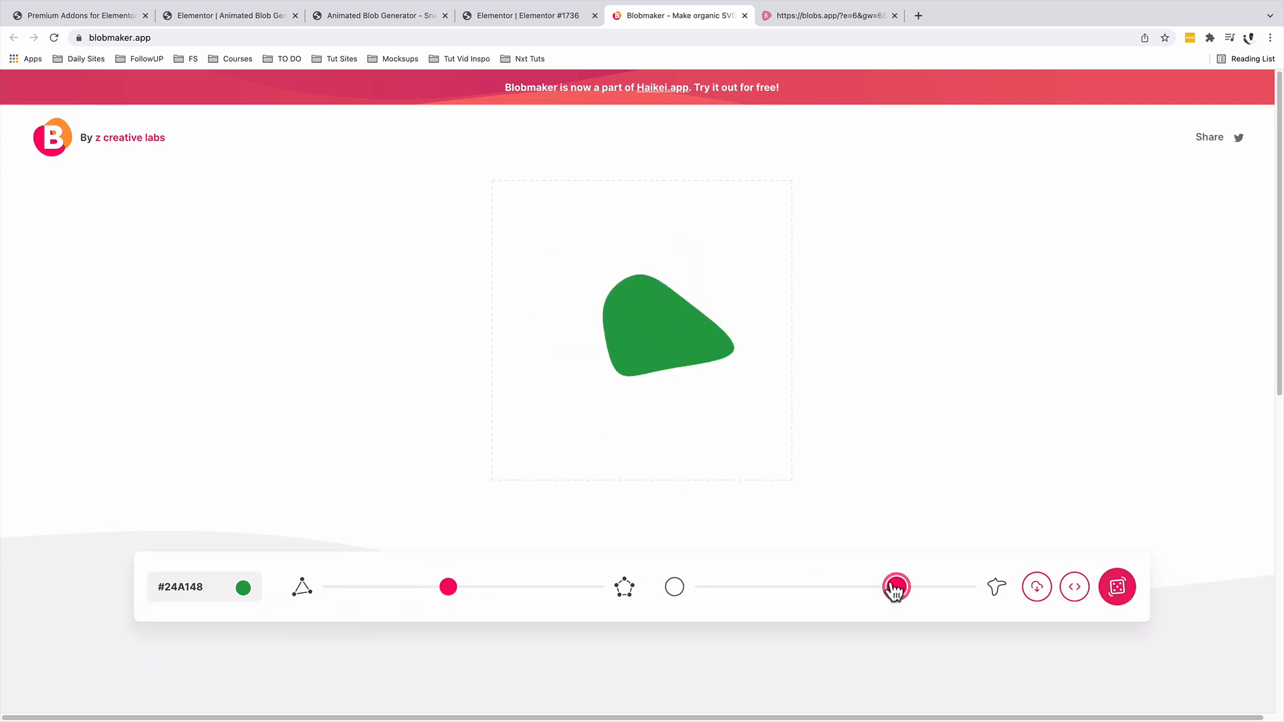
{"action": "left_click_drag", "start_coordinate": [894, 587], "coordinate": [815, 587]}
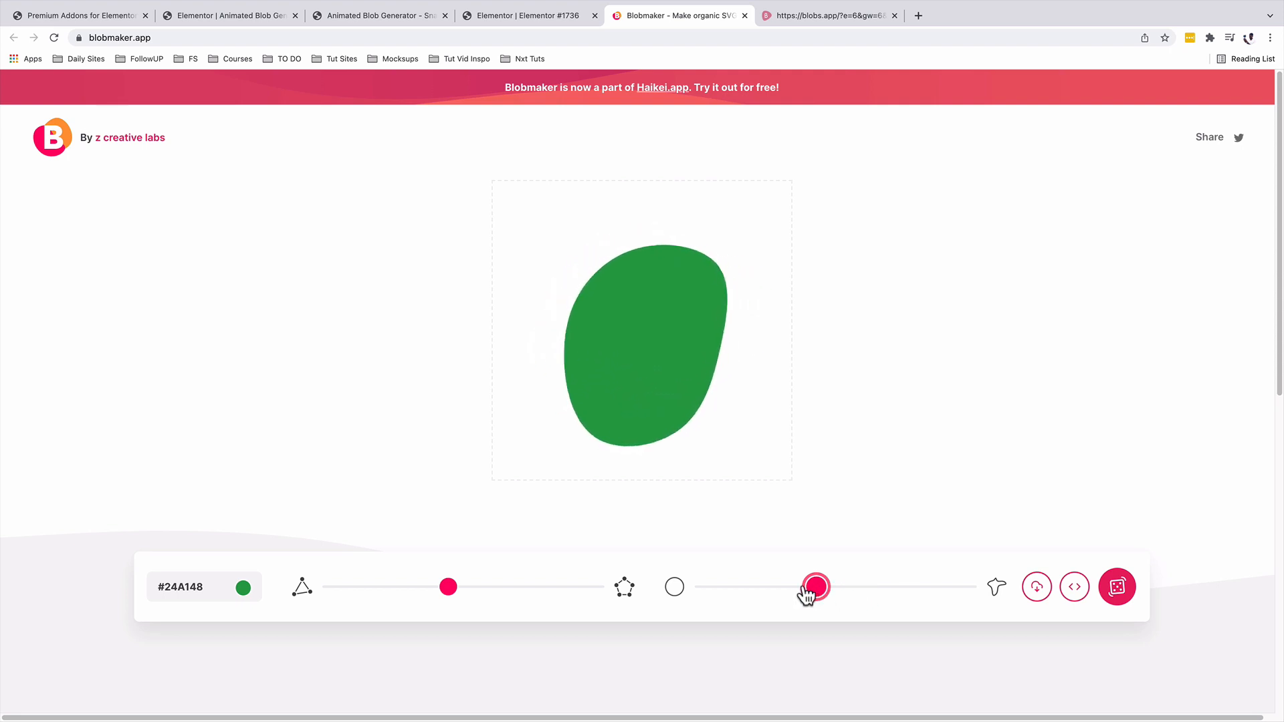
{"action": "left_click", "coordinate": [1073, 587]}
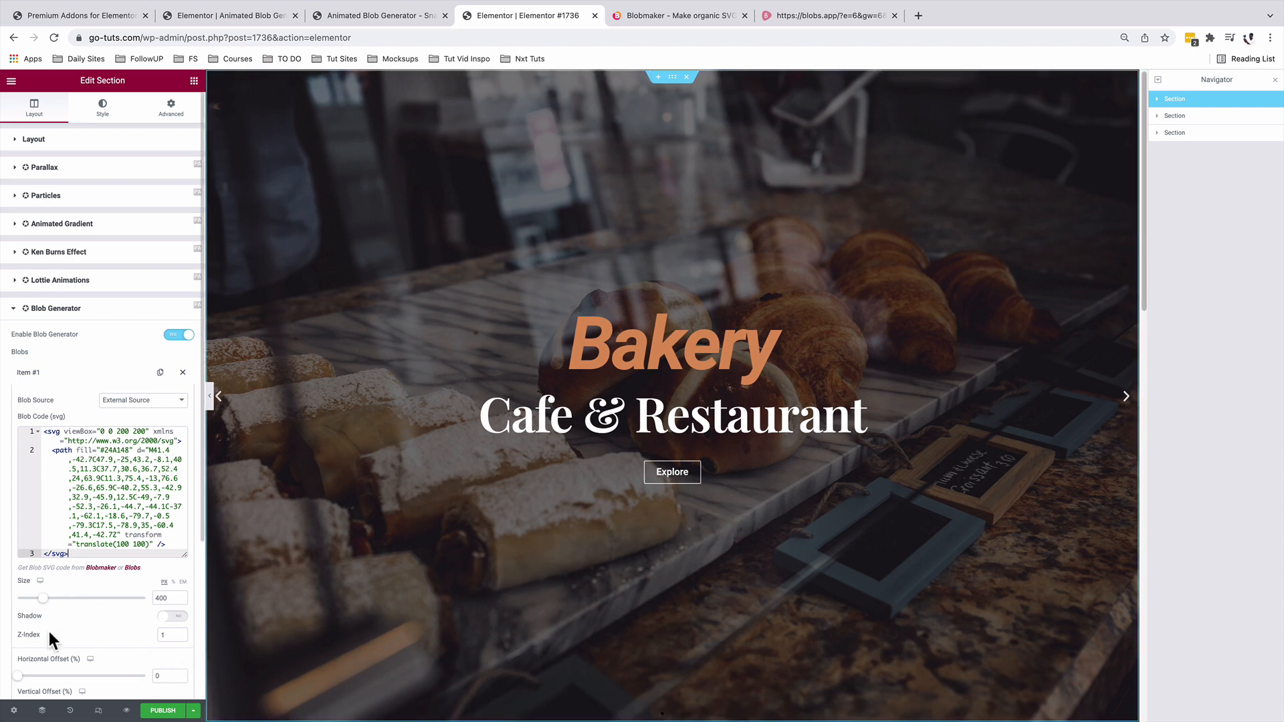
Give the pasted green blob Z-Index 2 and size about 639 in the hero's upper left.
{"action": "left_click", "coordinate": [166, 634]}
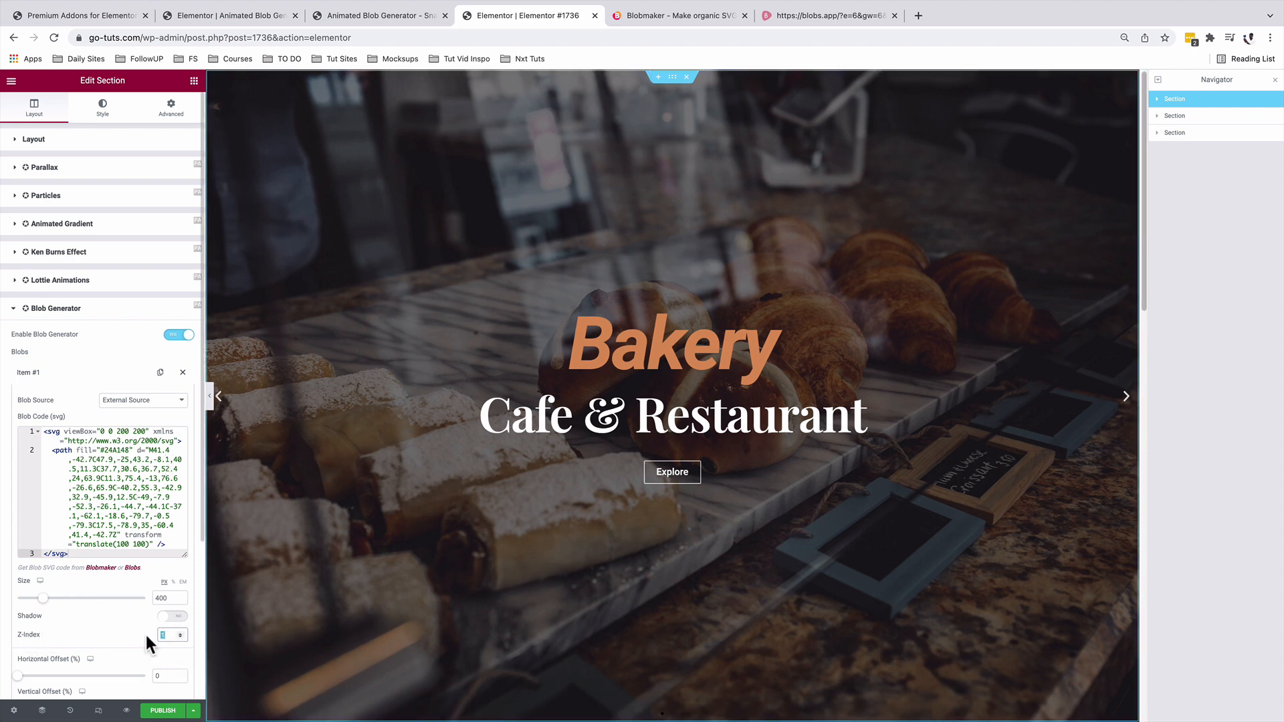
{"action": "left_click", "coordinate": [180, 634]}
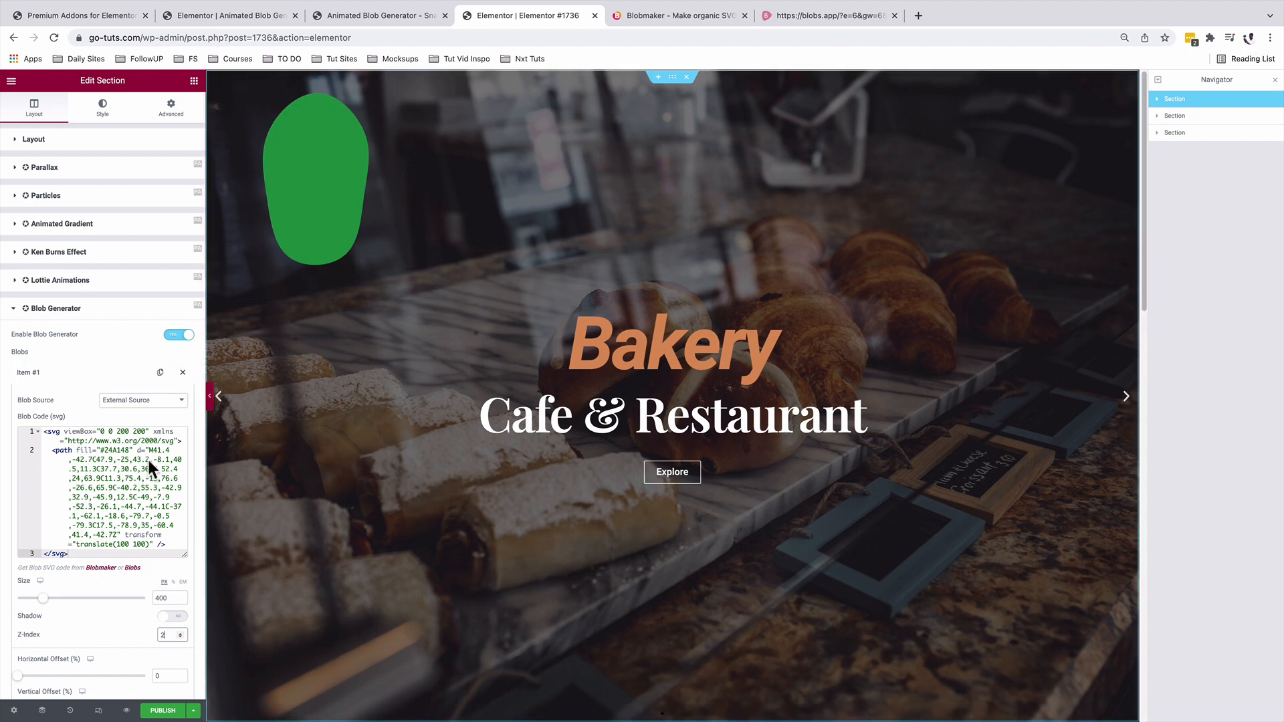
{"action": "left_click_drag", "start_coordinate": [46, 599], "coordinate": [90, 523]}
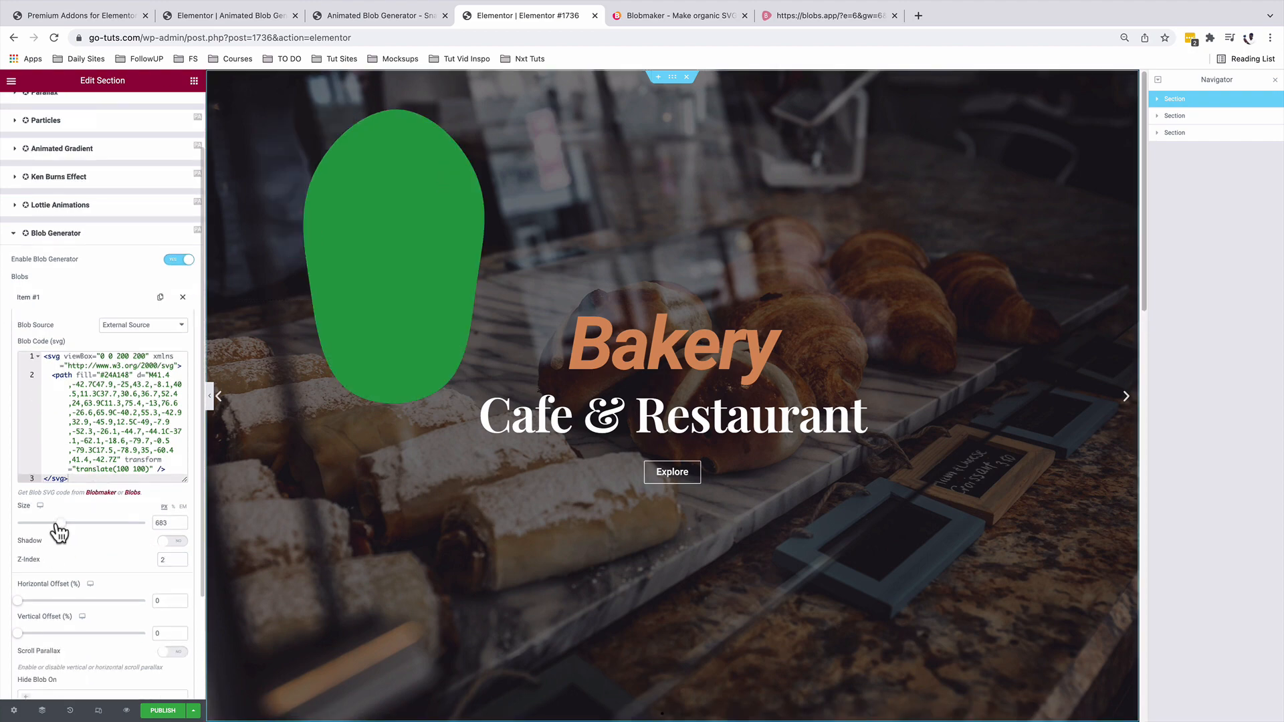
{"action": "left_click_drag", "start_coordinate": [69, 523], "coordinate": [58, 523]}
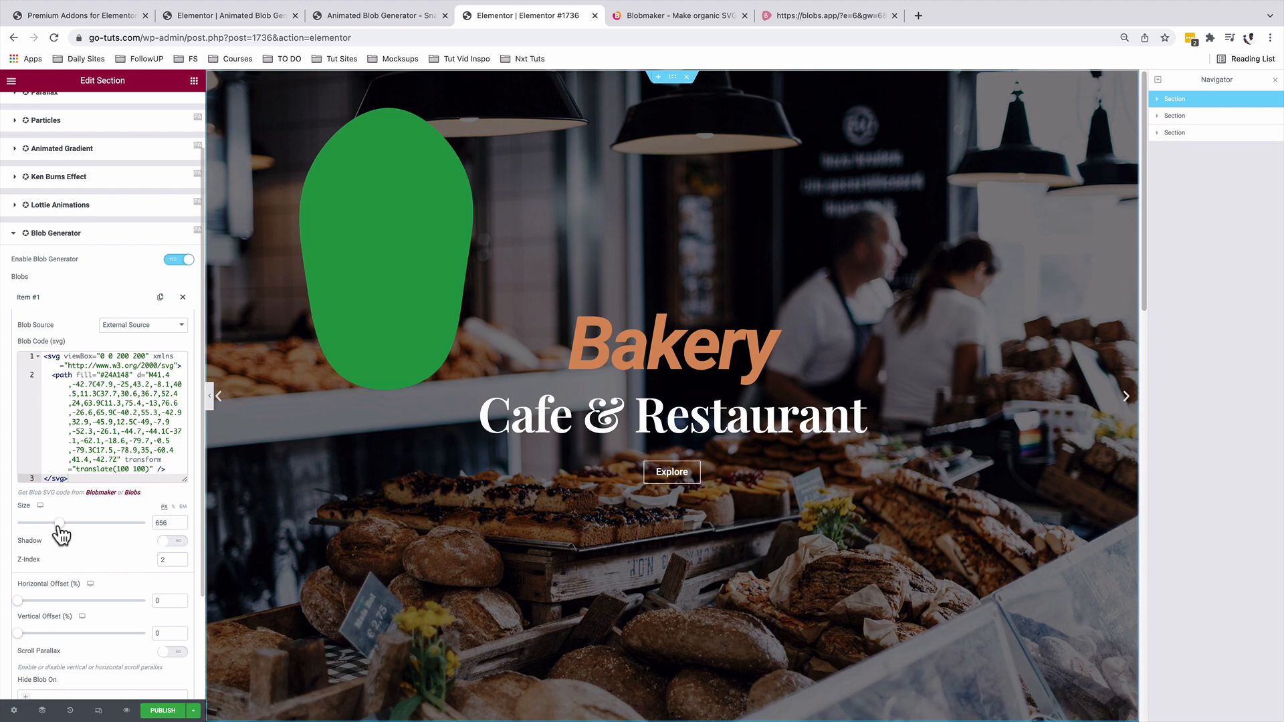
{"action": "left_click_drag", "start_coordinate": [58, 522], "coordinate": [56, 523]}
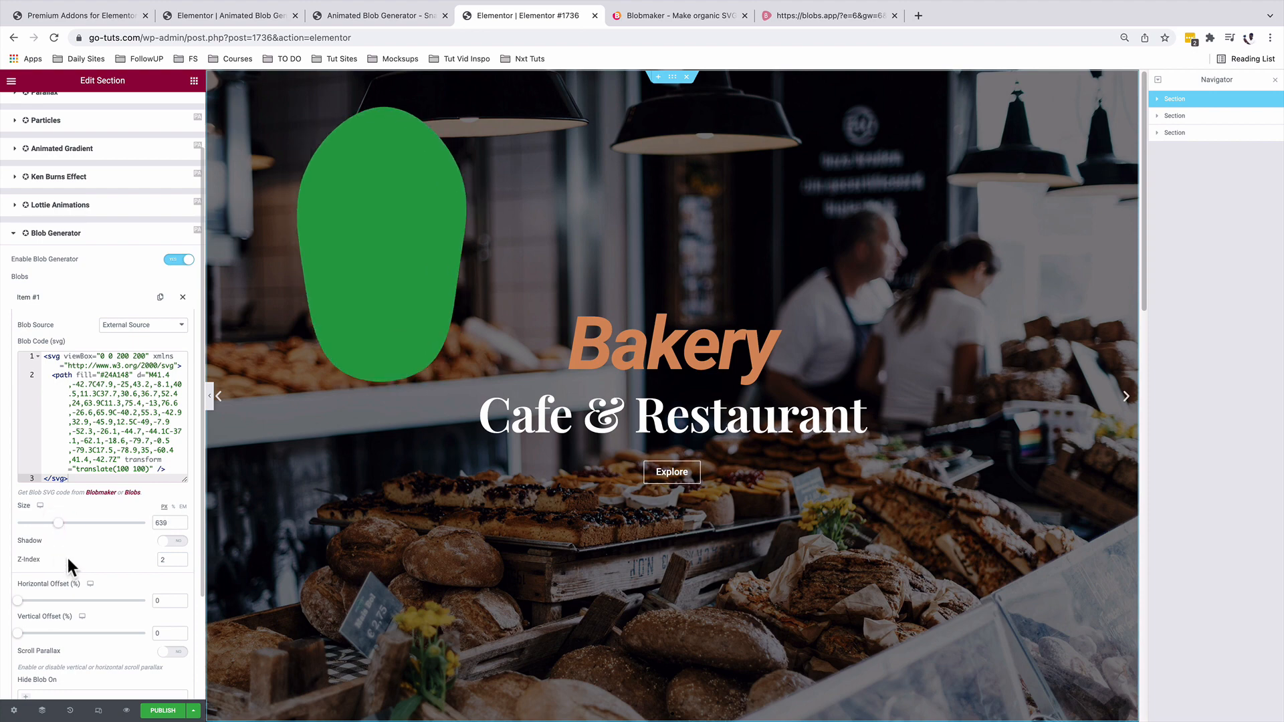
{"action": "scroll", "scroll_direction": "down", "scroll_amount": 3}
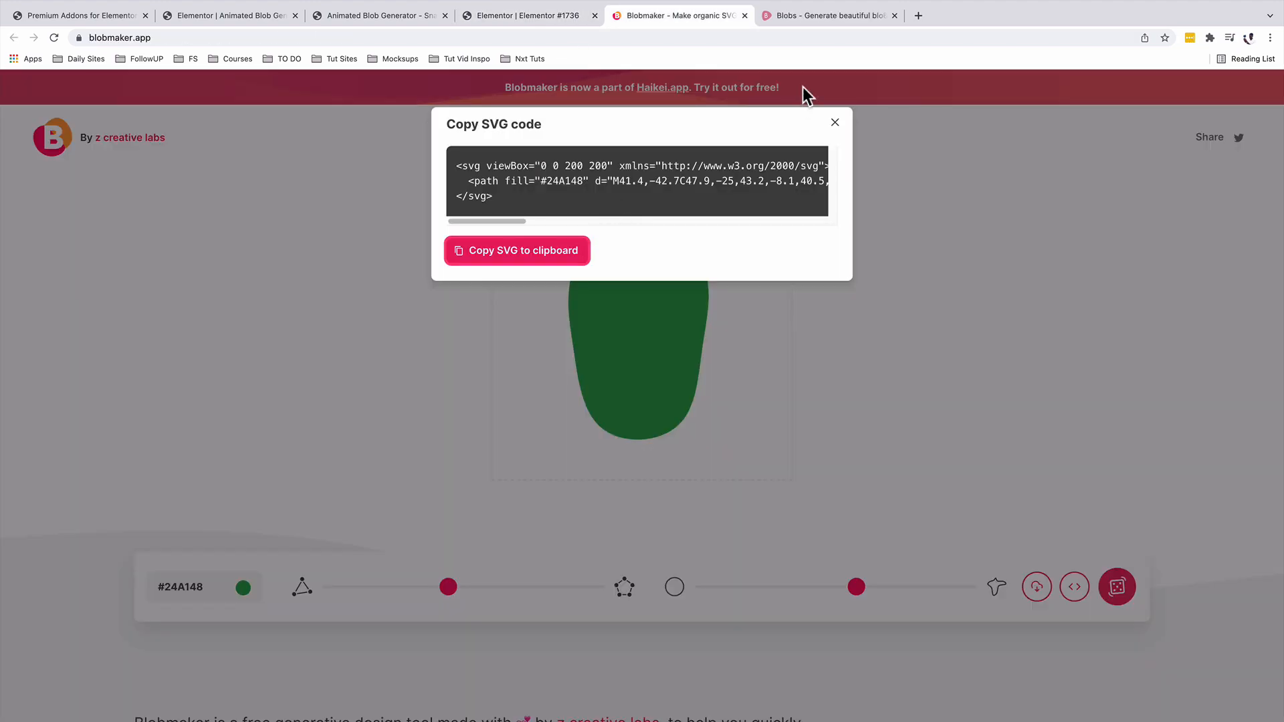
{"action": "left_click", "coordinate": [829, 15]}
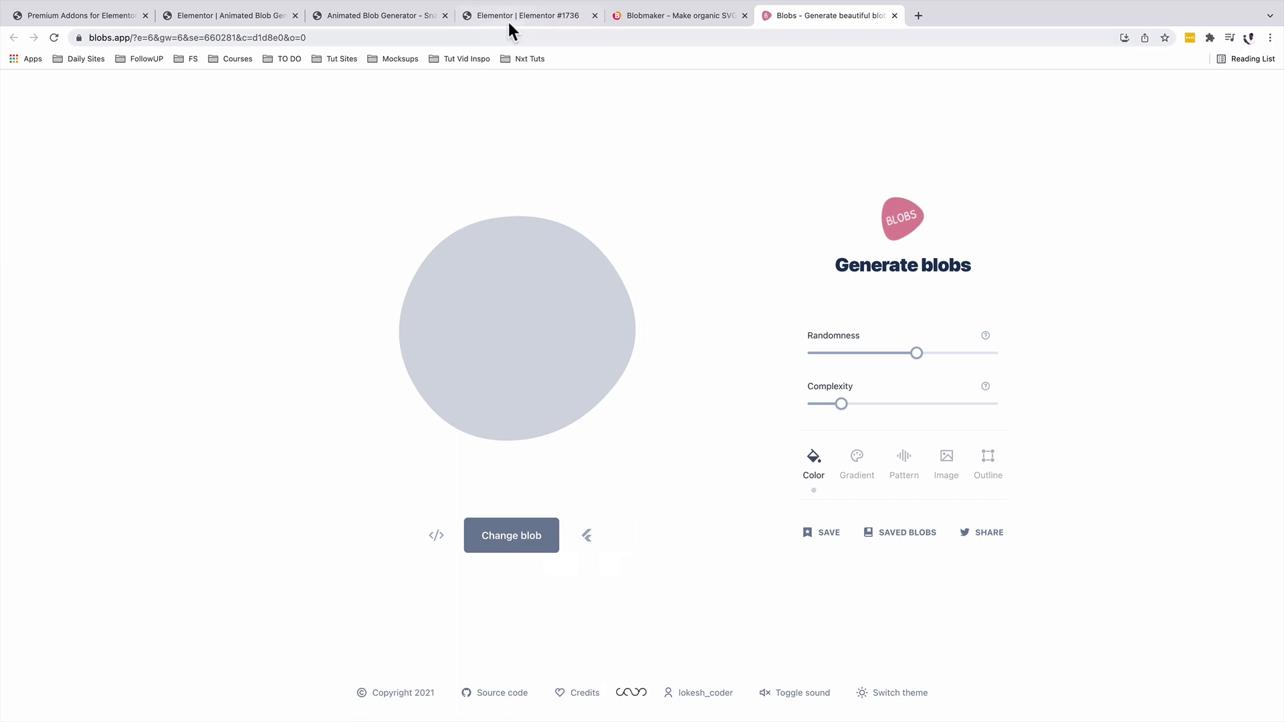
{"action": "left_click", "coordinate": [529, 15]}
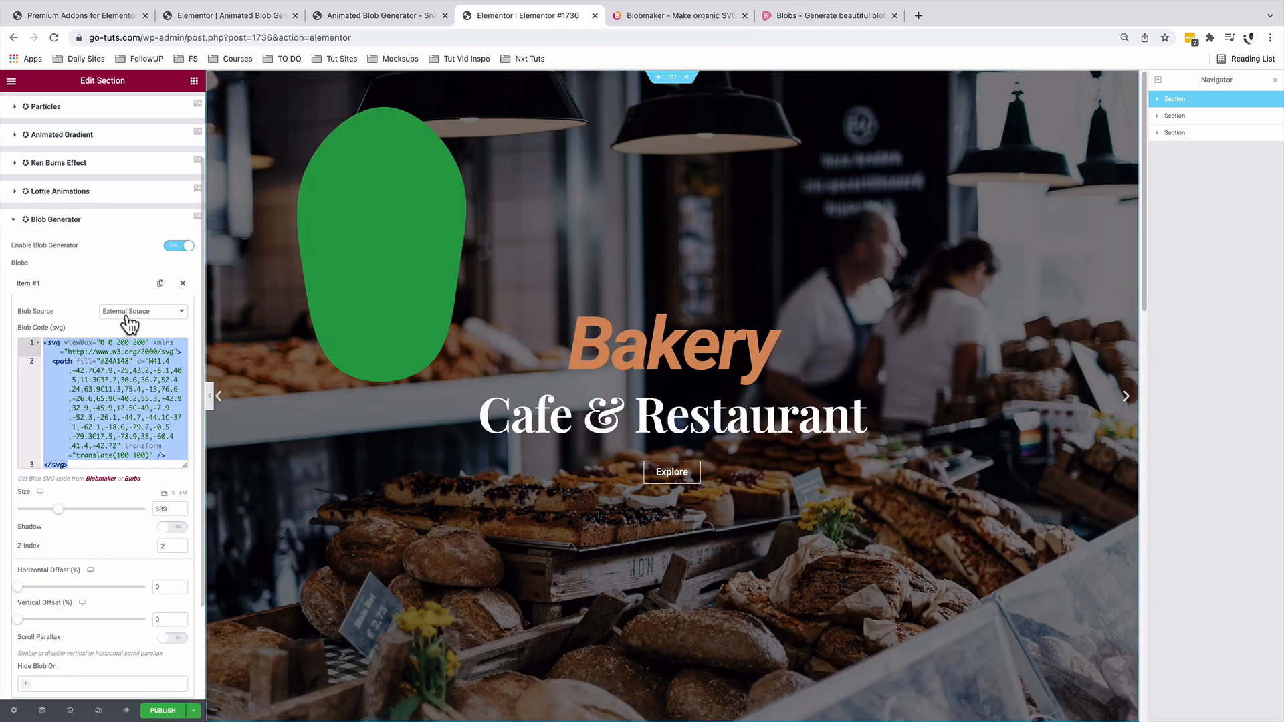
Replace the green blob with a new Create Your Own blob item raised above the background.
{"action": "left_click", "coordinate": [183, 284]}
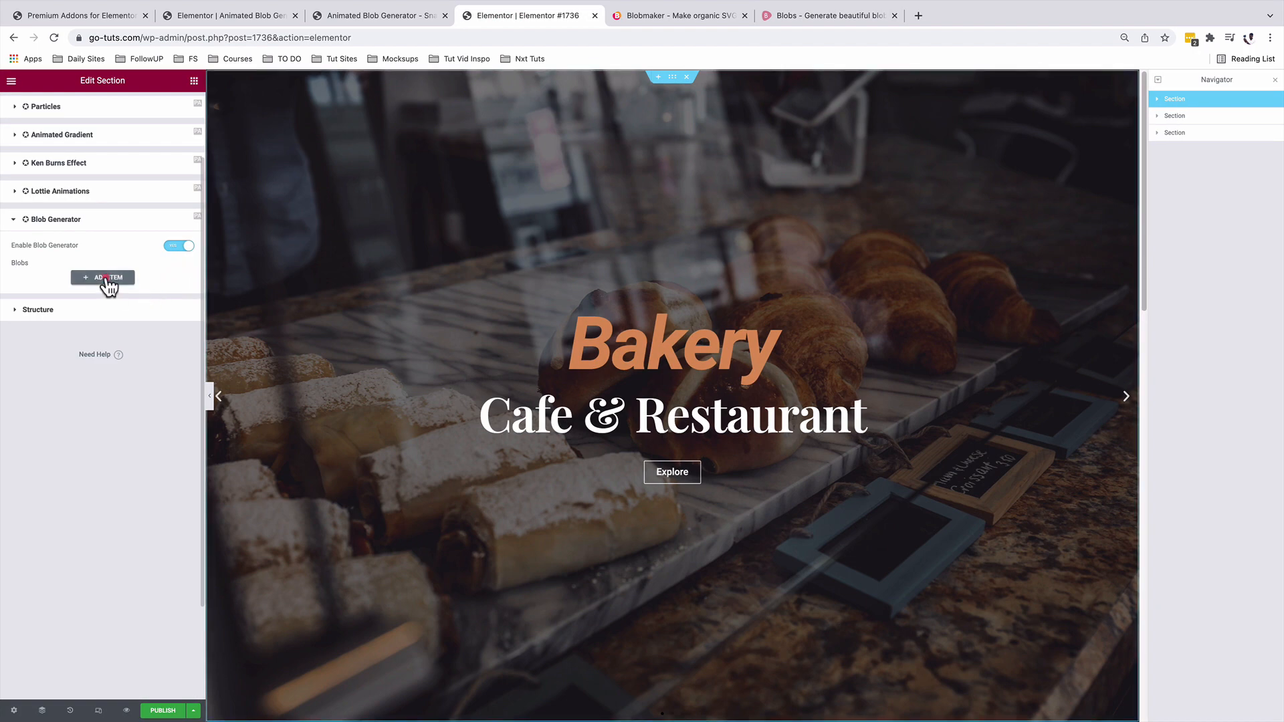
{"action": "left_click", "coordinate": [102, 277]}
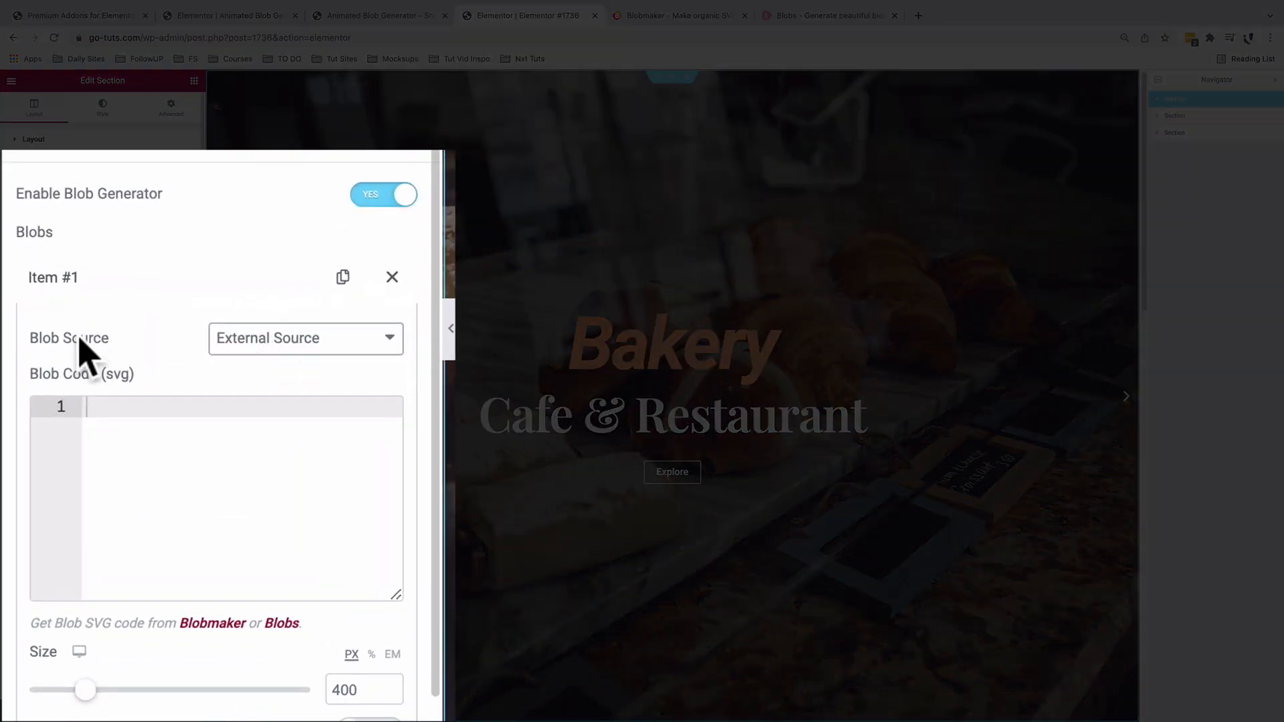
{"action": "left_click", "coordinate": [304, 338]}
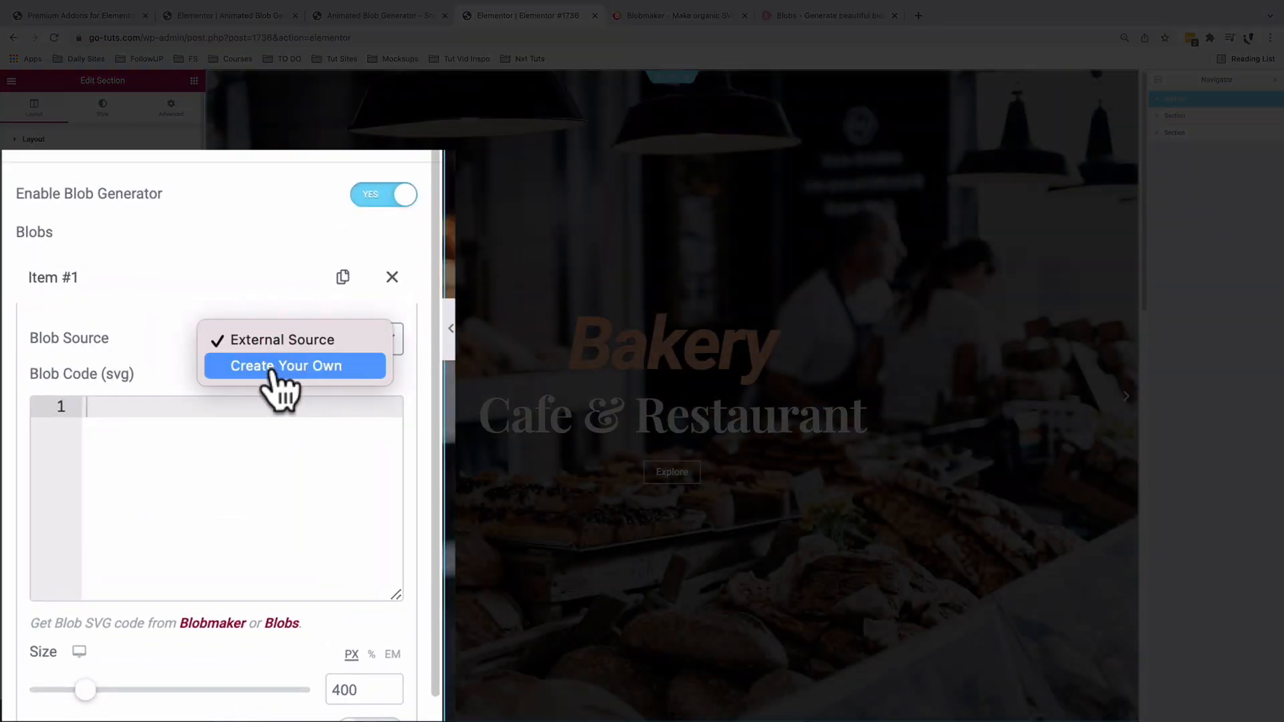
{"action": "left_click", "coordinate": [293, 365]}
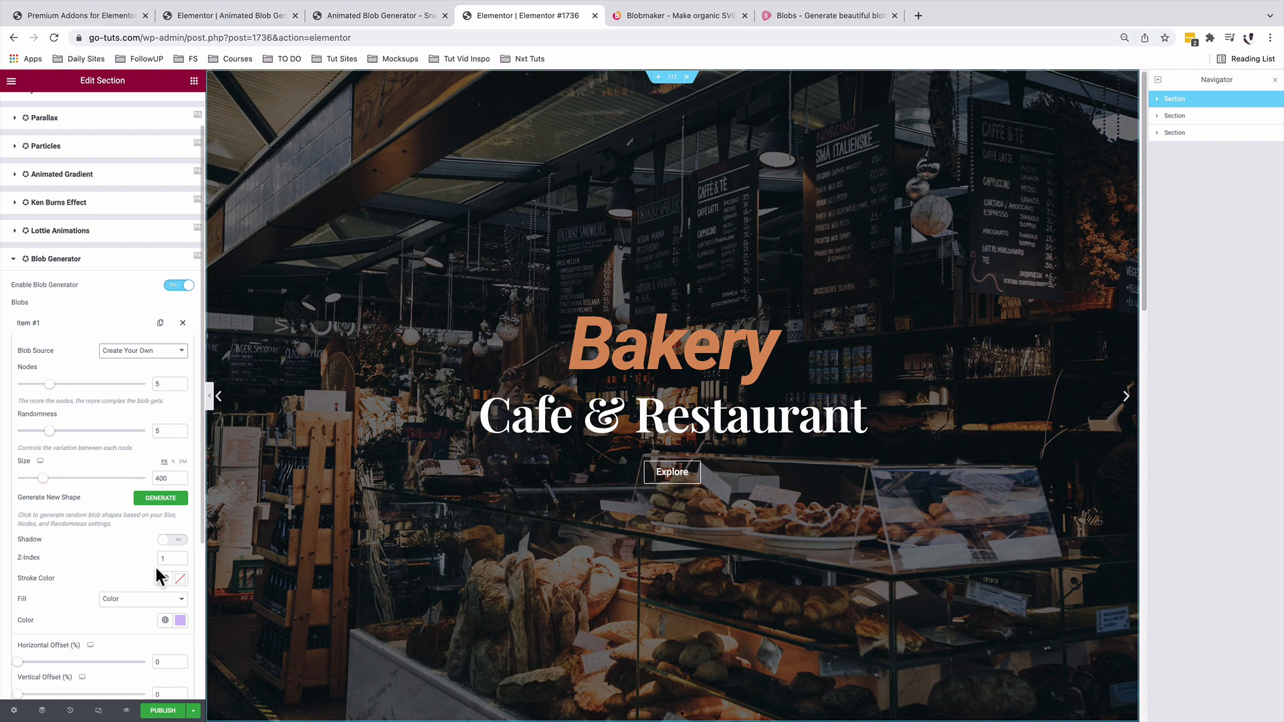
{"action": "left_click", "coordinate": [181, 555]}
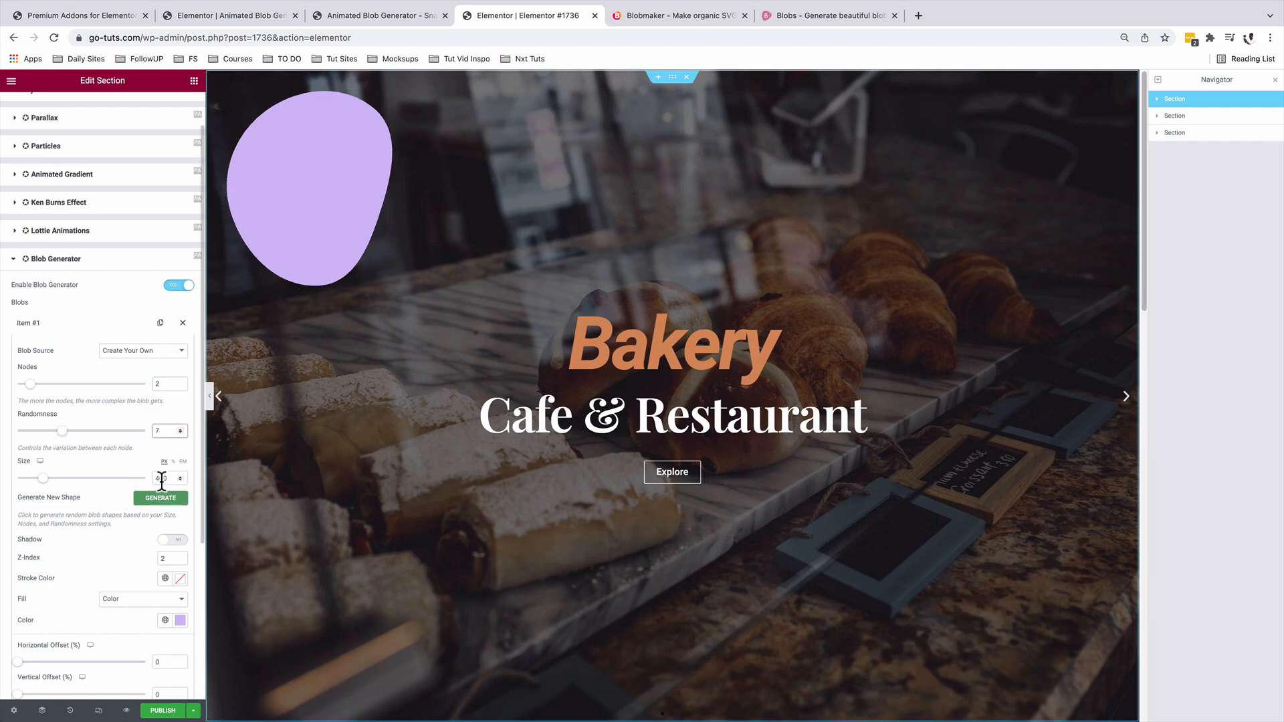
Set the lilac blob's size to 710 and regenerate its shape a few times.
{"action": "type", "text": "710"}
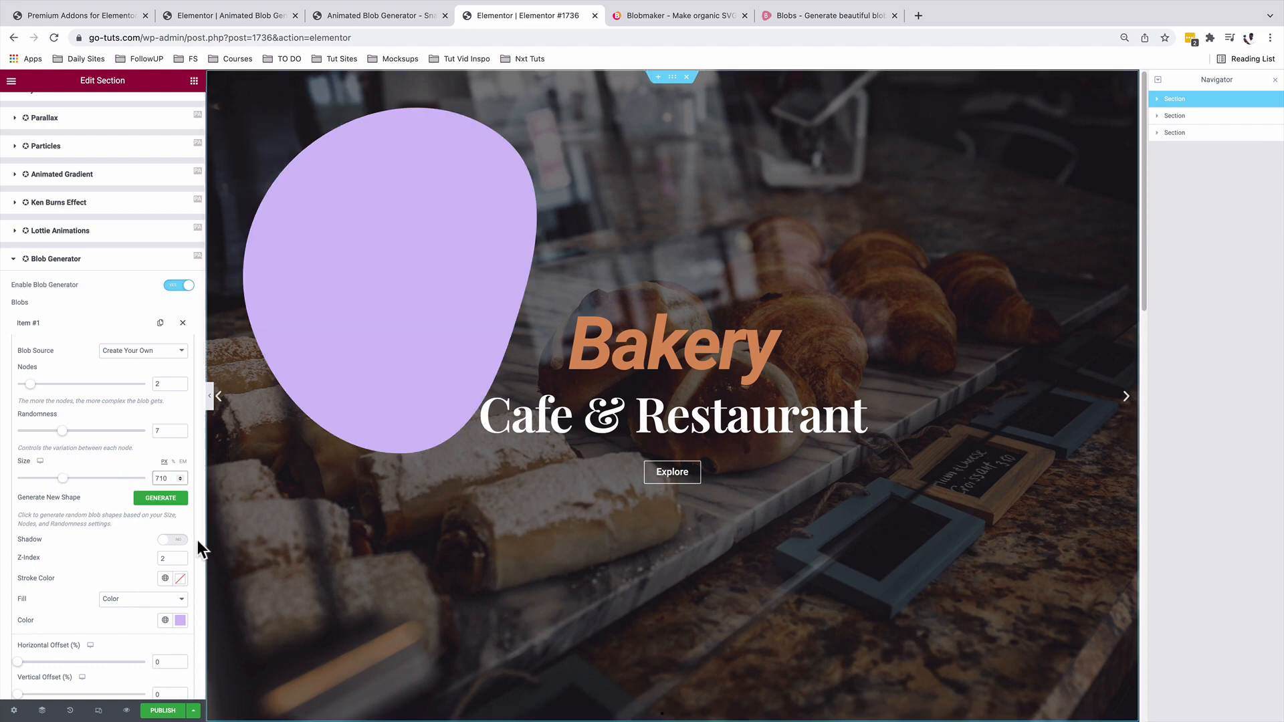
{"action": "left_click", "coordinate": [160, 497]}
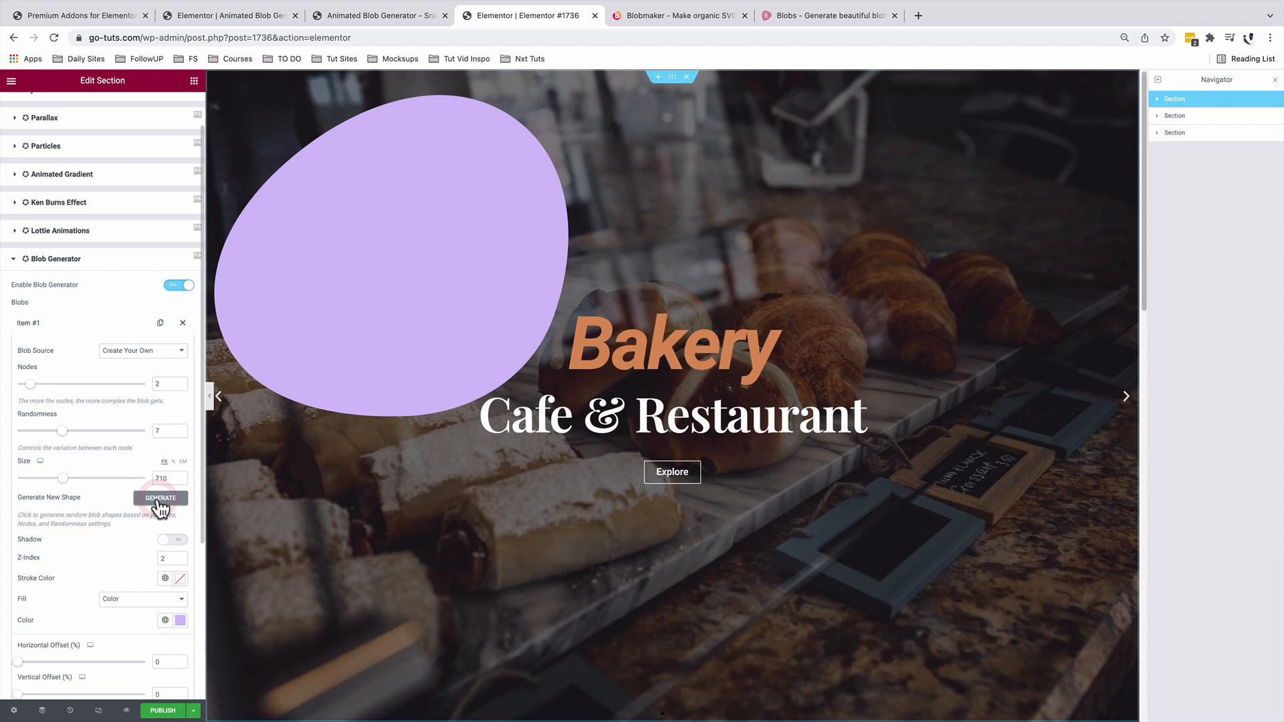
{"action": "left_click", "coordinate": [159, 497]}
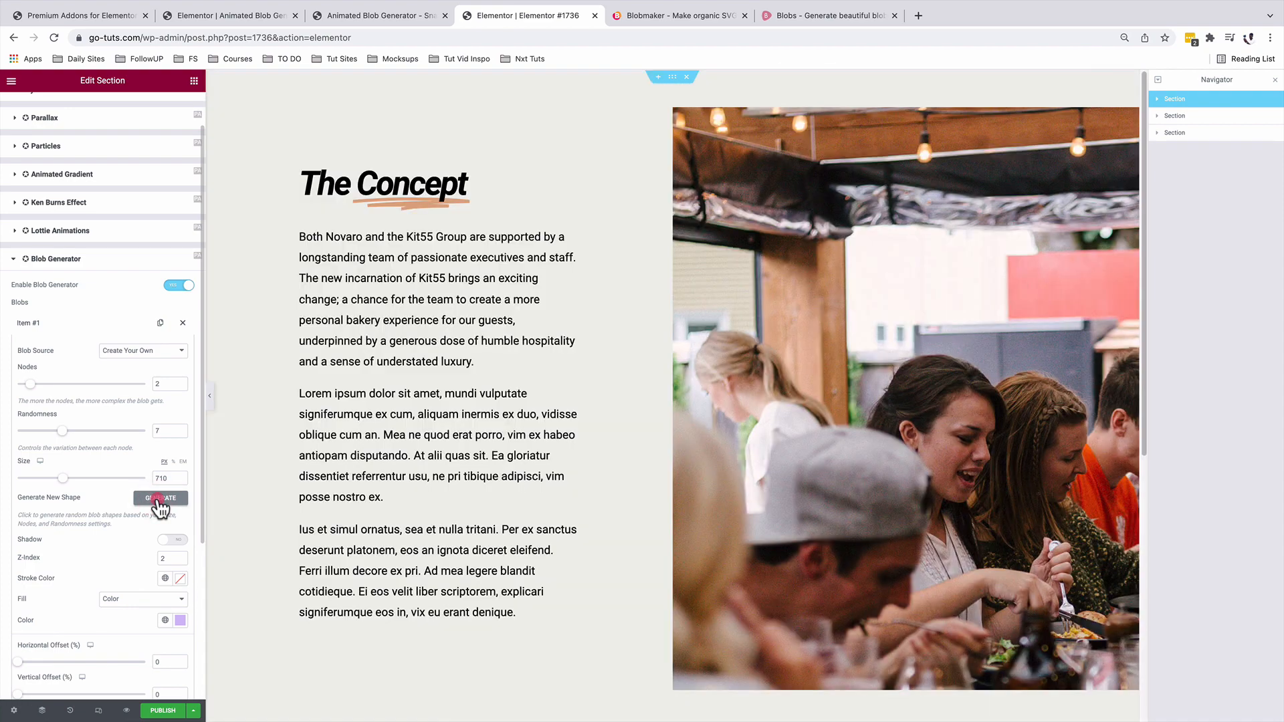
{"action": "left_click", "coordinate": [159, 498]}
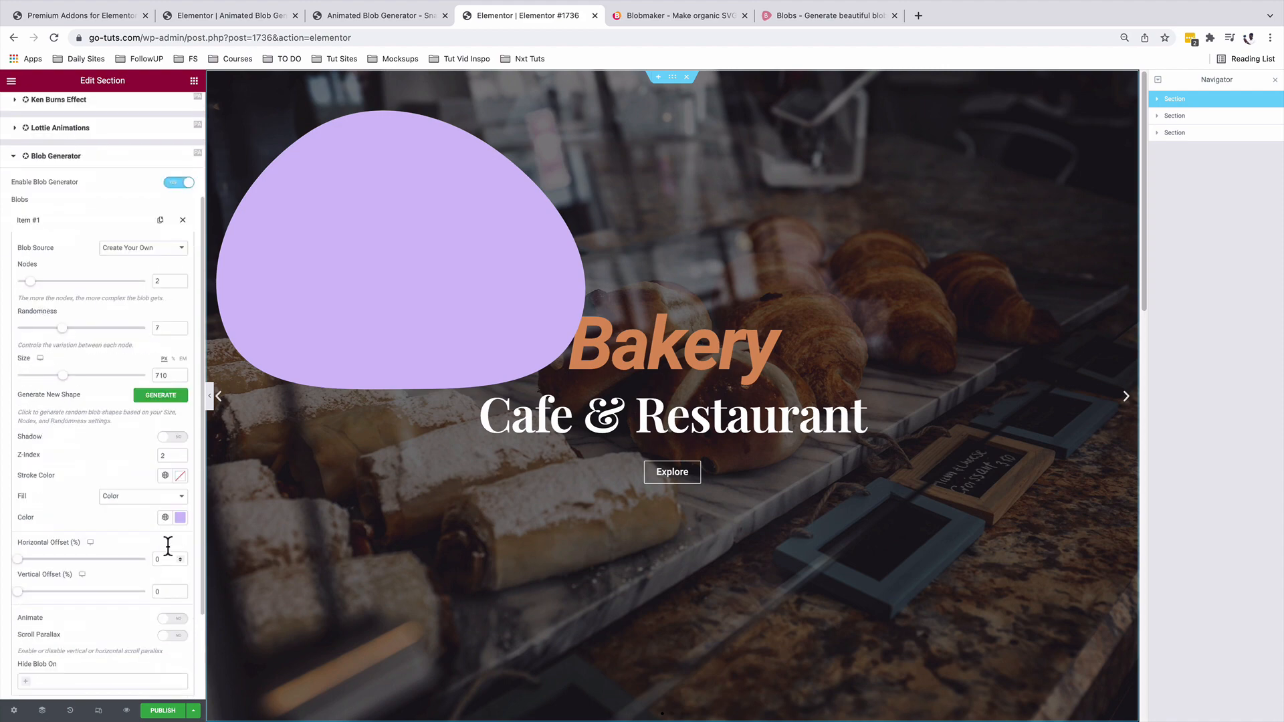
Offset the hero blob 55 horizontally and 17 vertically, then preview the page.
{"action": "left_click", "coordinate": [178, 517]}
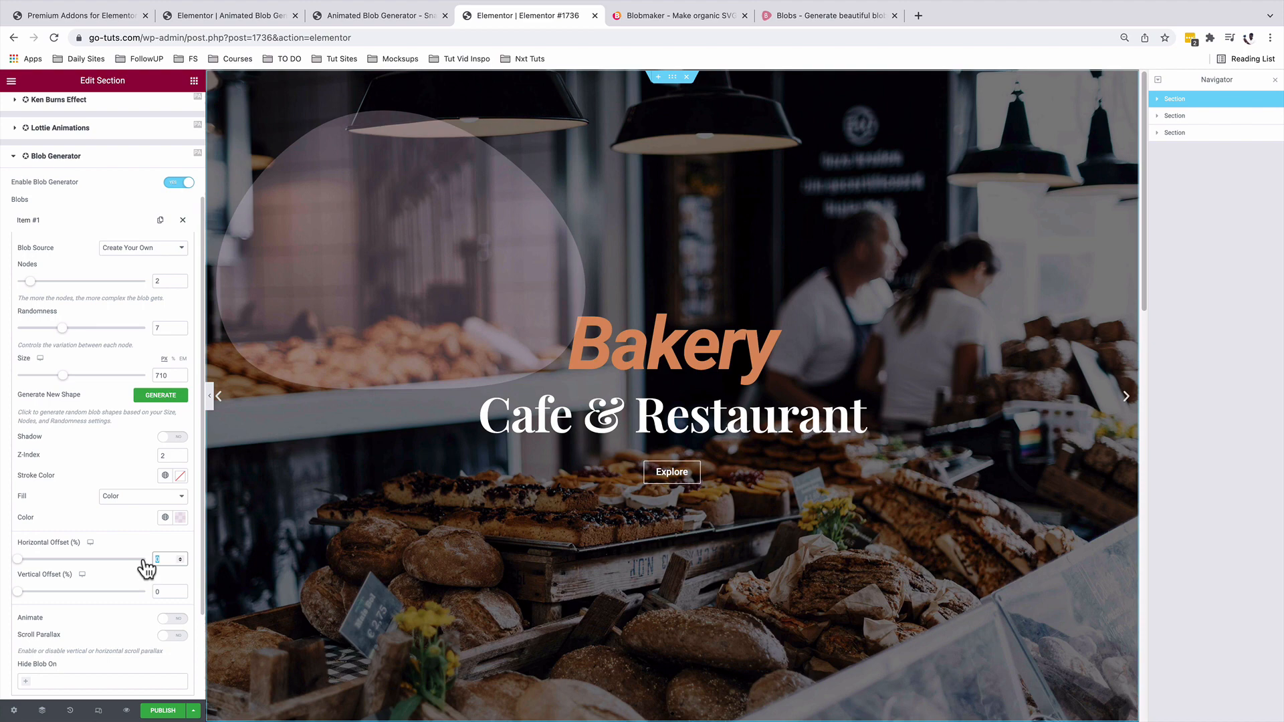
{"action": "left_click_drag", "start_coordinate": [19, 559], "coordinate": [88, 558]}
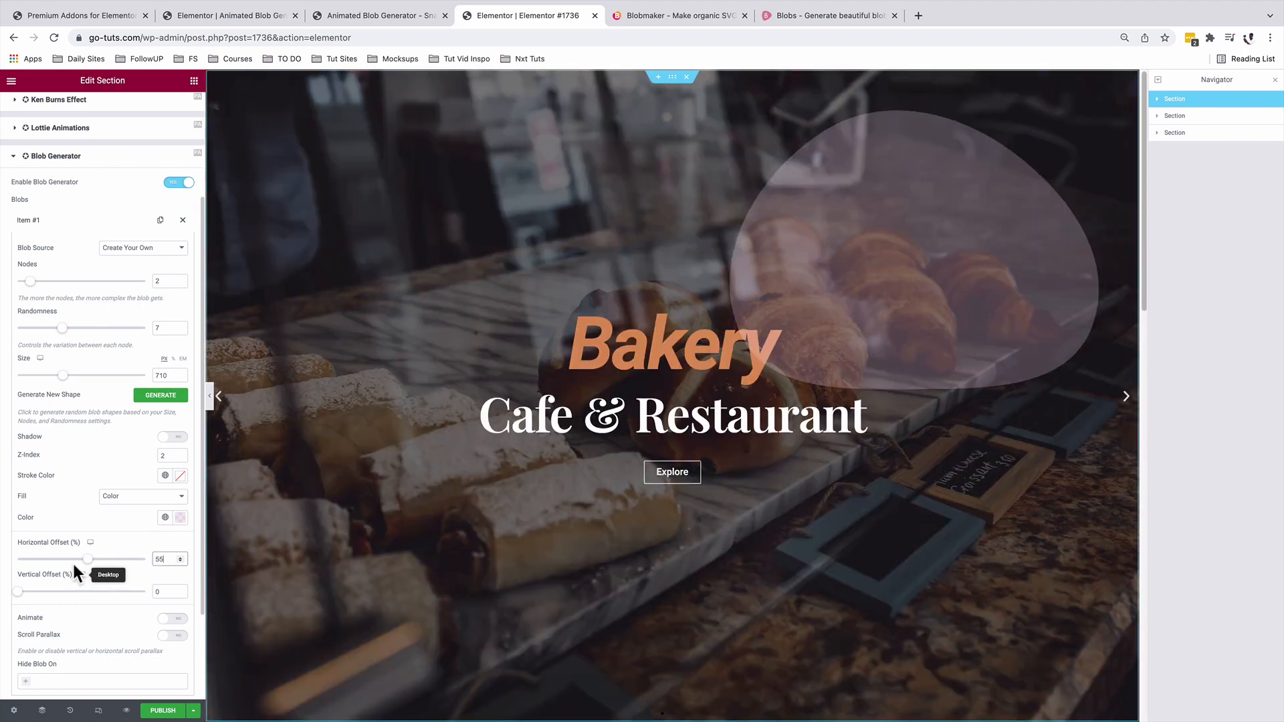
{"action": "mouse_move", "coordinate": [105, 614]}
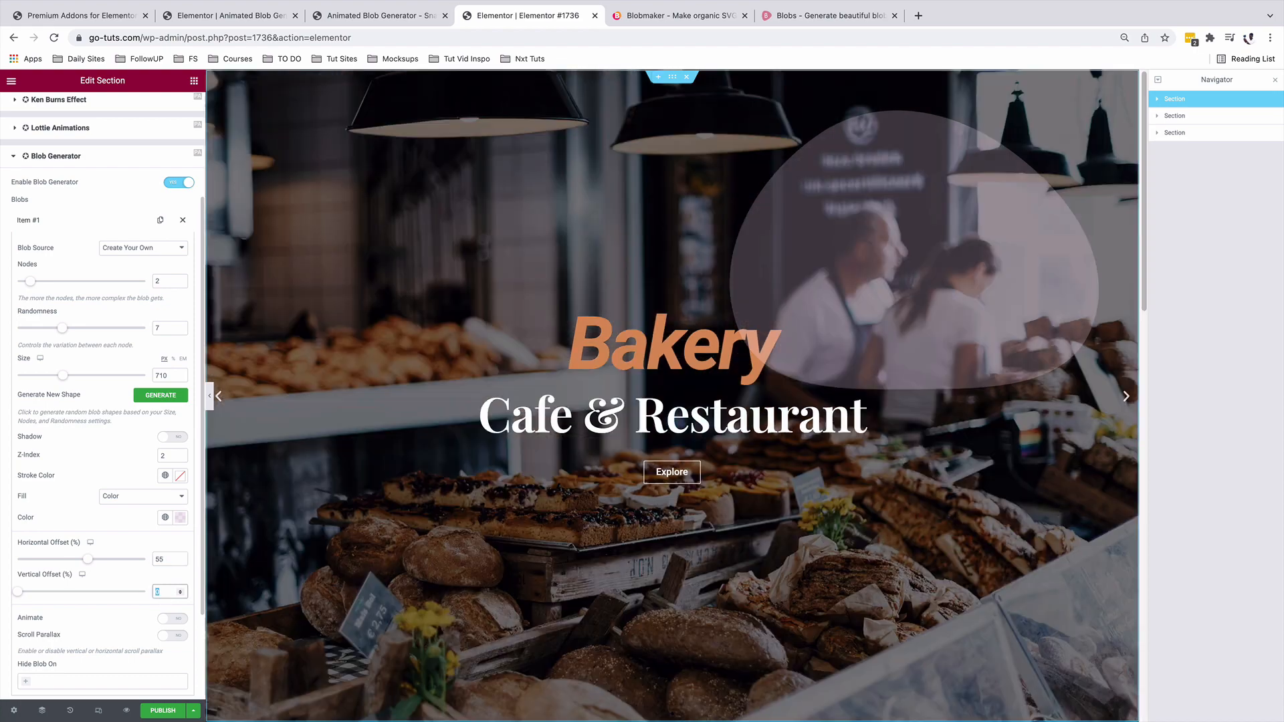
{"action": "type", "text": "17"}
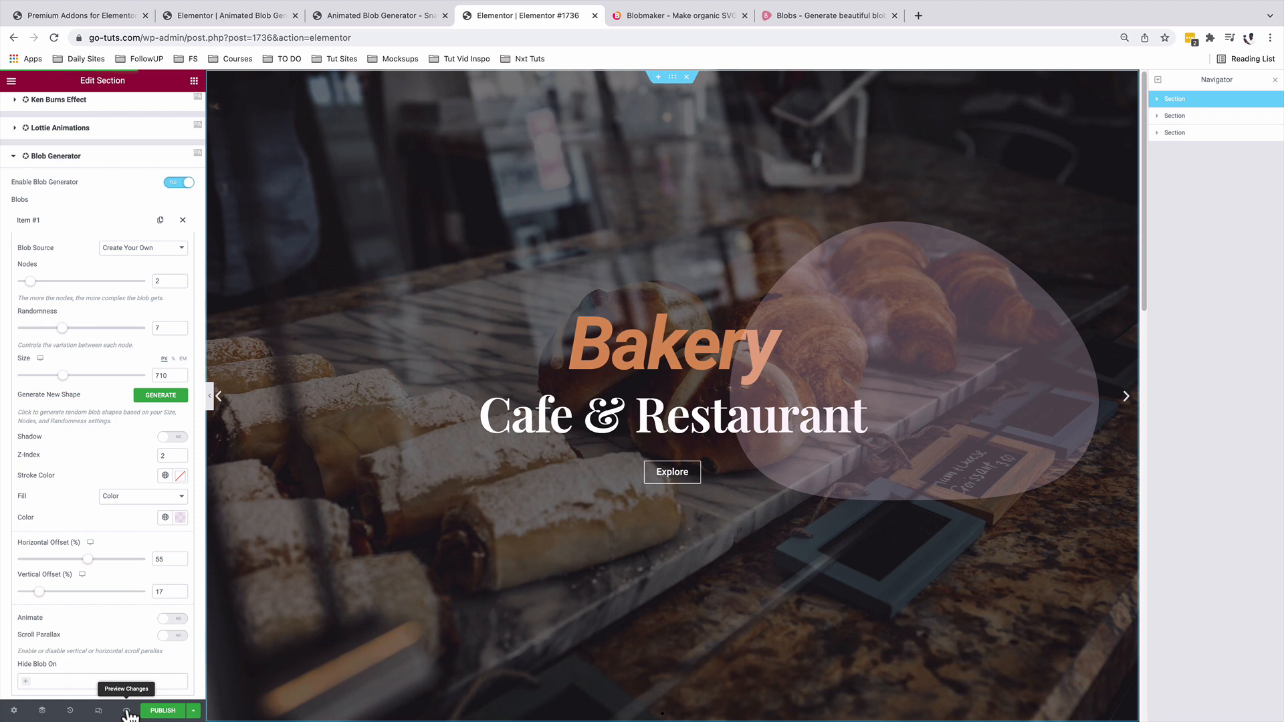
{"action": "left_click", "coordinate": [127, 710]}
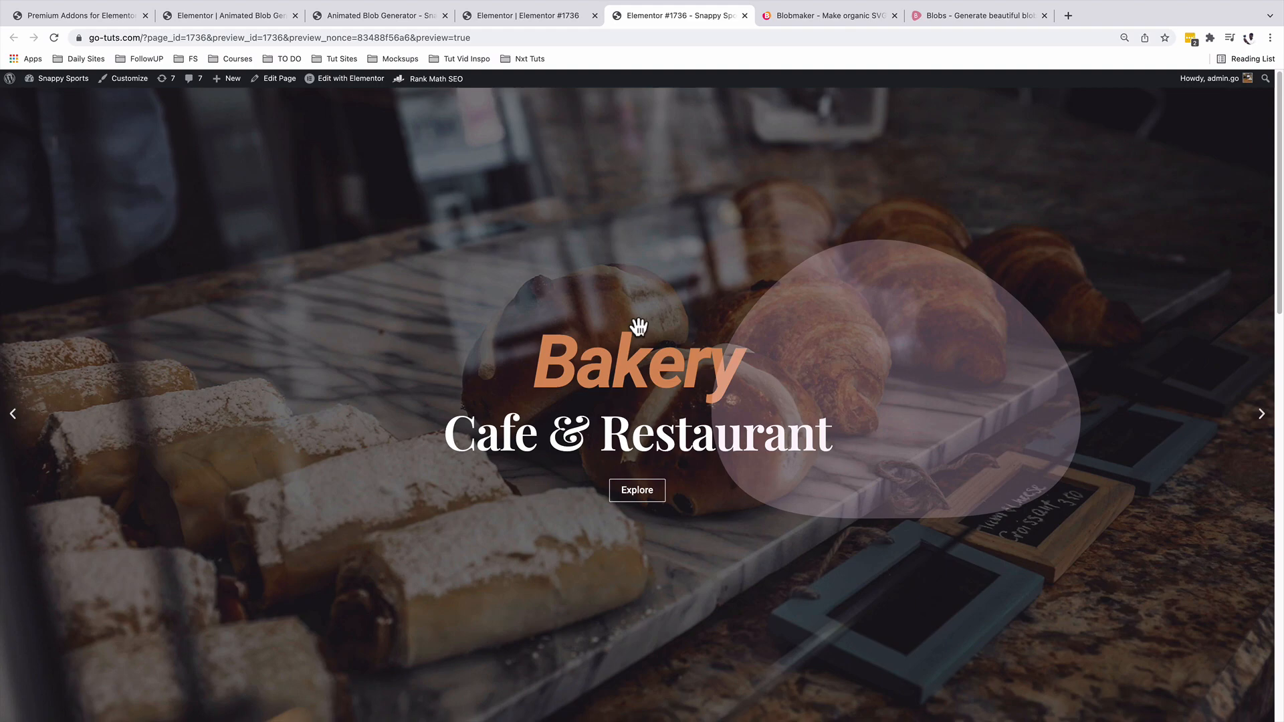
Step through the hero slides in the preview to check the blob stays put.
{"action": "left_click", "coordinate": [1261, 414]}
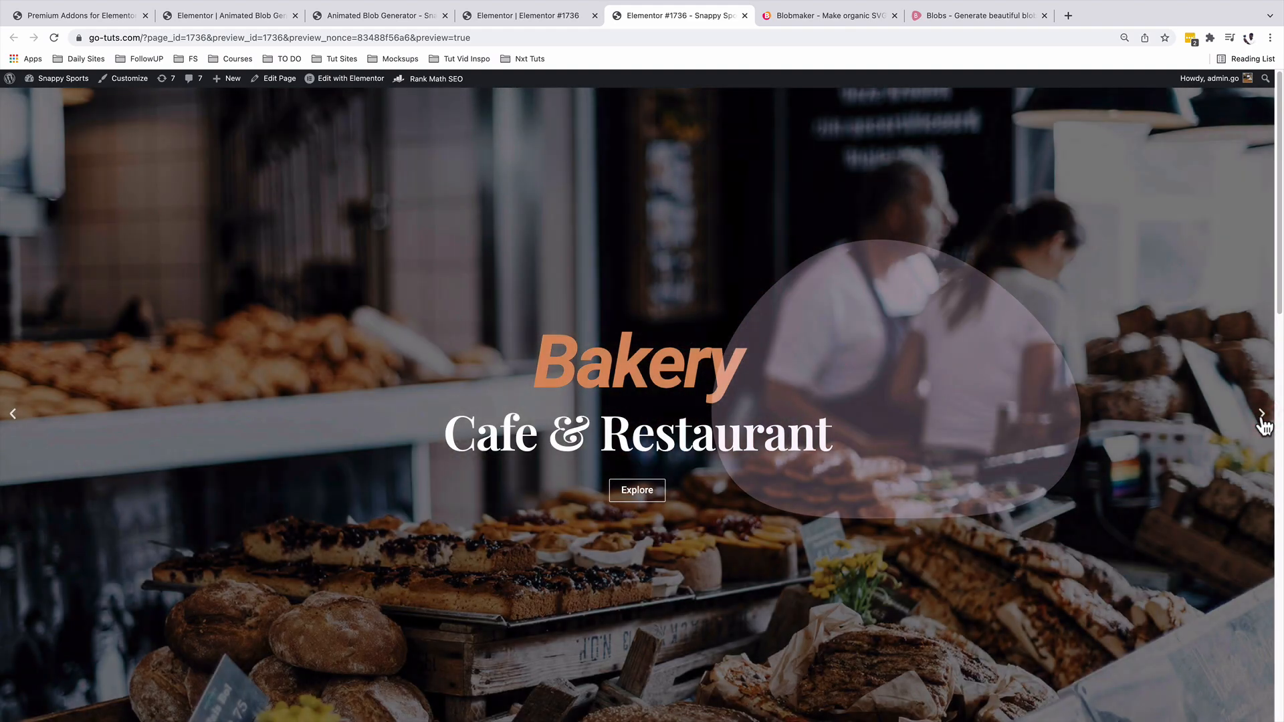
{"action": "left_click", "coordinate": [1261, 414]}
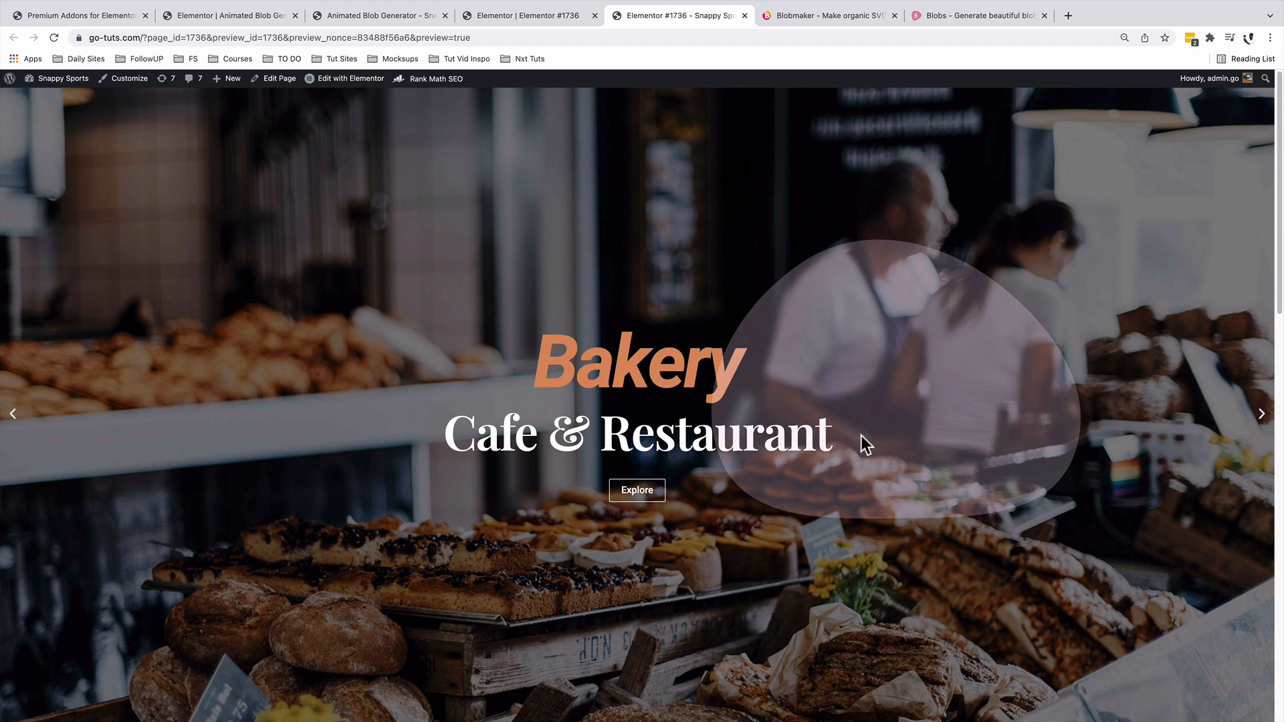
{"action": "left_click", "coordinate": [531, 15]}
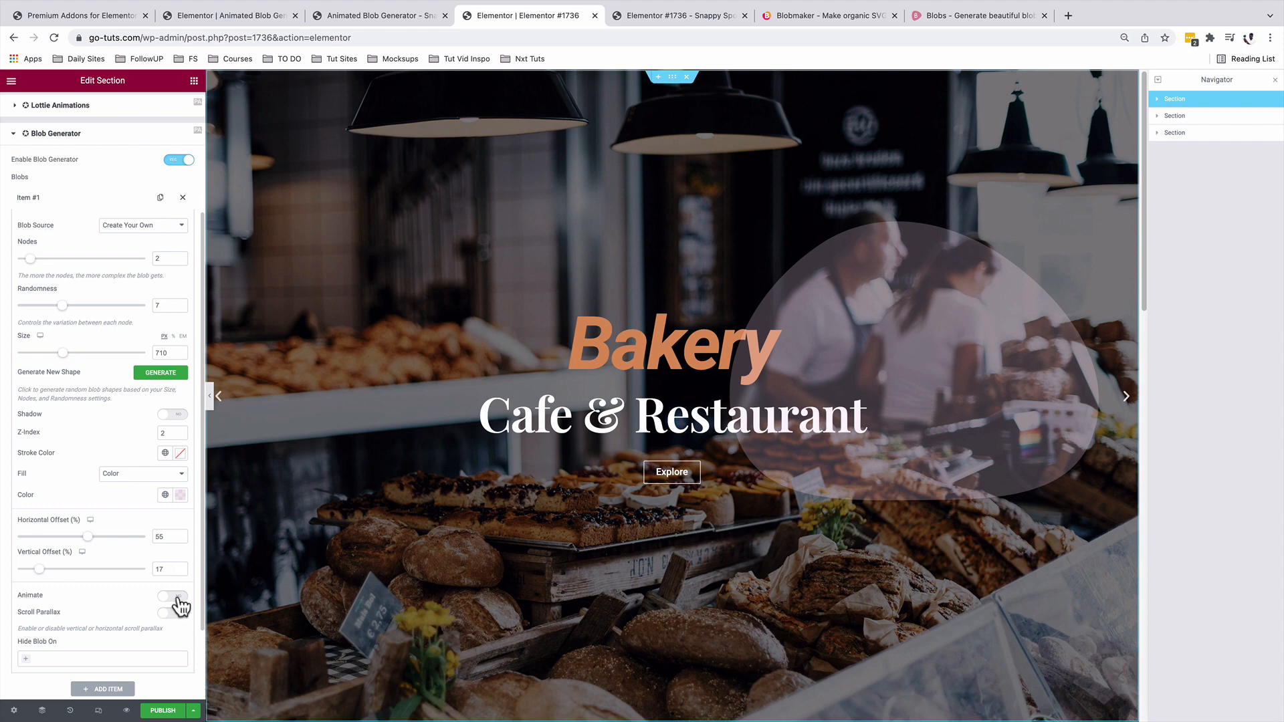
Switch on Animate for the hero blob with duration 5 and refresh the preview.
{"action": "left_click", "coordinate": [172, 596]}
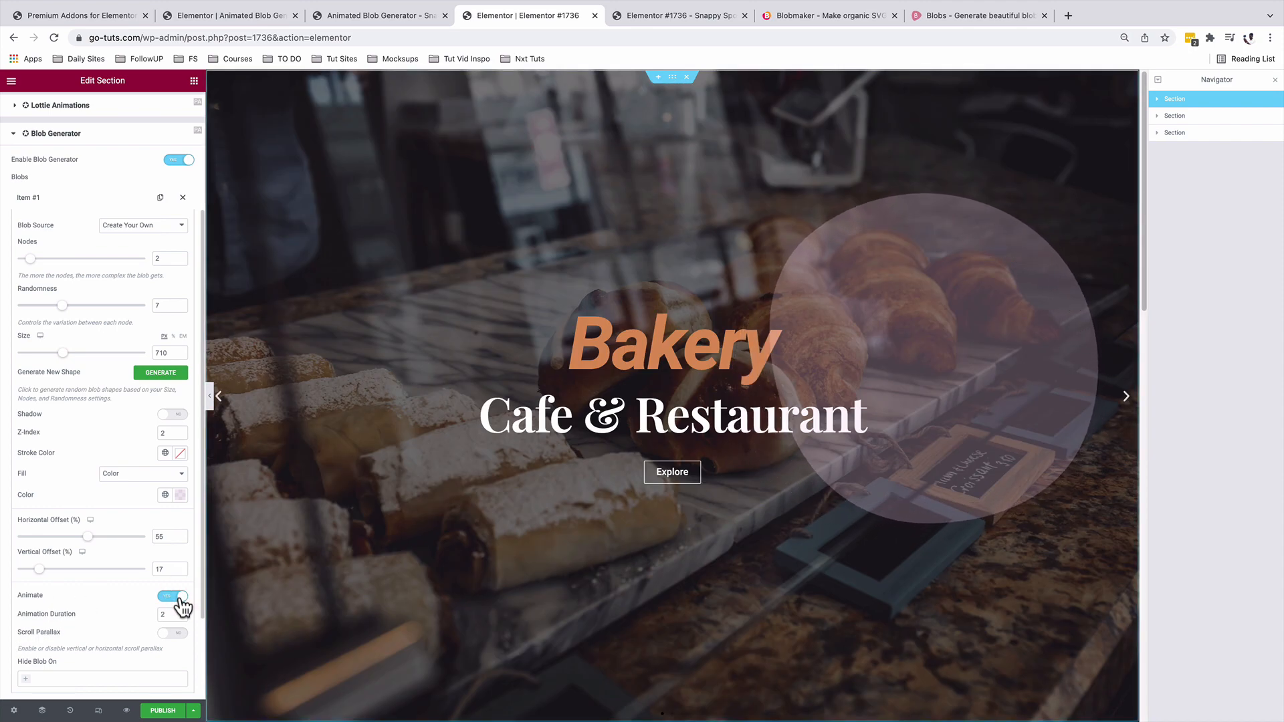
{"action": "left_click", "coordinate": [173, 595]}
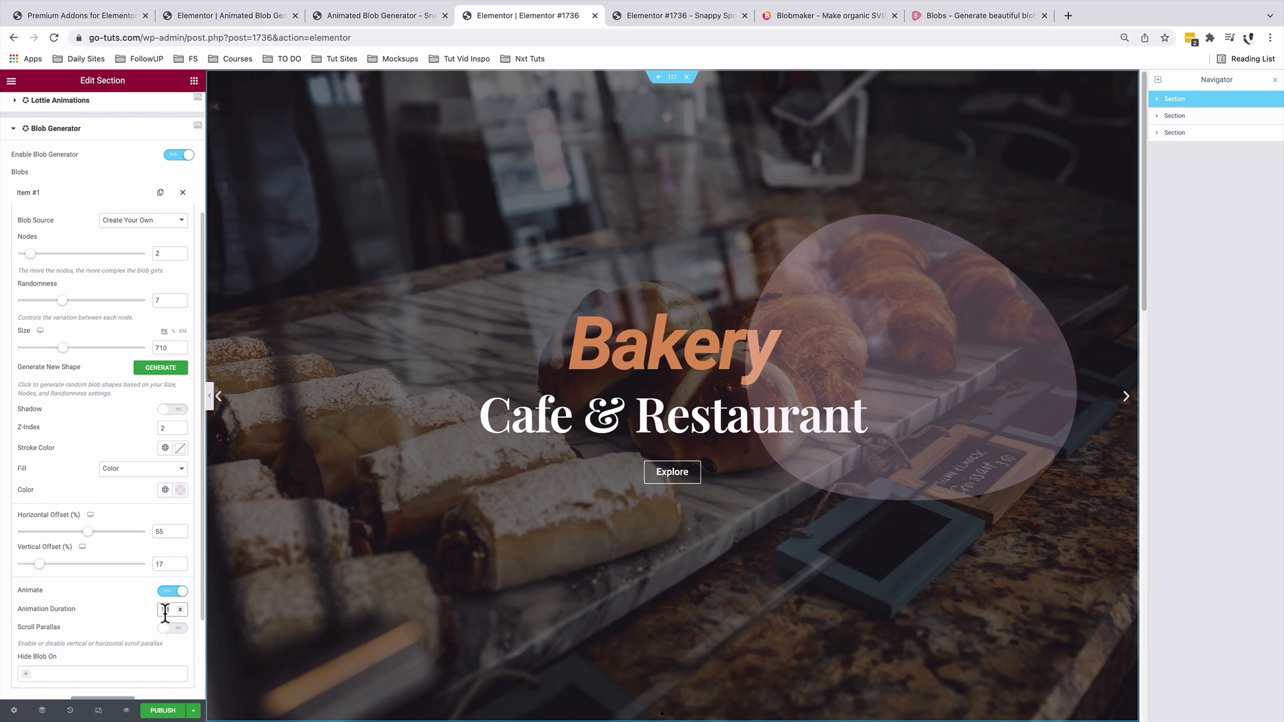
{"action": "type", "text": "1"}
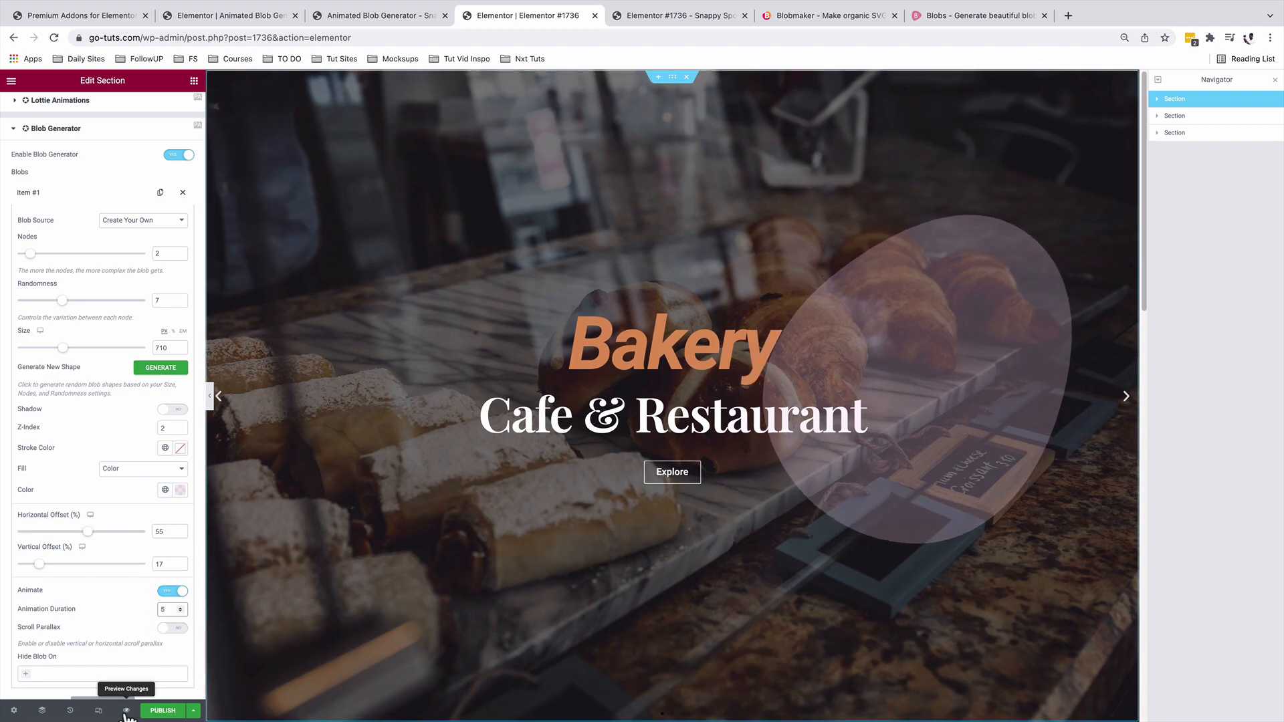
{"action": "left_click", "coordinate": [126, 710]}
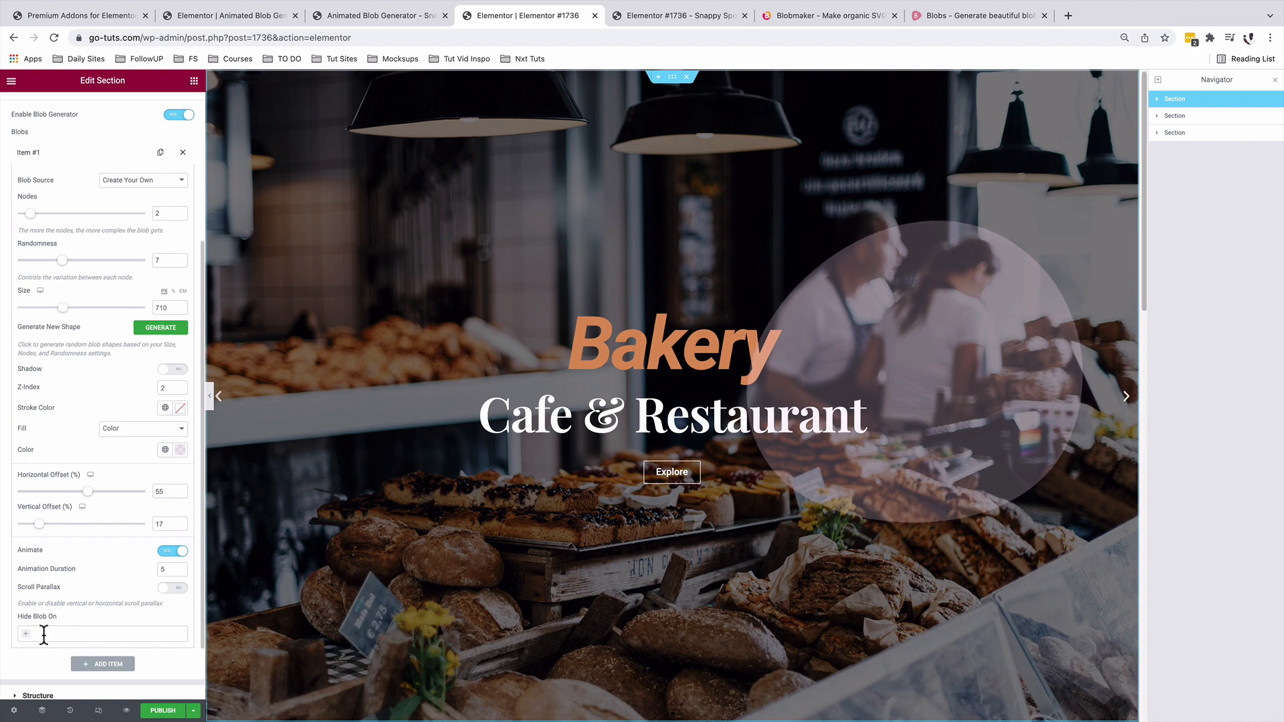
{"action": "left_click", "coordinate": [103, 633]}
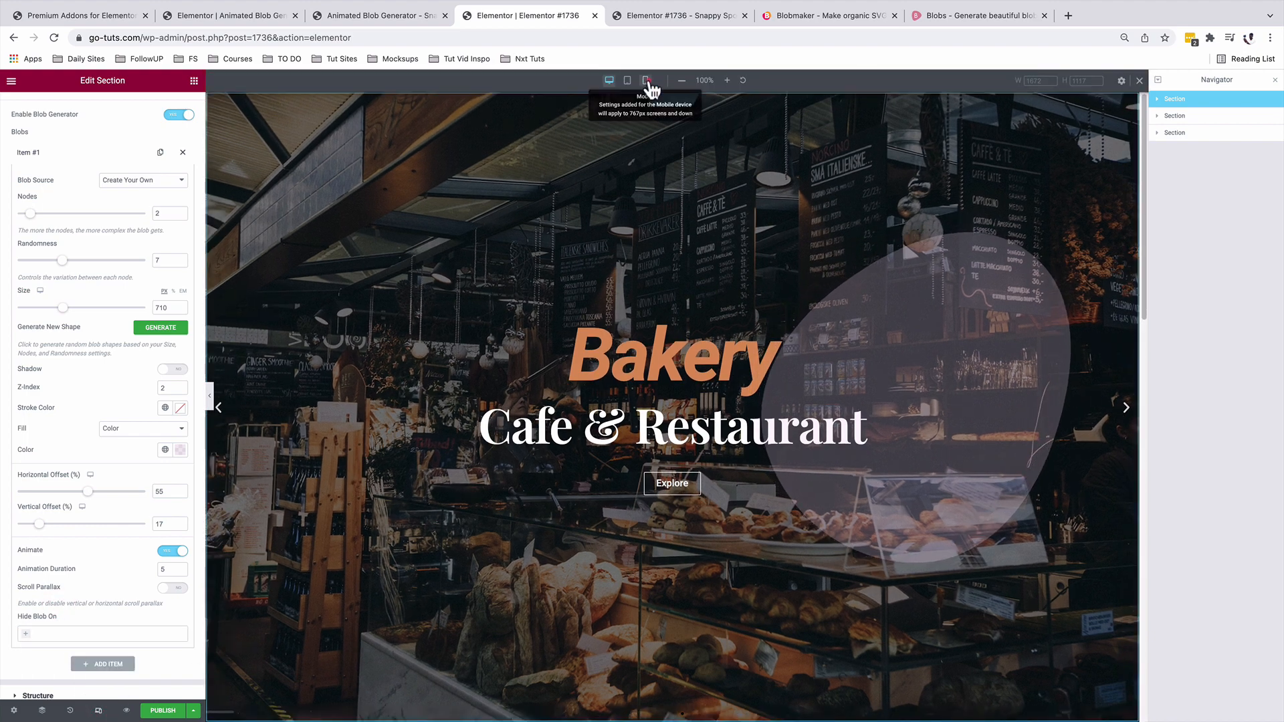
In mobile view, set the hero blob size to 326 with offsets 8 and 35.
{"action": "left_click", "coordinate": [645, 79]}
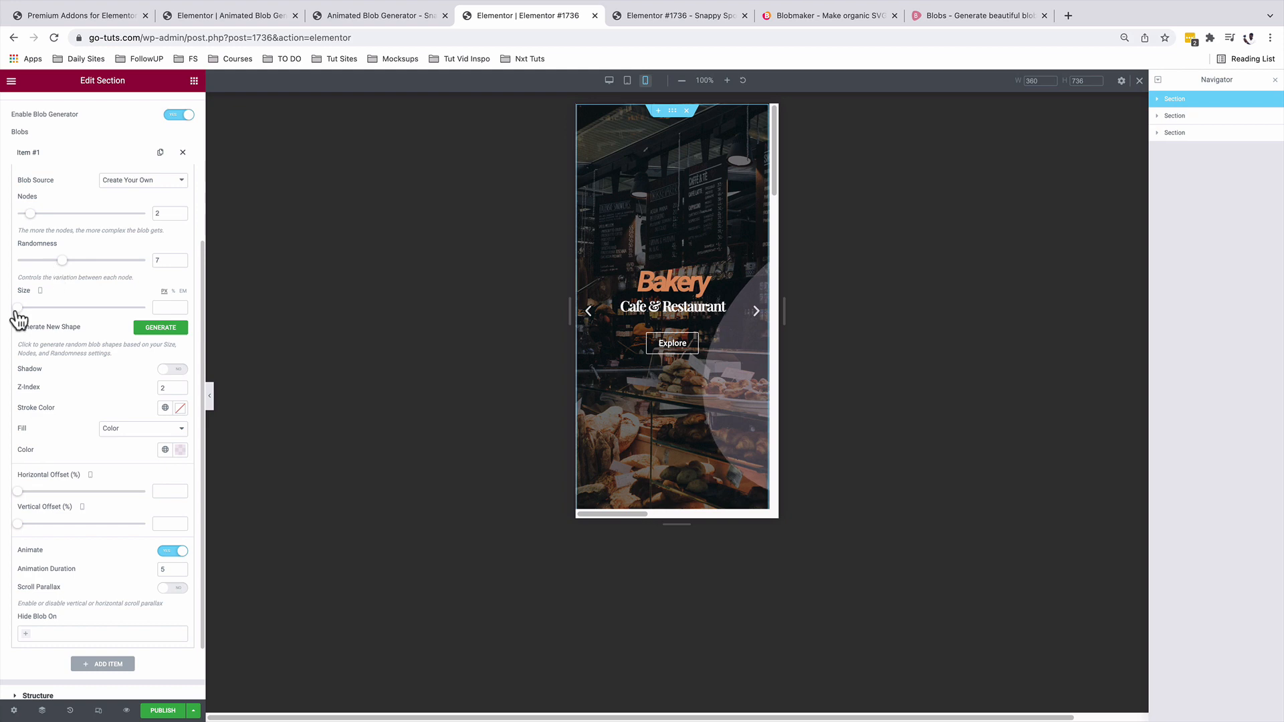
{"action": "left_click_drag", "start_coordinate": [31, 308], "coordinate": [189, 308]}
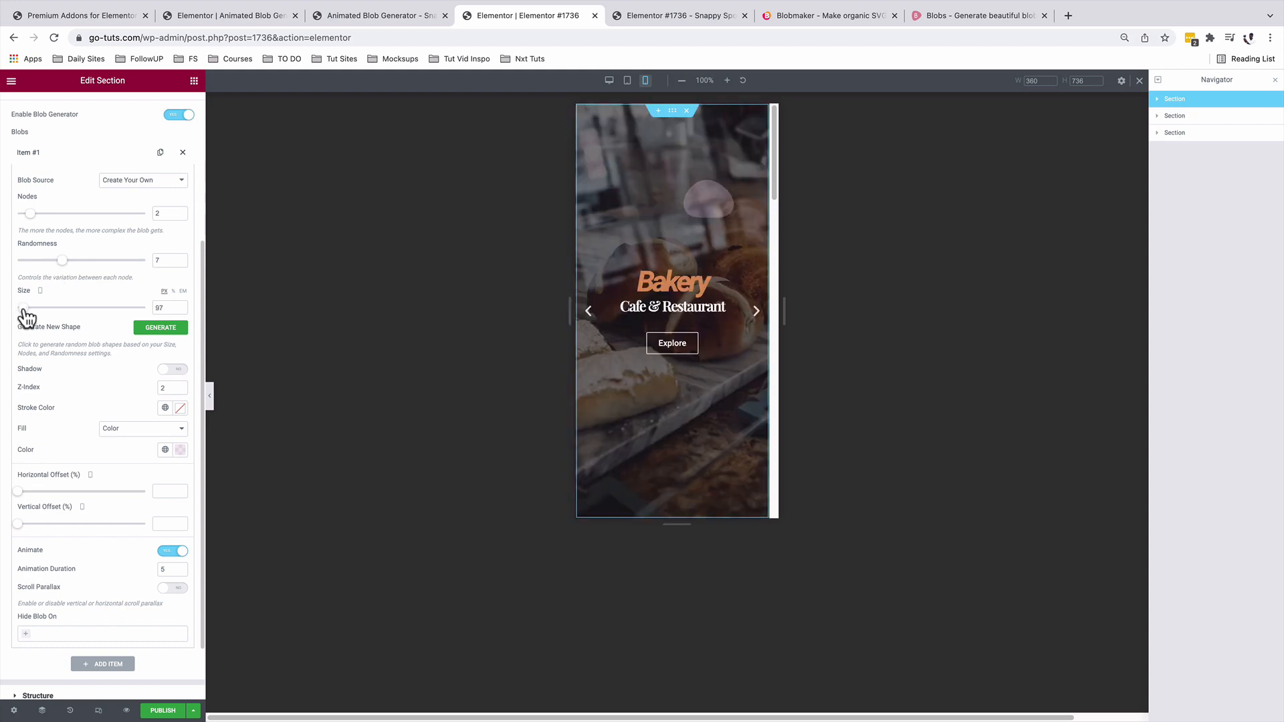
{"action": "left_click_drag", "start_coordinate": [31, 307], "coordinate": [62, 307]}
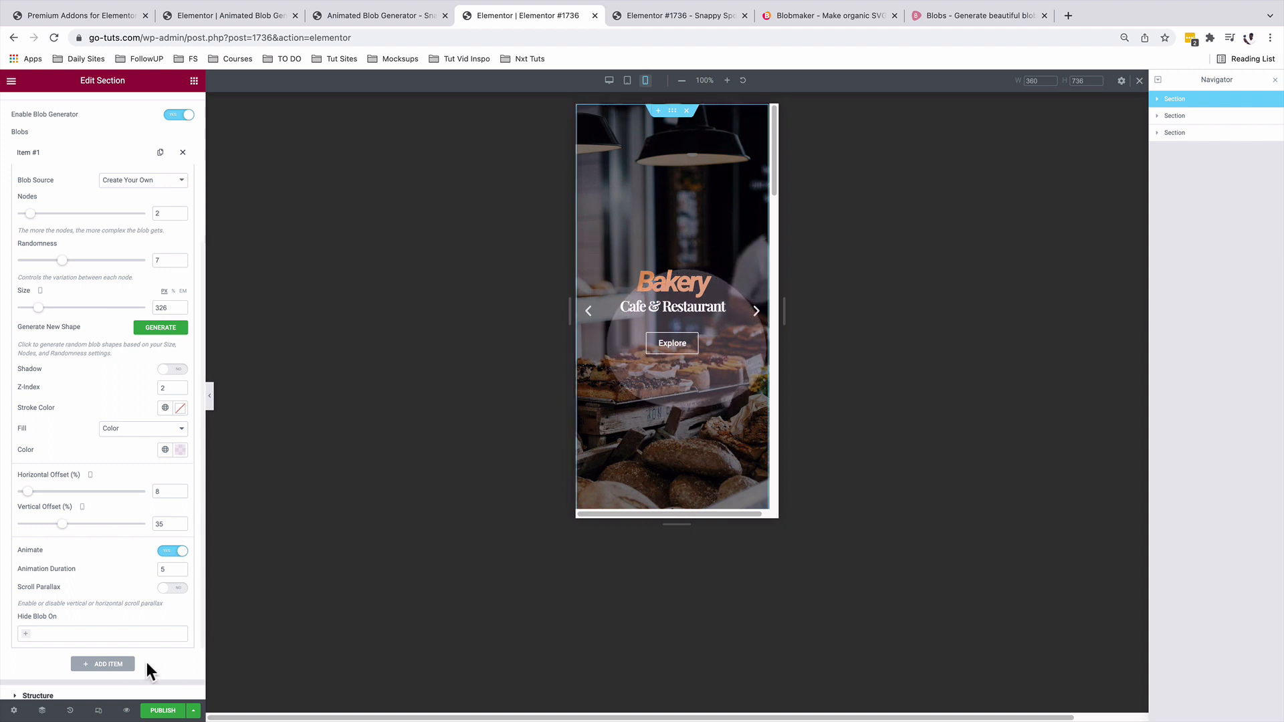
Set Hide Blob On to Mobile so the hero blob is hidden on phones.
{"action": "left_click", "coordinate": [101, 632]}
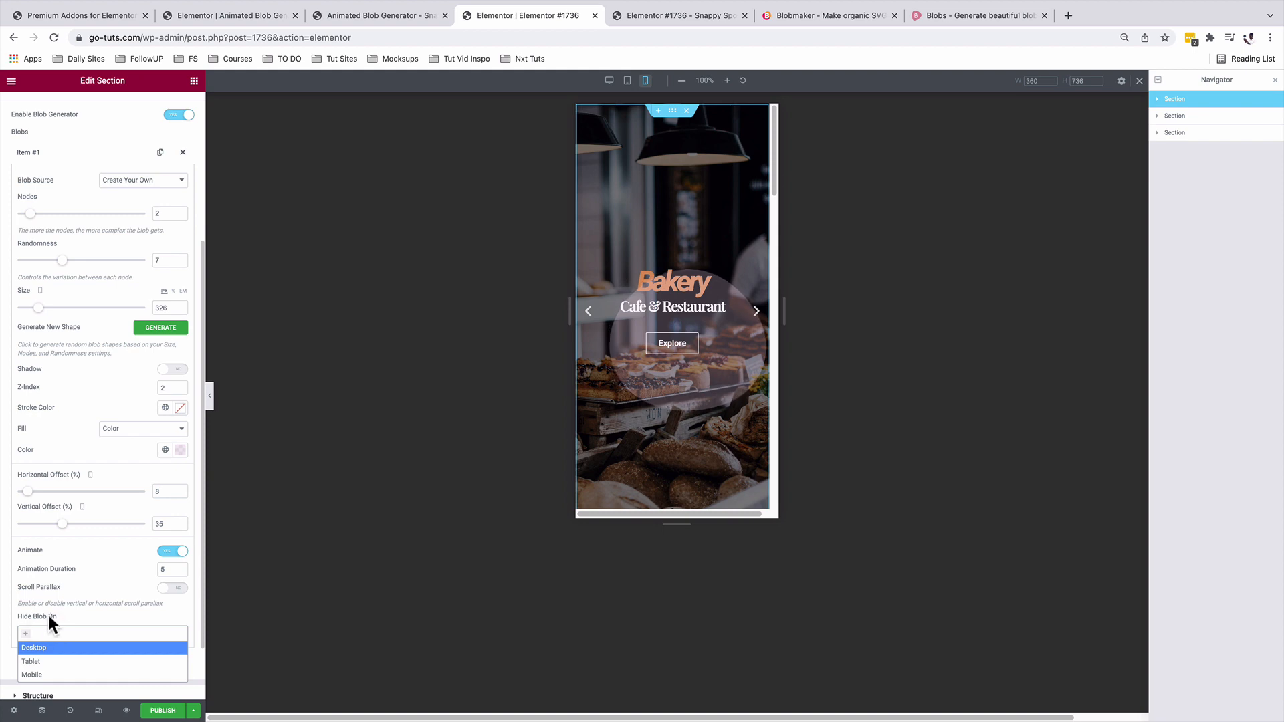
{"action": "left_click", "coordinate": [31, 674]}
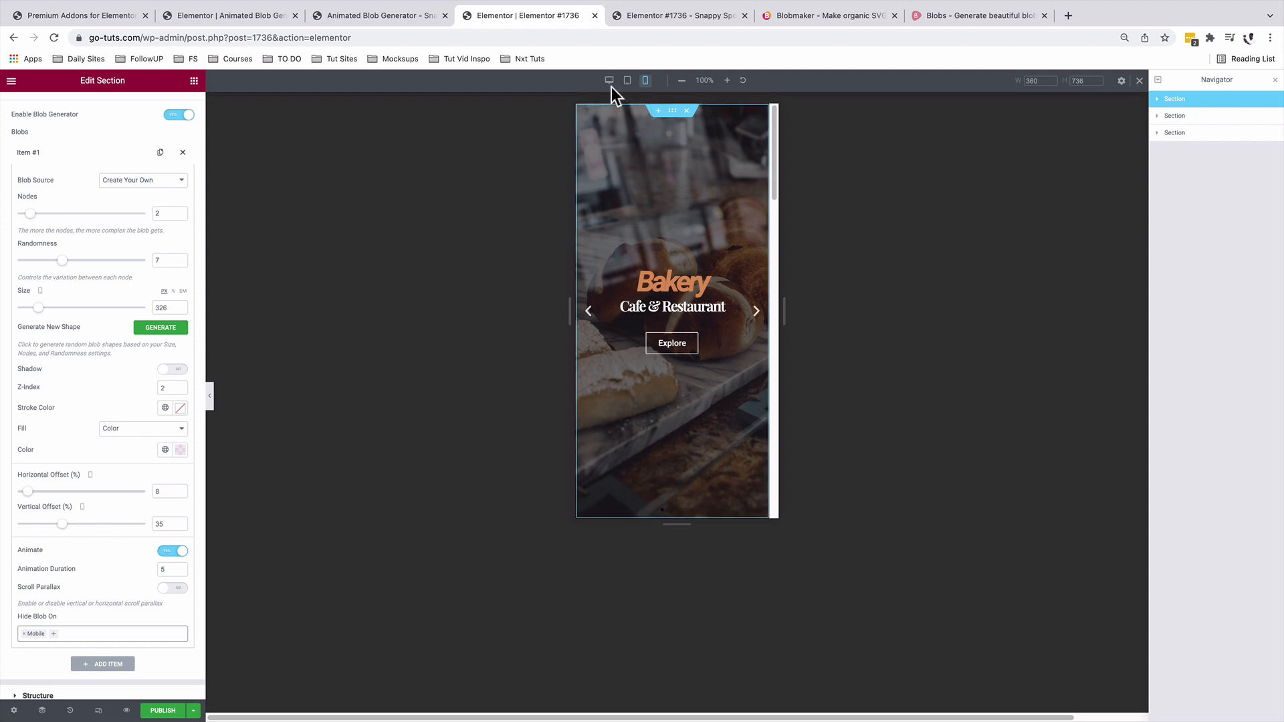
Return to desktop view, check the animated hero blob in the preview, and come back to the editor.
{"action": "left_click", "coordinate": [608, 79]}
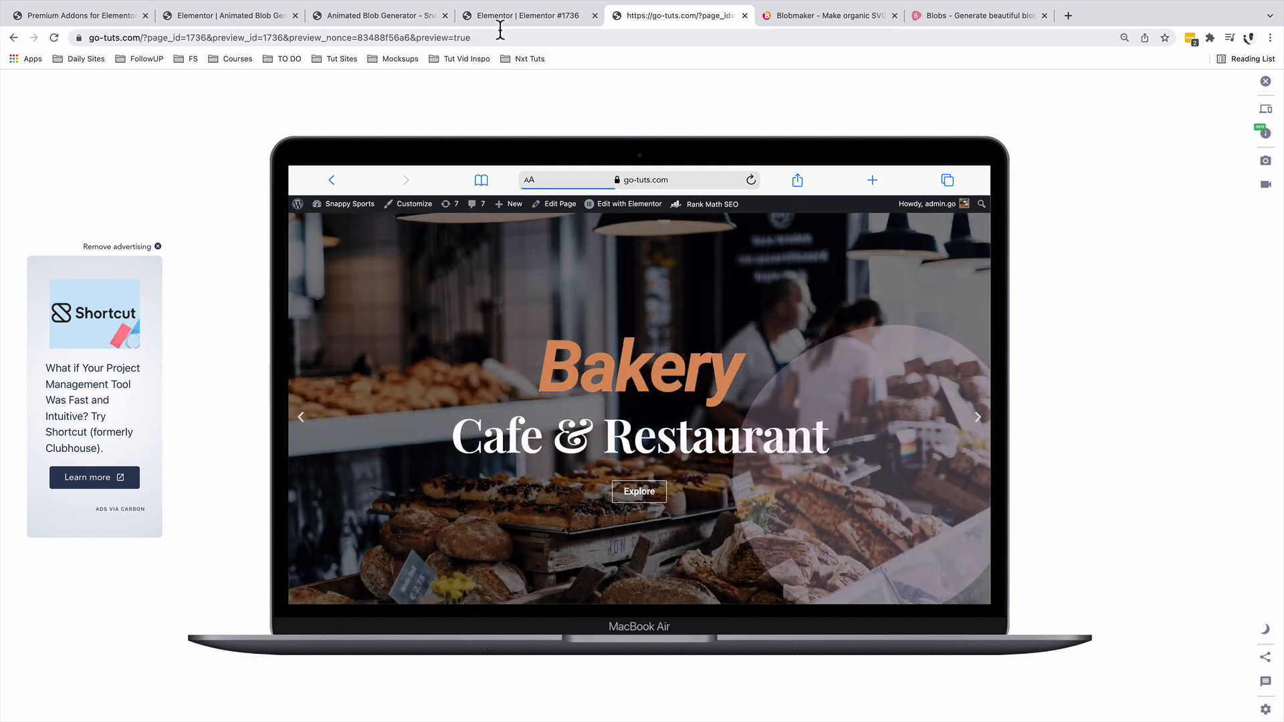
{"action": "left_click", "coordinate": [528, 14]}
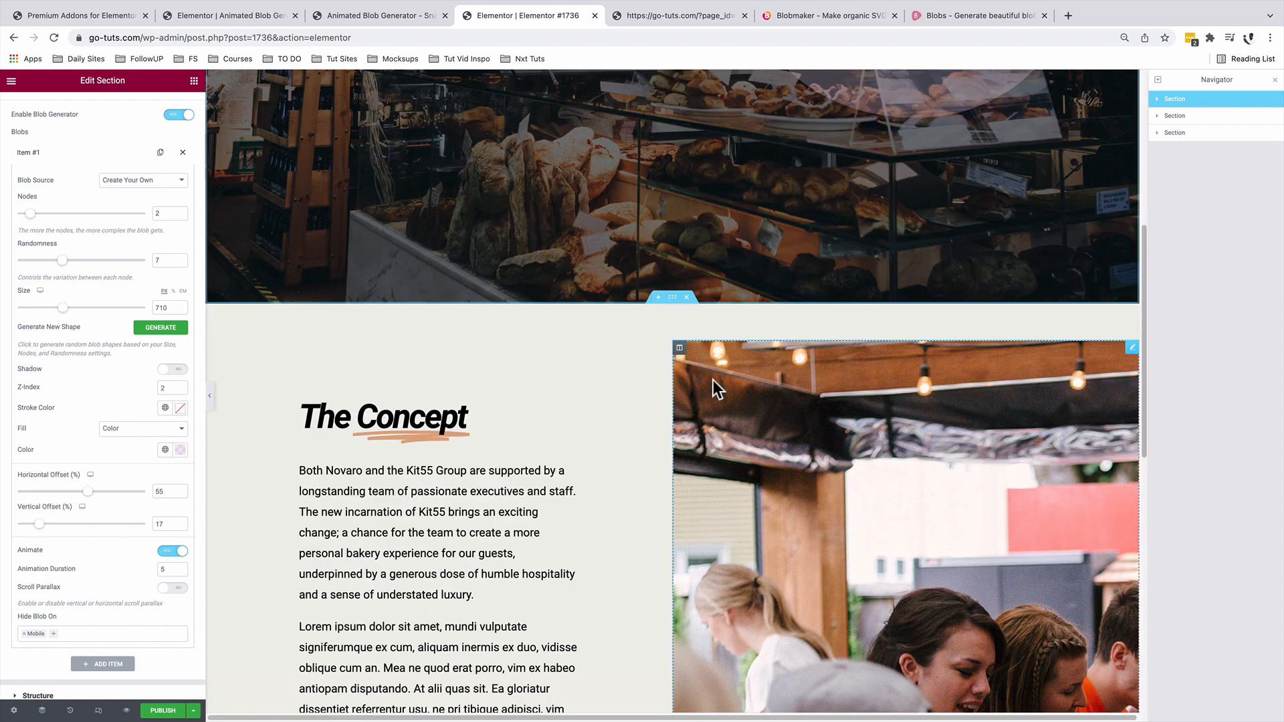
Enable a Create-Your-Own blob in the Blob Generator for The Concept section.
{"action": "scroll", "scroll_direction": "down", "scroll_amount": 3}
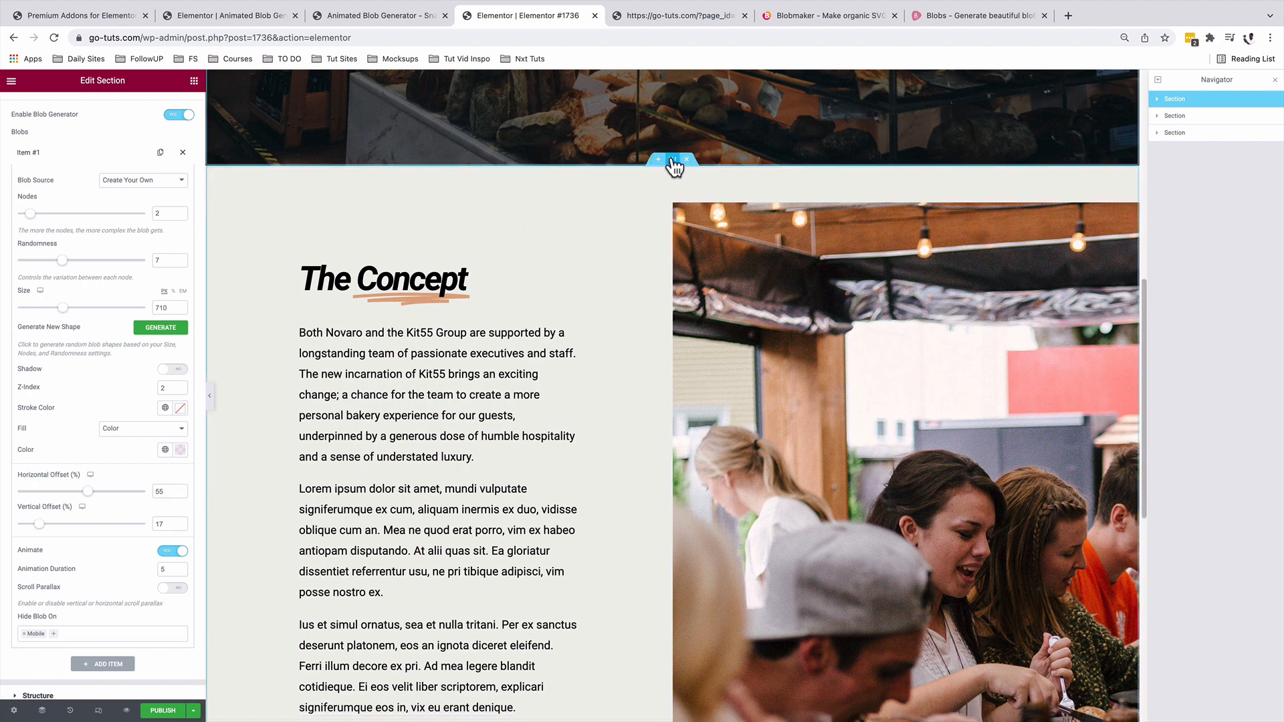
{"action": "left_click", "coordinate": [673, 159]}
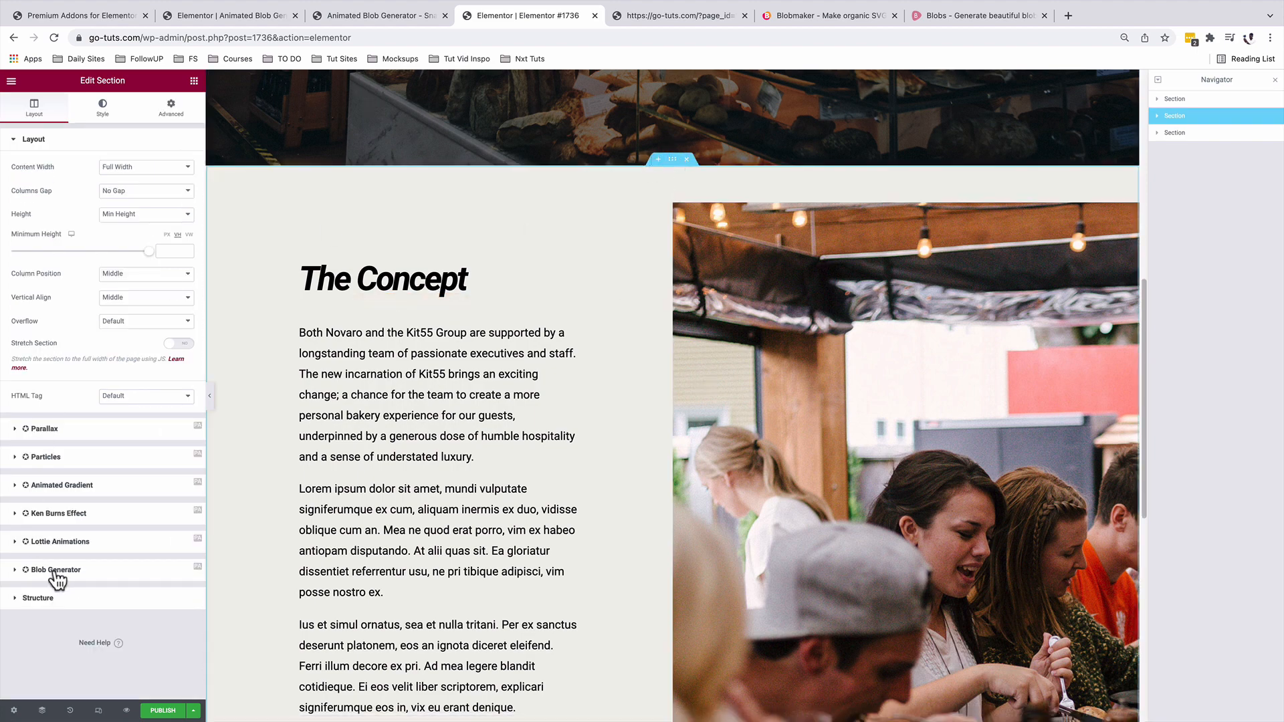
{"action": "left_click", "coordinate": [55, 569]}
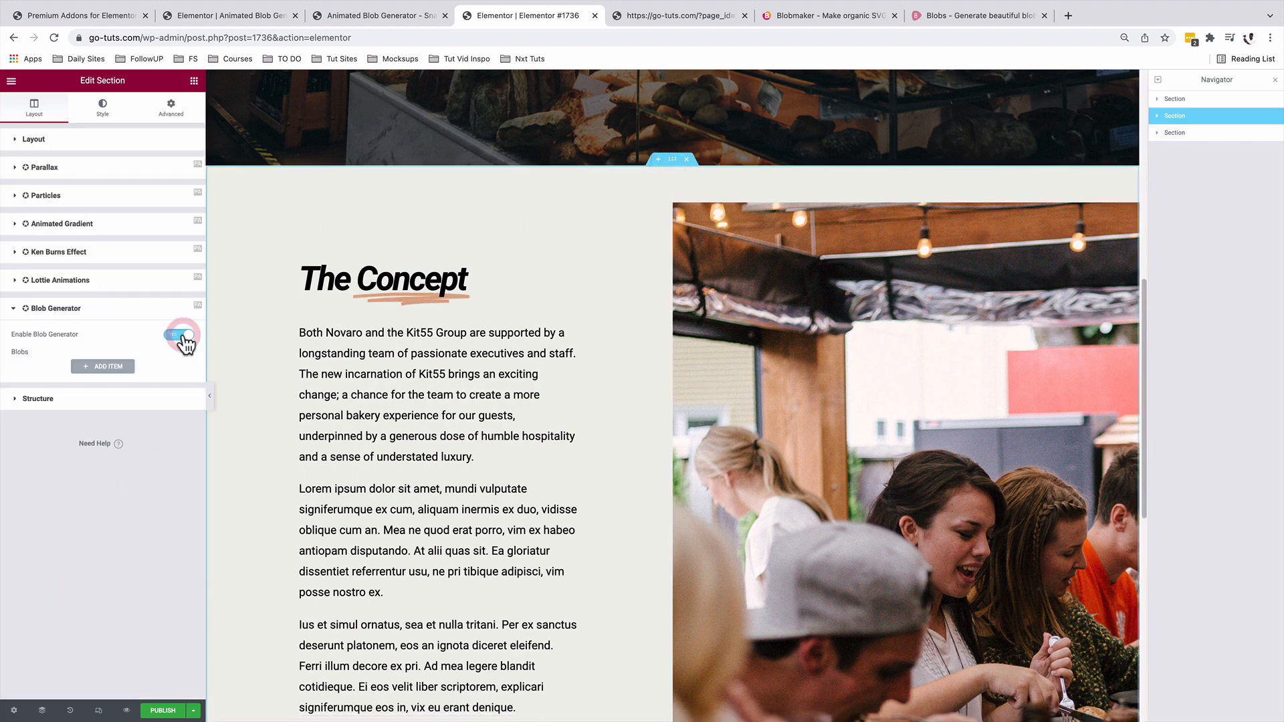
{"action": "left_click", "coordinate": [178, 334]}
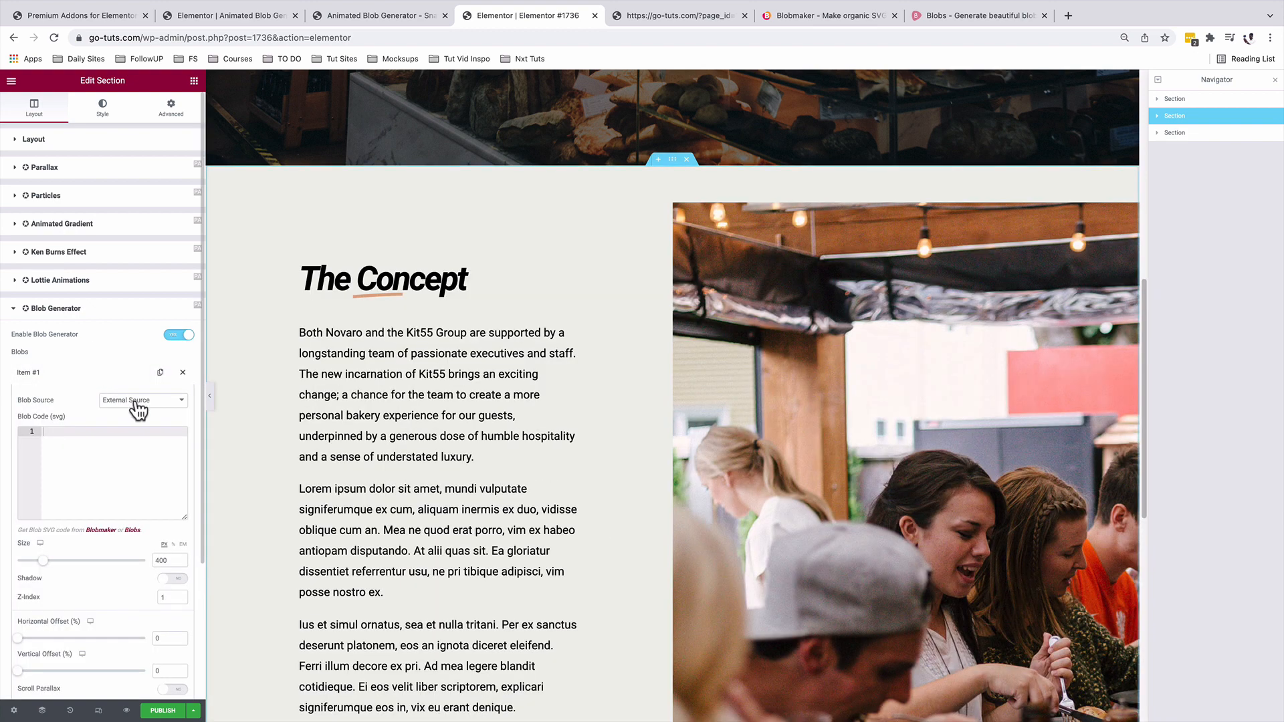
{"action": "left_click", "coordinate": [142, 400]}
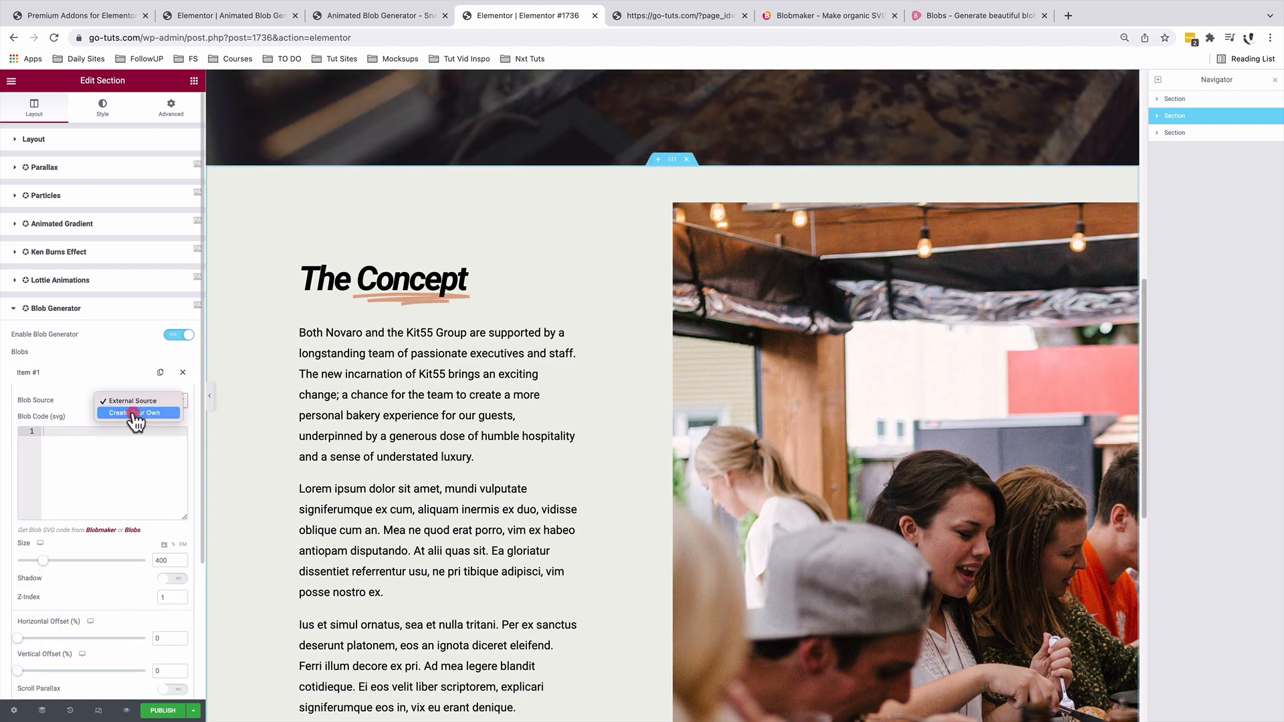
{"action": "left_click", "coordinate": [137, 412]}
{"action": "type", "text": "500"}
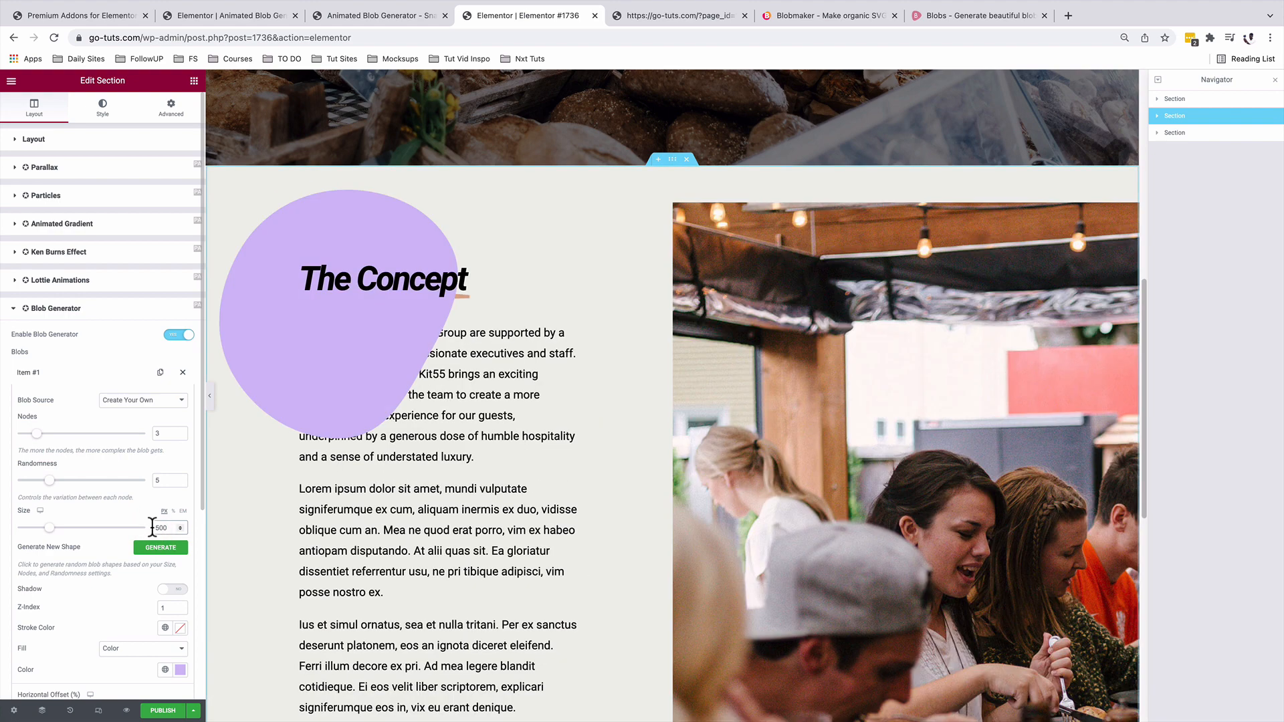
Make the Concept blob animated and colour it beige.
{"action": "scroll", "scroll_direction": "down", "scroll_amount": 3}
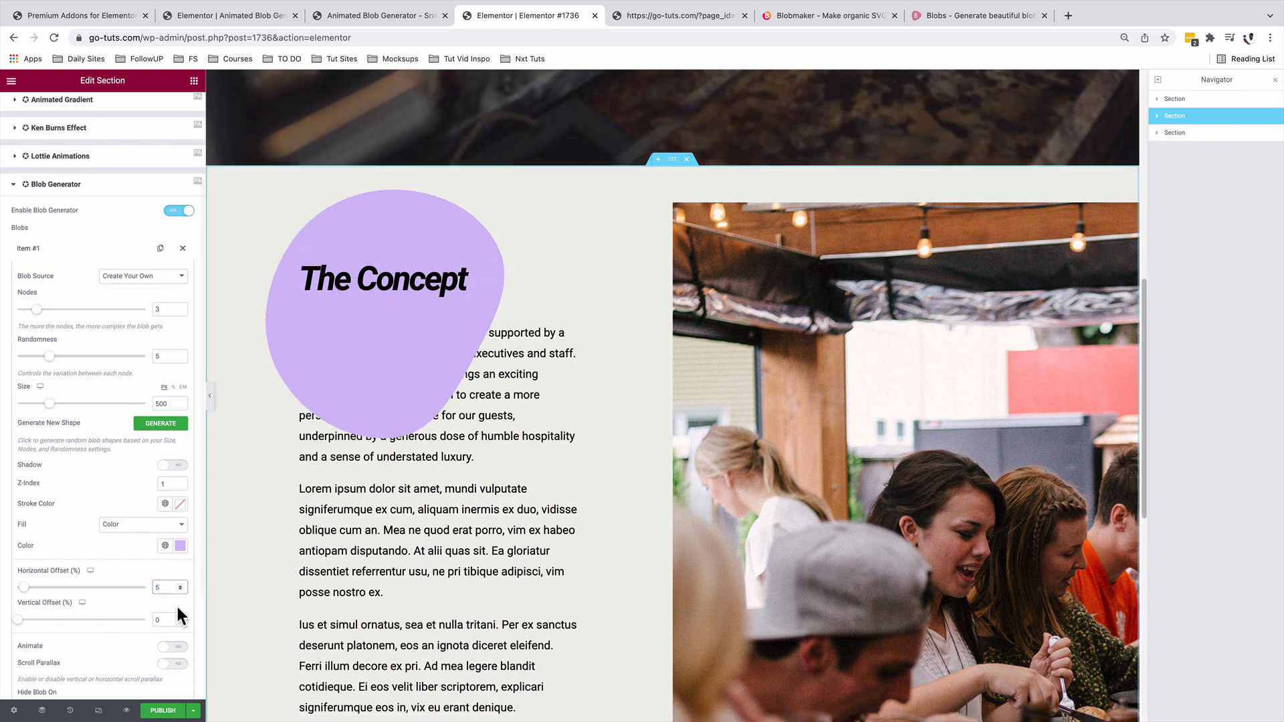
{"action": "left_click", "coordinate": [172, 645]}
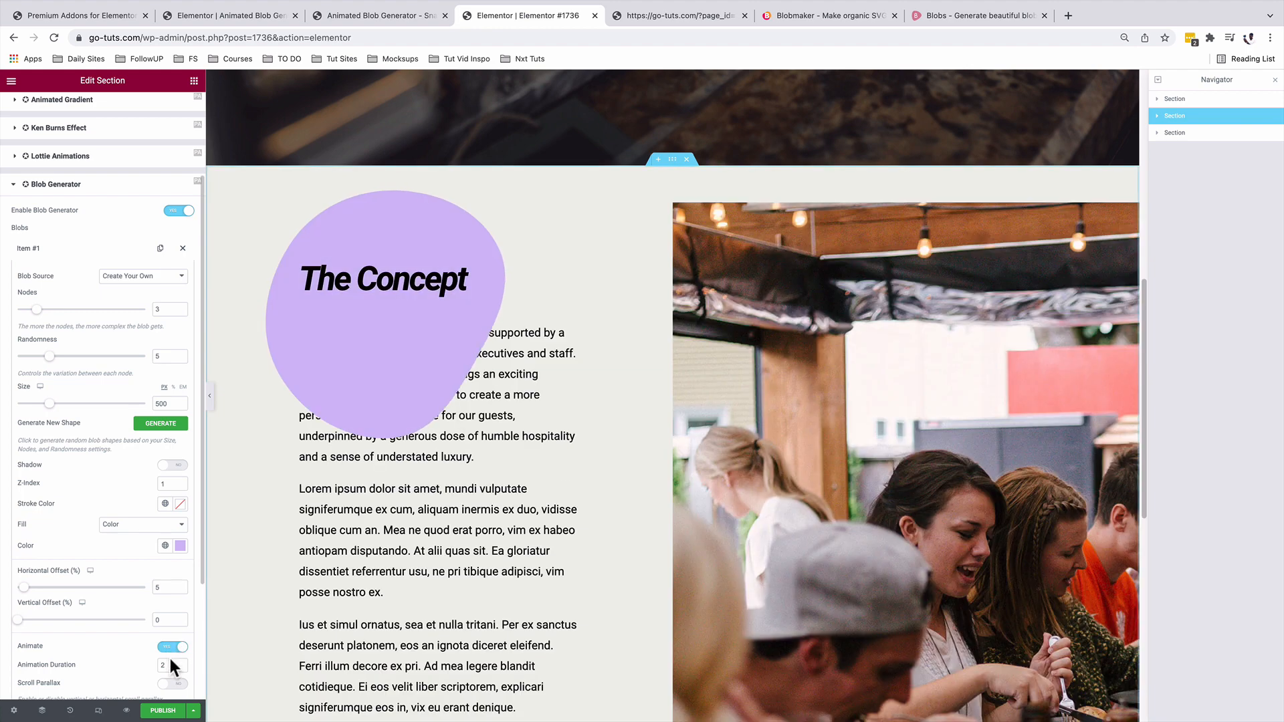
{"action": "left_click", "coordinate": [178, 545]}
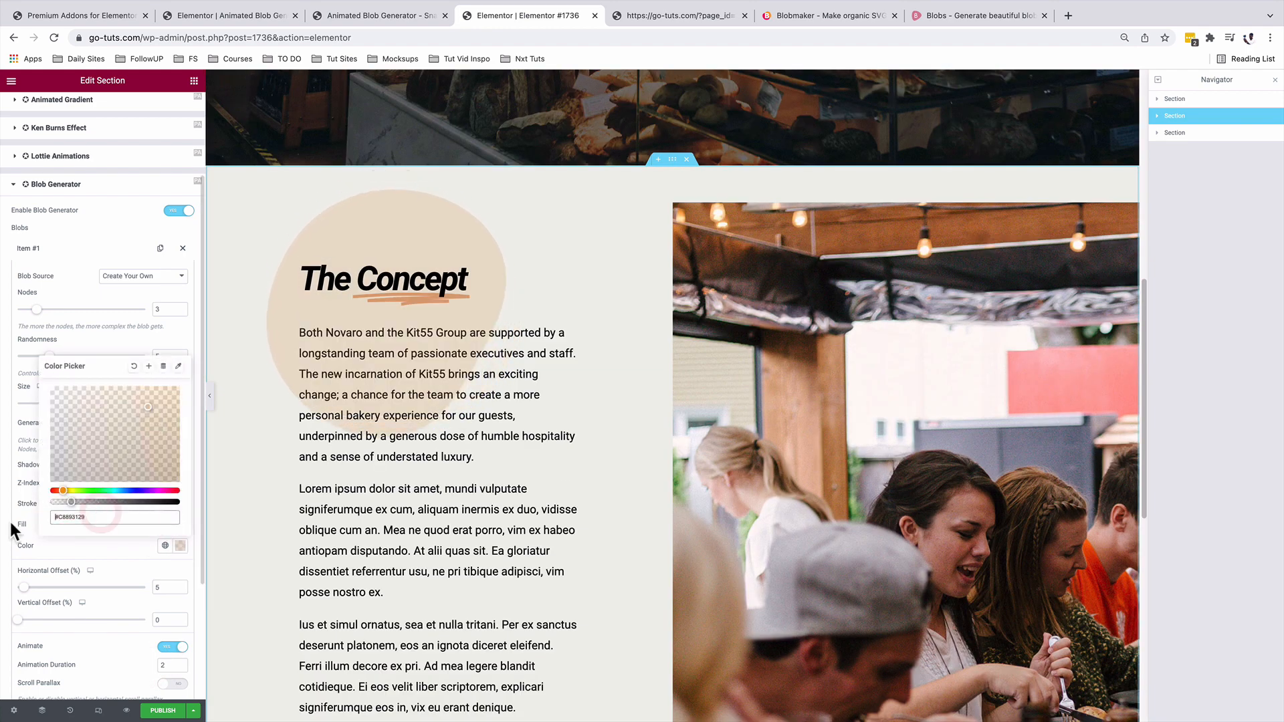
{"action": "left_click", "coordinate": [377, 15]}
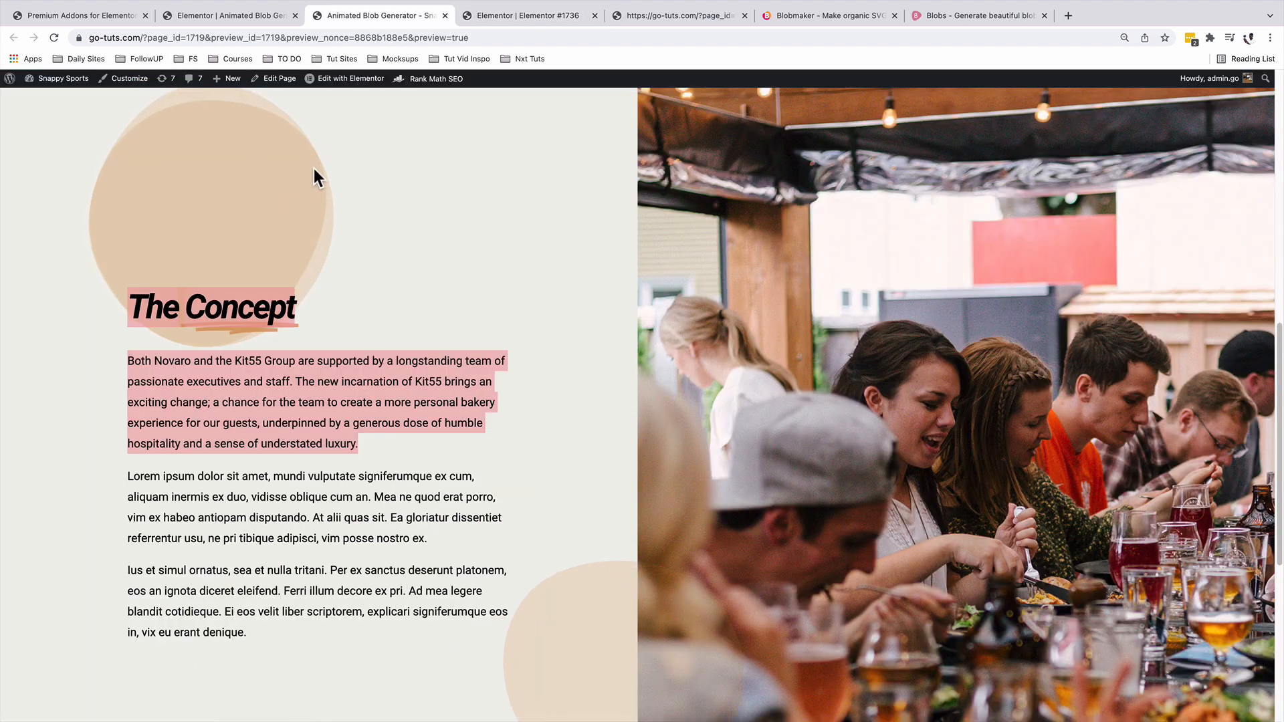
{"action": "mouse_move", "coordinate": [205, 191]}
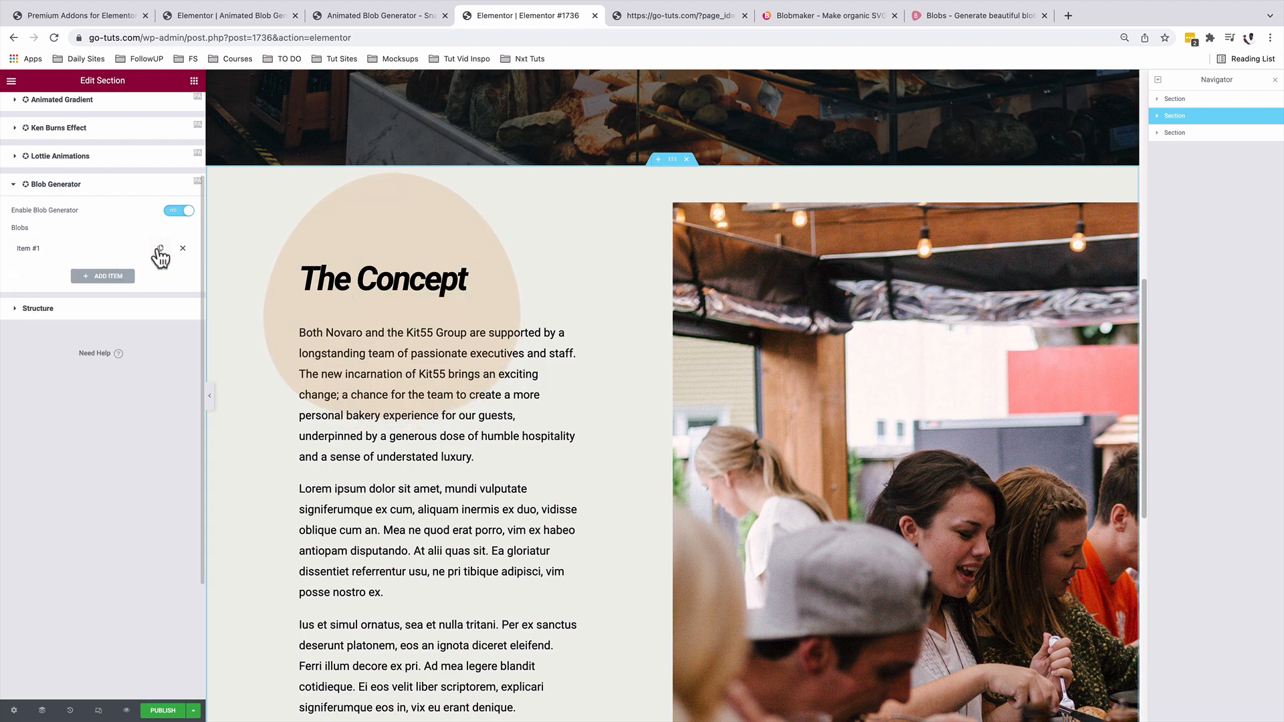
Duplicate the Concept blob and offset the copy 38% horizontally and 67% vertically.
{"action": "left_click", "coordinate": [103, 275]}
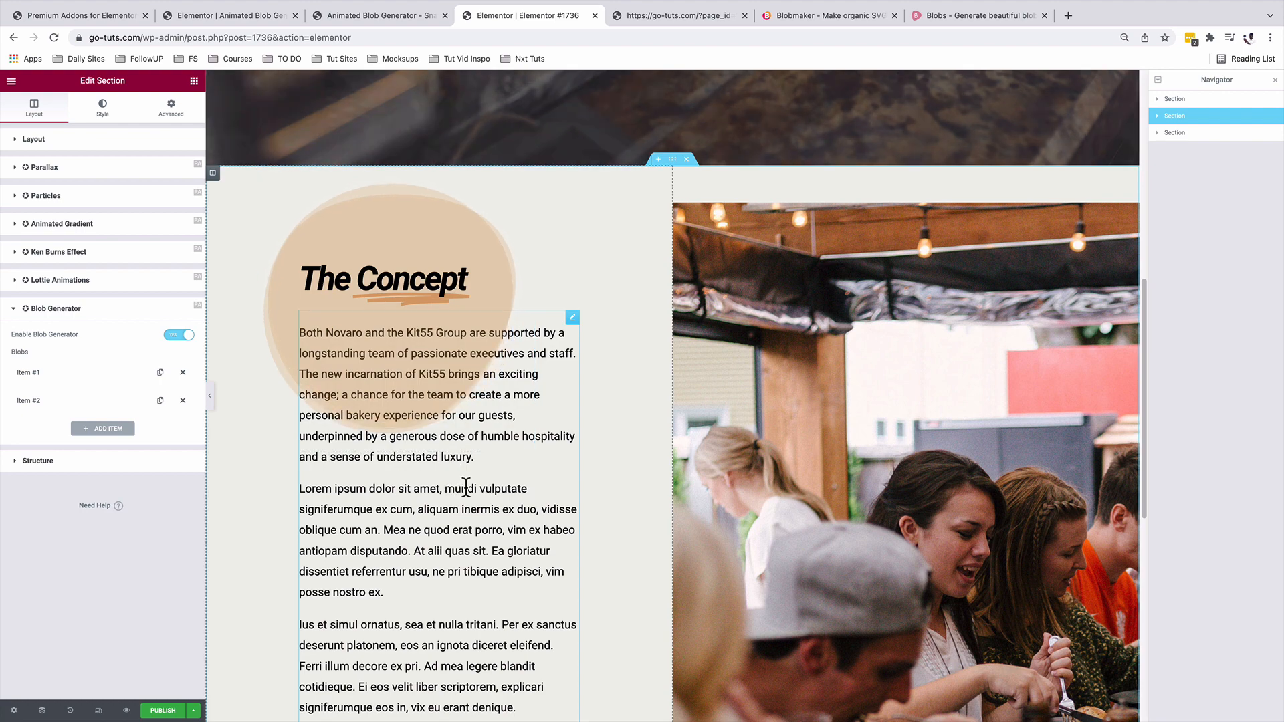
{"action": "scroll", "scroll_direction": "down", "scroll_amount": 3}
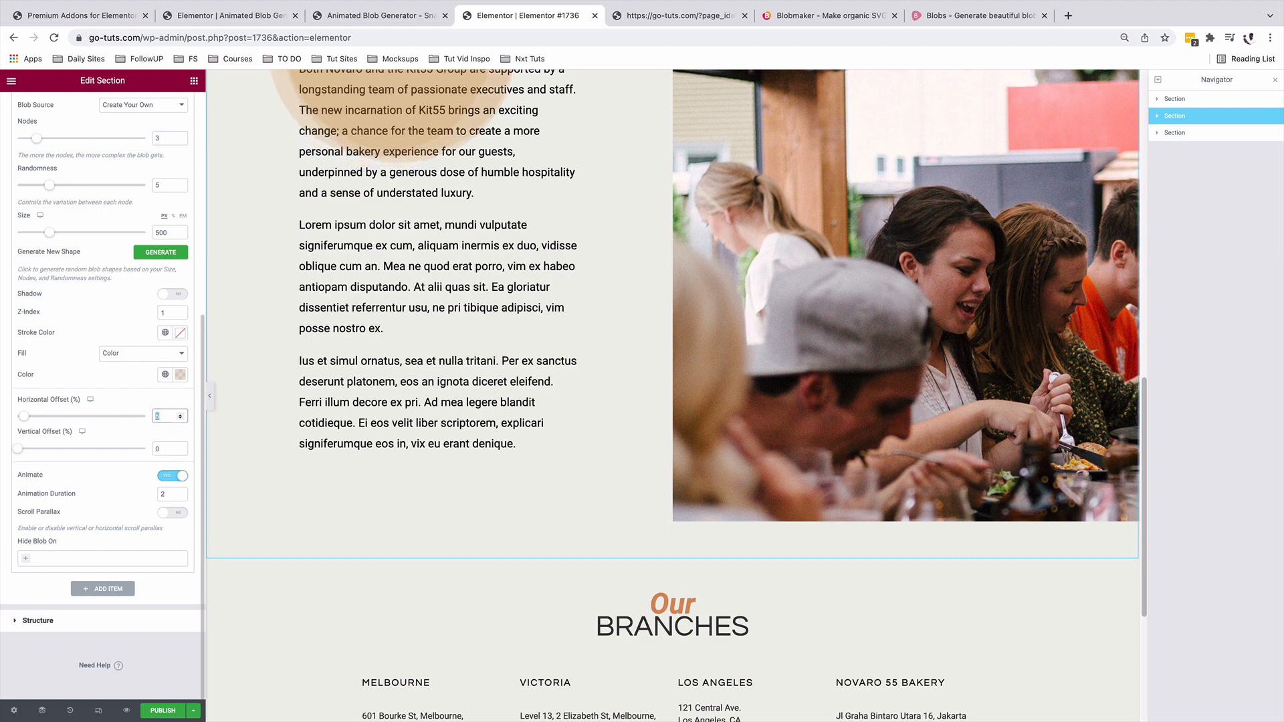
{"action": "left_click_drag", "start_coordinate": [28, 415], "coordinate": [65, 416]}
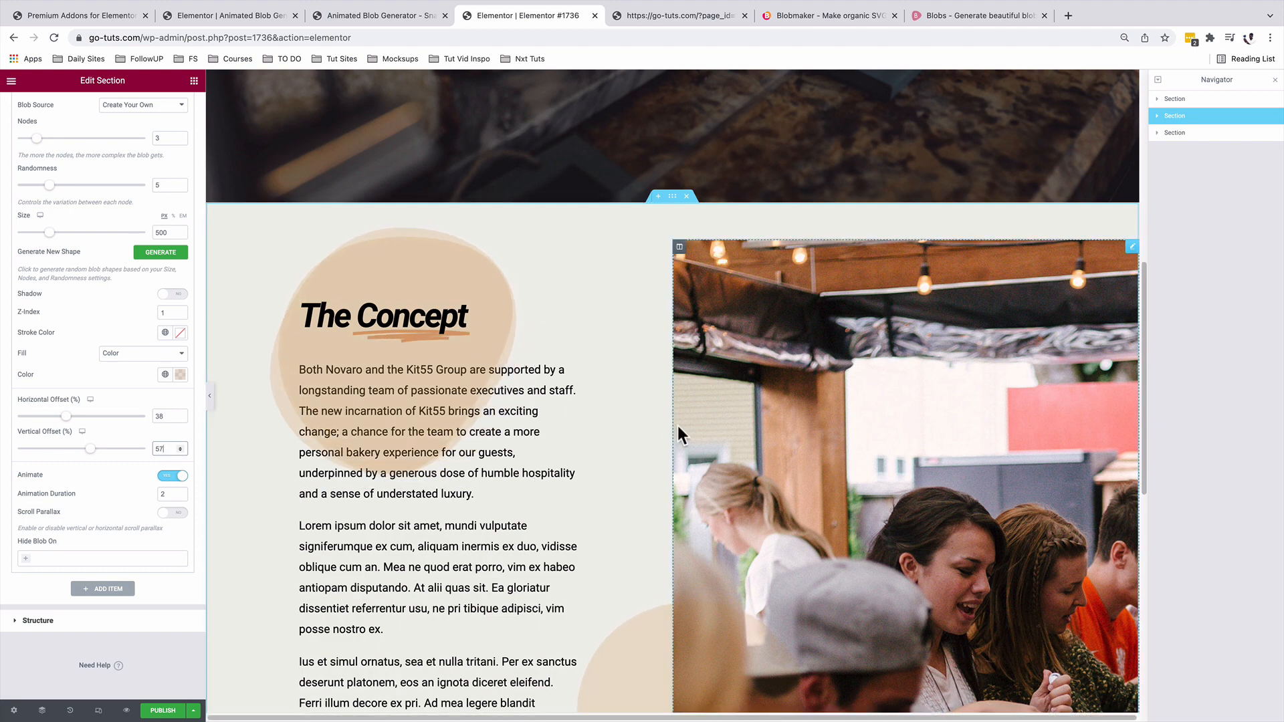
{"action": "scroll", "scroll_direction": "down", "scroll_amount": 3}
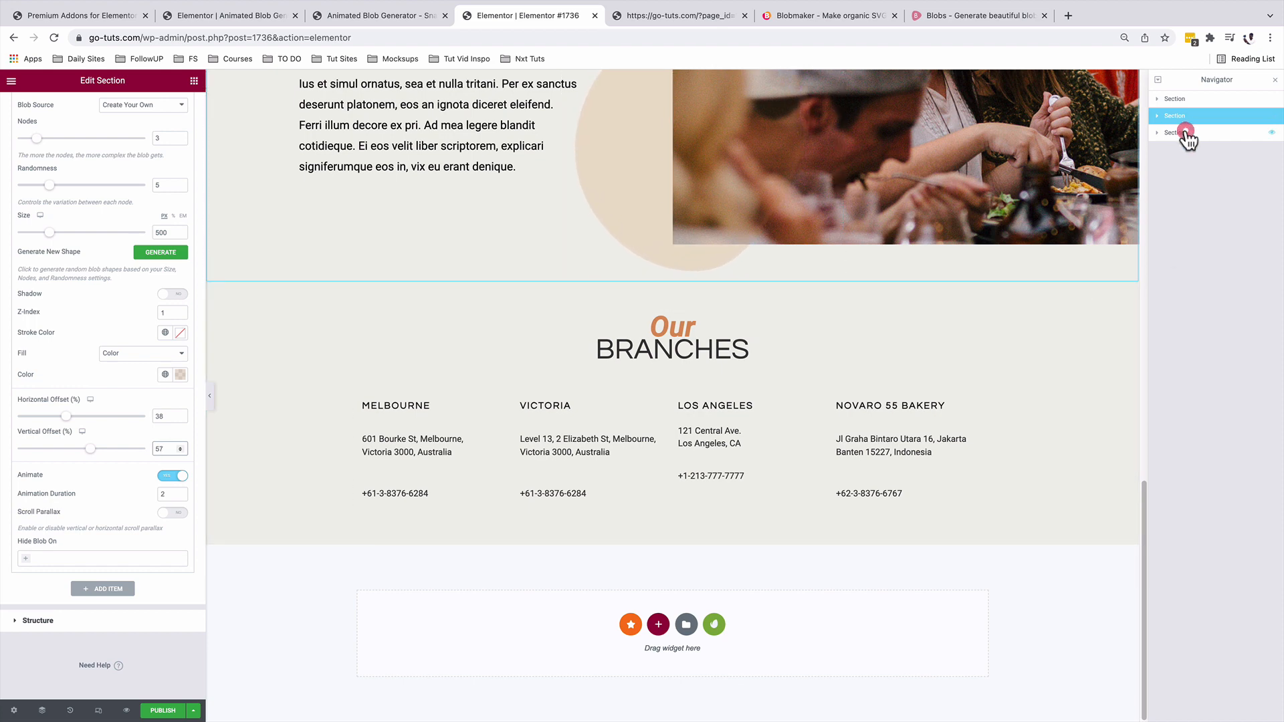
Give the Our Branches section a Create-Your-Own blob with 100 nodes.
{"action": "left_click", "coordinate": [1176, 132]}
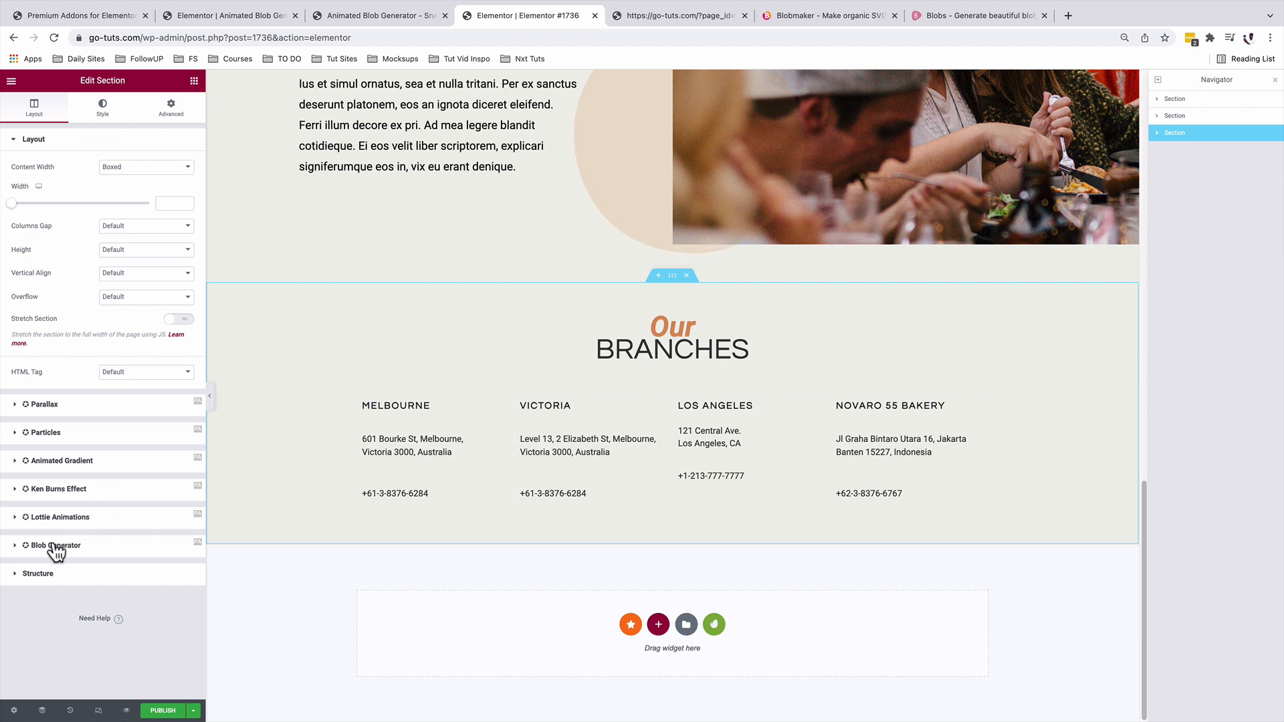
{"action": "left_click", "coordinate": [56, 545]}
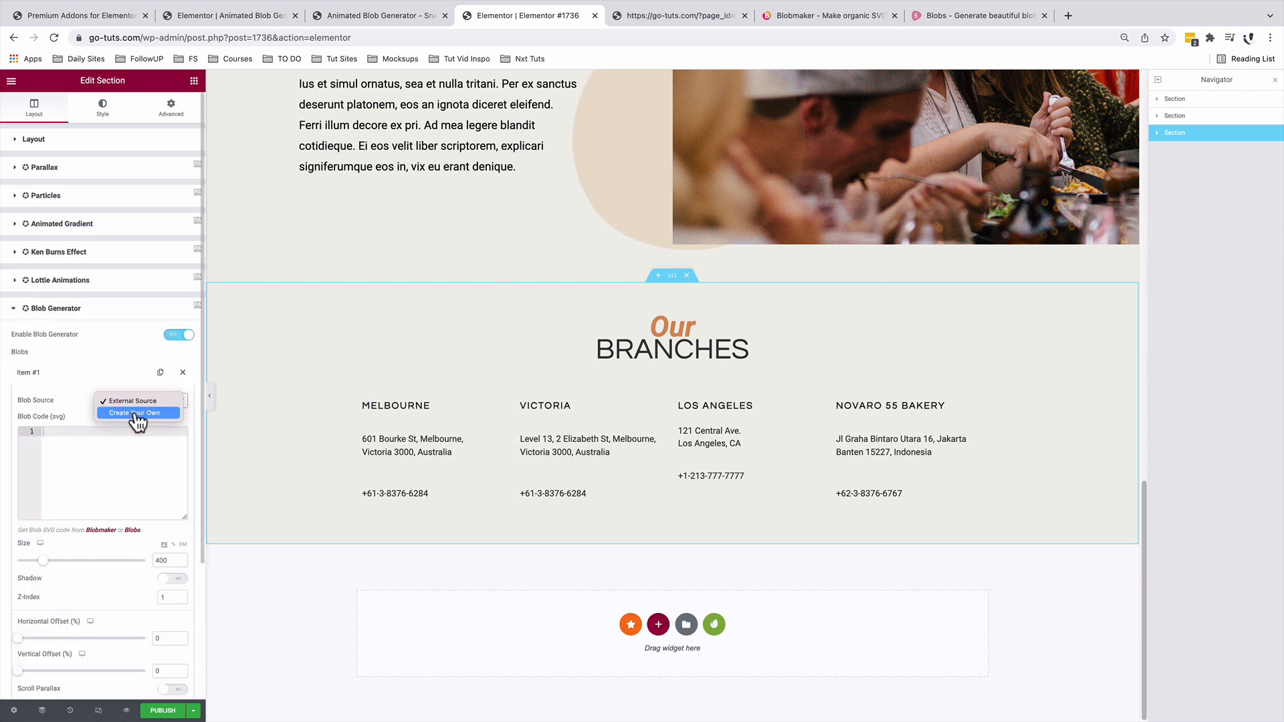
{"action": "left_click", "coordinate": [136, 411]}
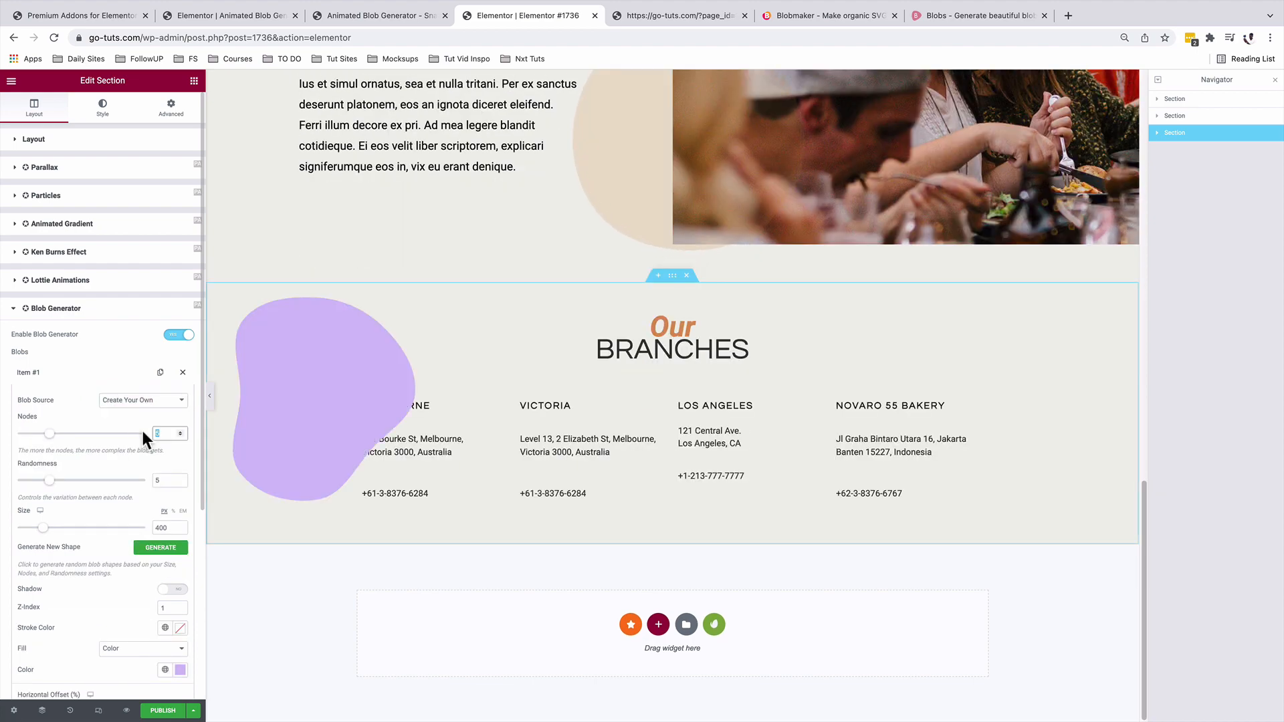
{"action": "type", "text": "100"}
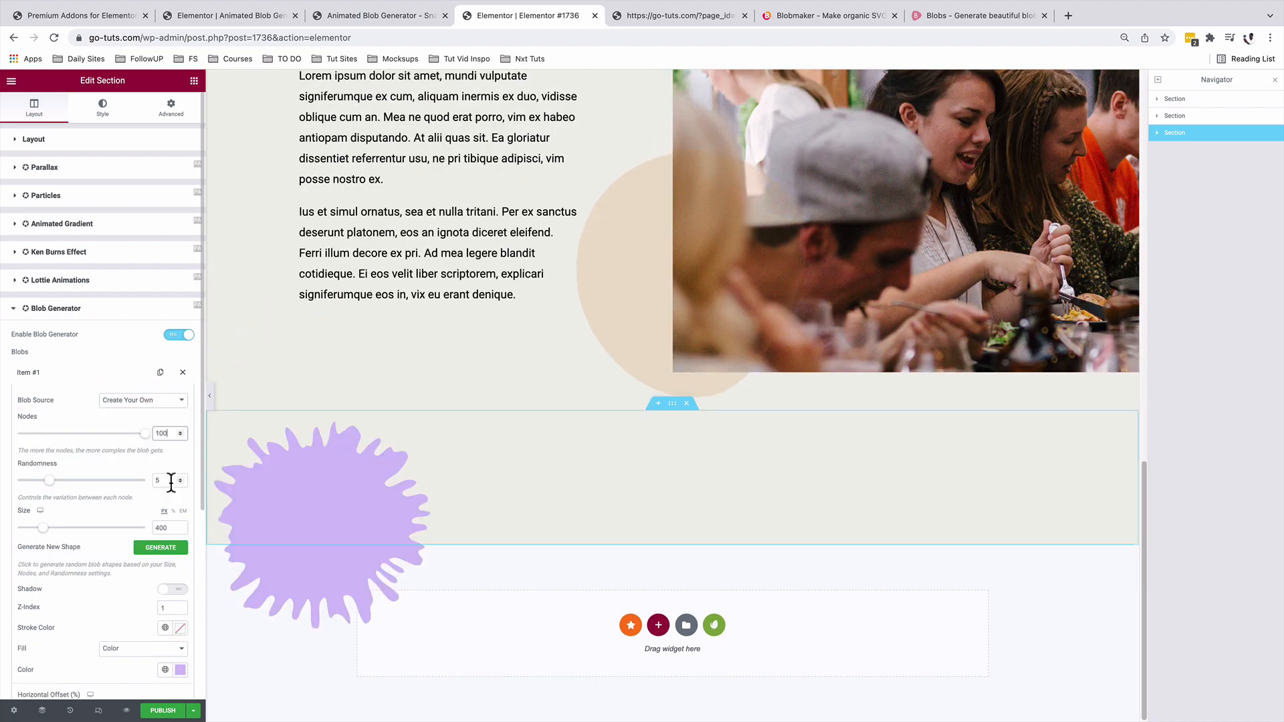
Set the Branches blob randomness to 4 and its fill to Gradient.
{"action": "scroll", "scroll_direction": "down", "scroll_amount": 3}
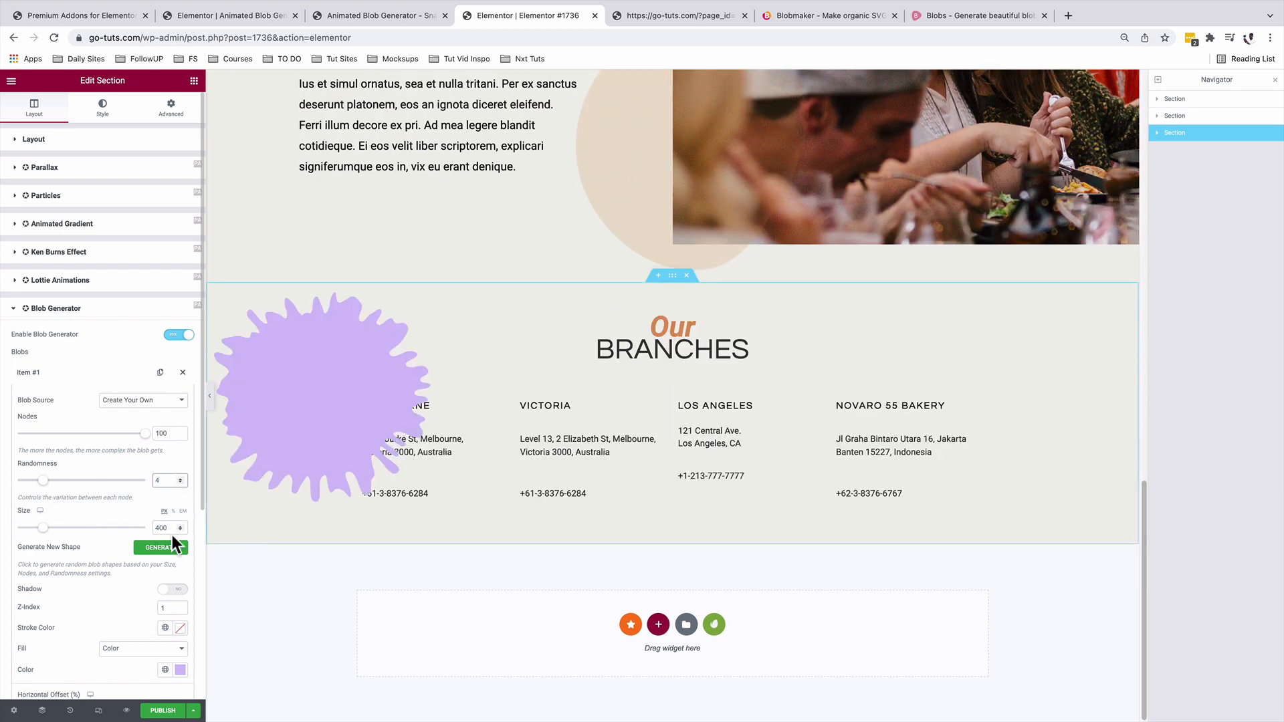
{"action": "mouse_move", "coordinate": [143, 474]}
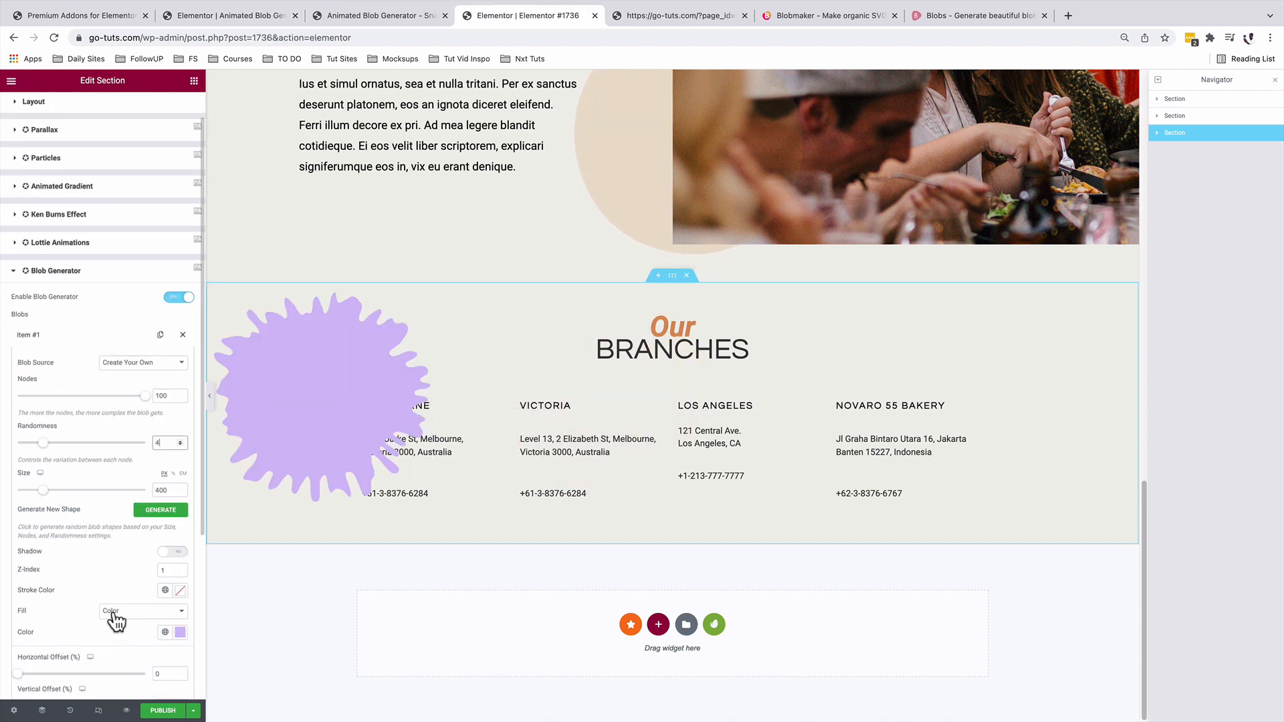
{"action": "left_click", "coordinate": [143, 611]}
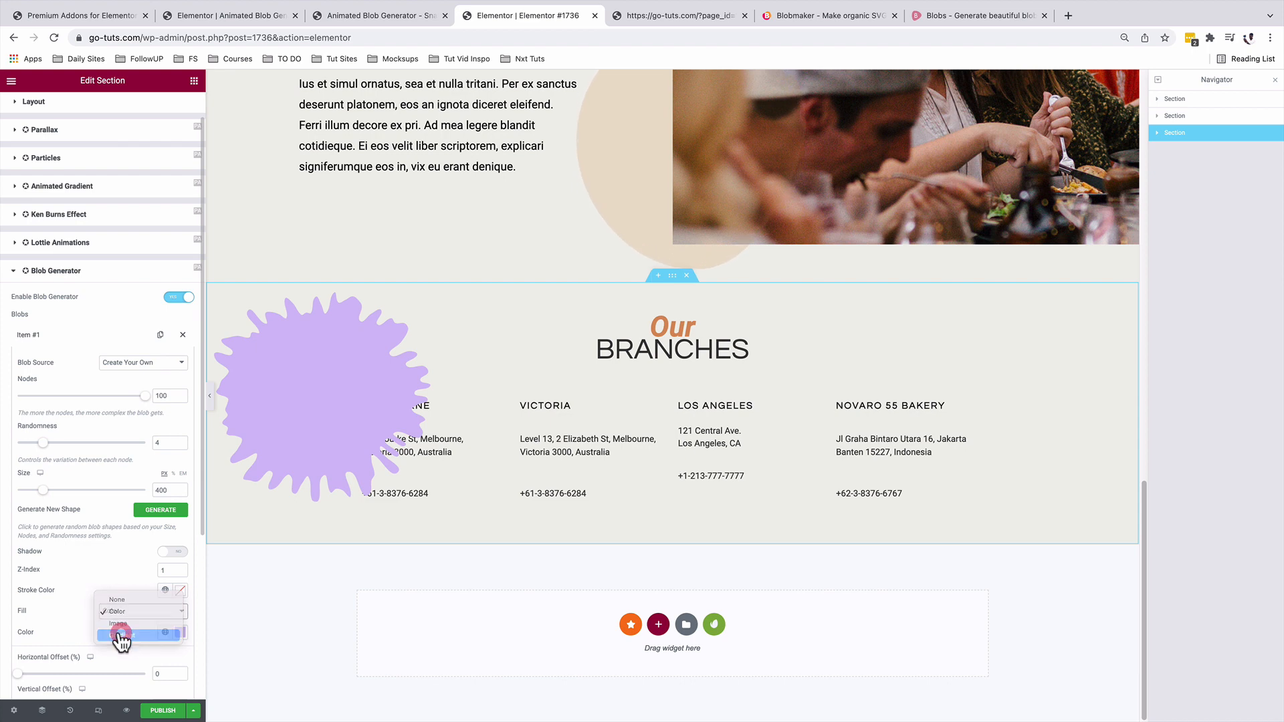
{"action": "left_click", "coordinate": [119, 623]}
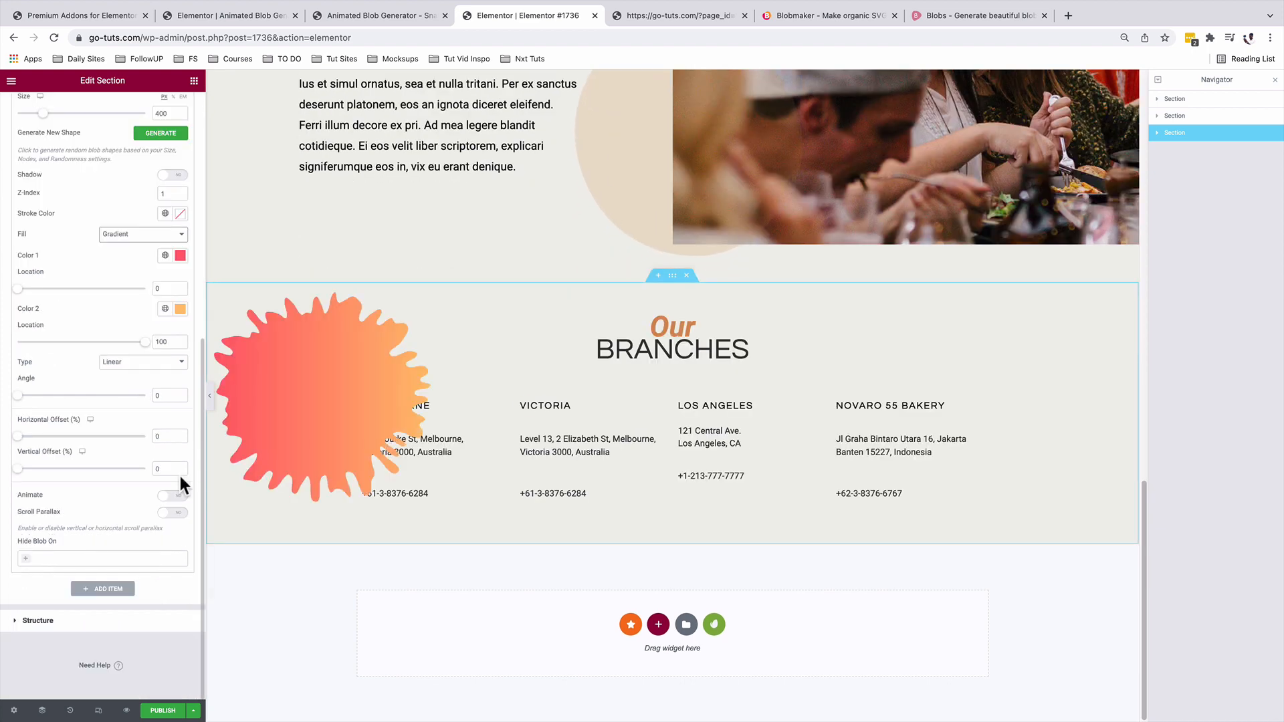
Set pale tones for Color 1 and Color 2, offset the blob 34% horizontally, and animate it.
{"action": "left_click", "coordinate": [182, 255]}
{"action": "type", "text": "34"}
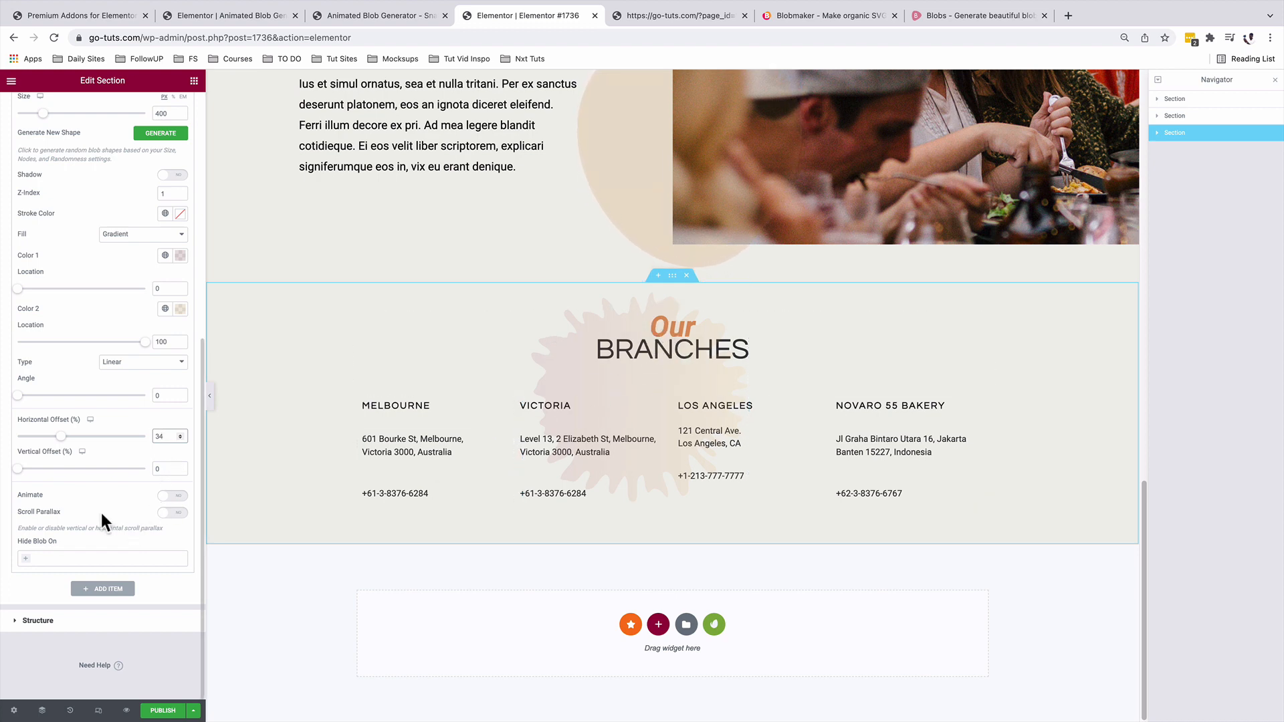
{"action": "left_click", "coordinate": [173, 495]}
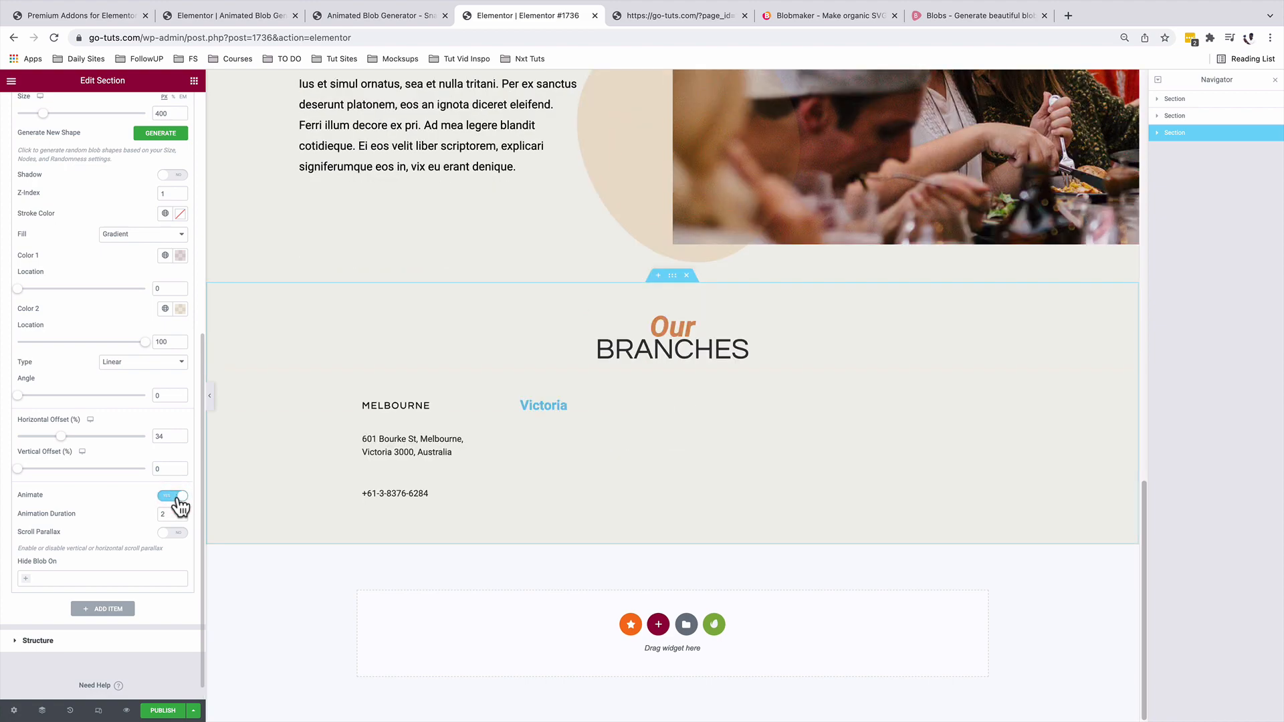
{"action": "left_click", "coordinate": [173, 495]}
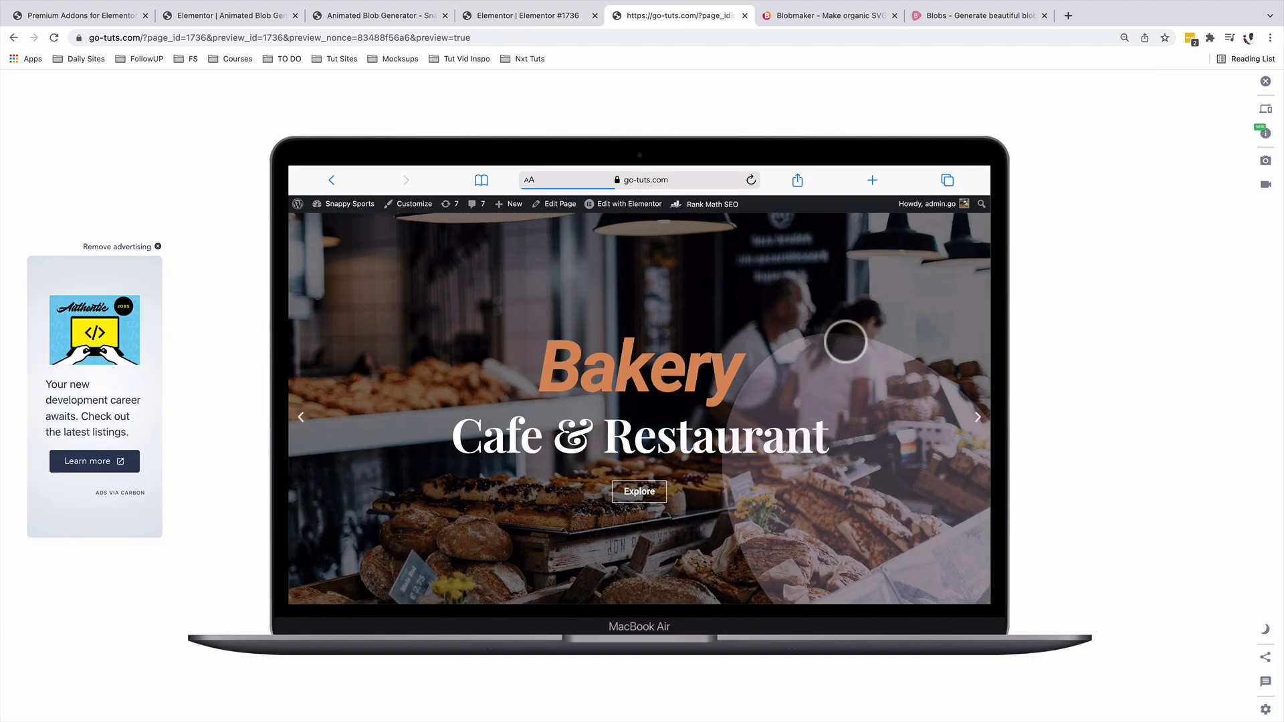
Scroll the laptop-mockup preview through the hero, Concept and Branches blobs.
{"action": "scroll", "scroll_direction": "down", "scroll_amount": 3}
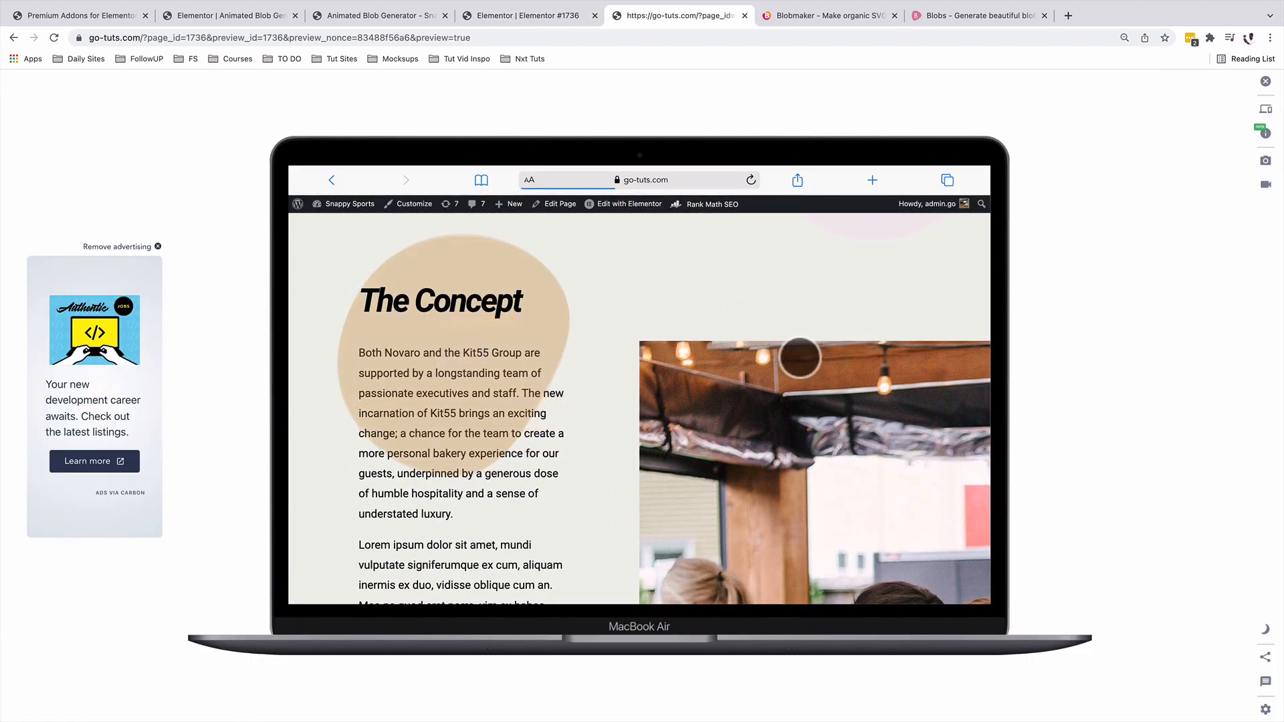
{"action": "scroll", "scroll_direction": "down", "scroll_amount": 3}
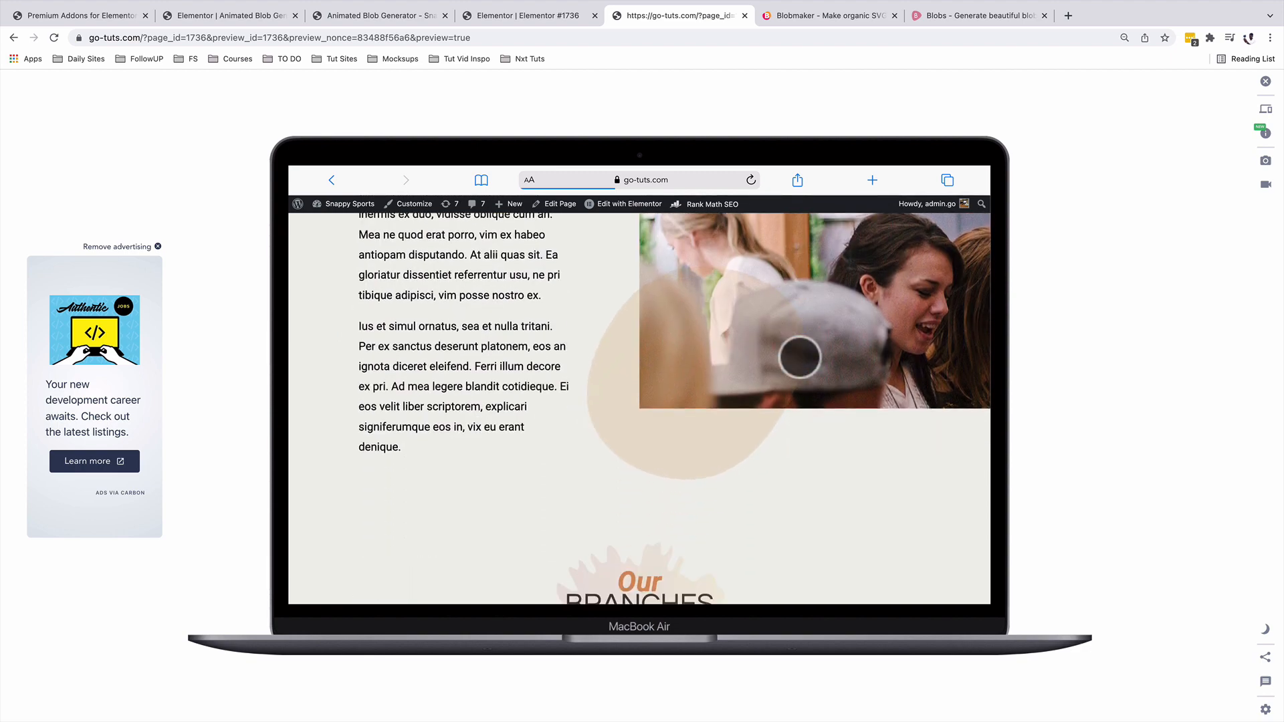
{"action": "scroll", "scroll_direction": "down", "scroll_amount": 3}
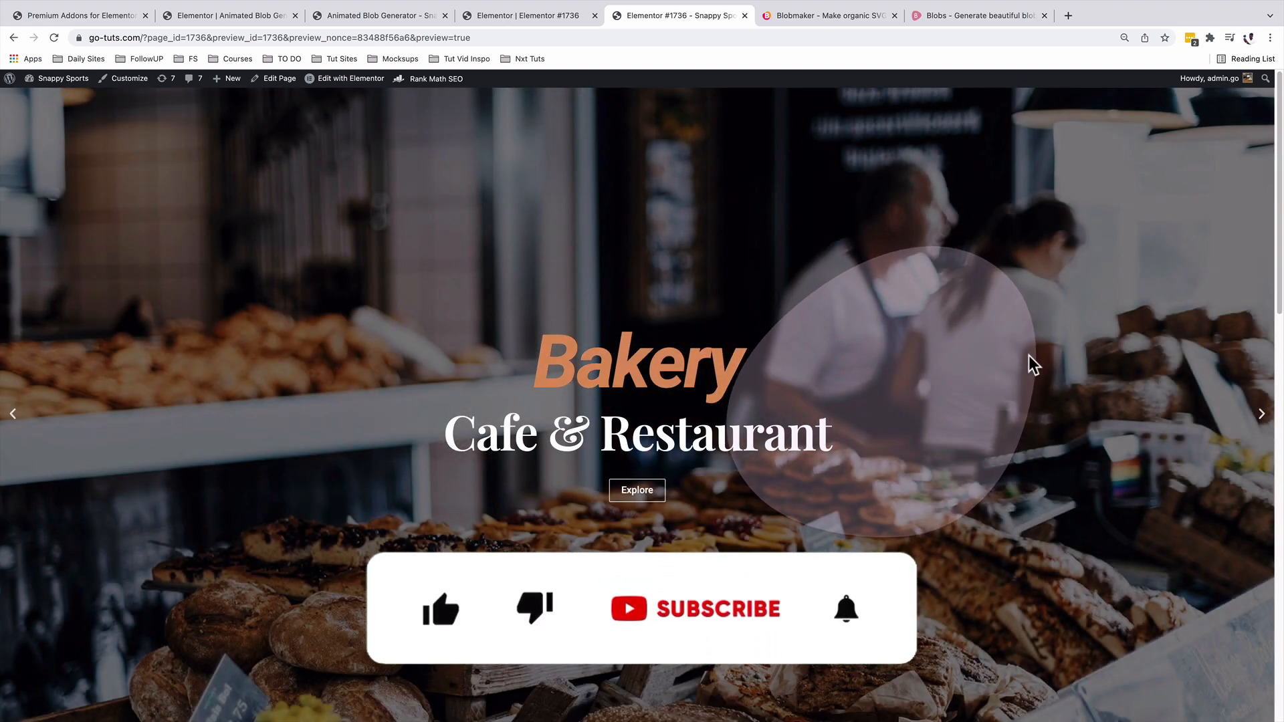
View the full-width preview and watch the hero blob animate beside the Bakery title.
{"action": "left_click", "coordinate": [440, 607]}
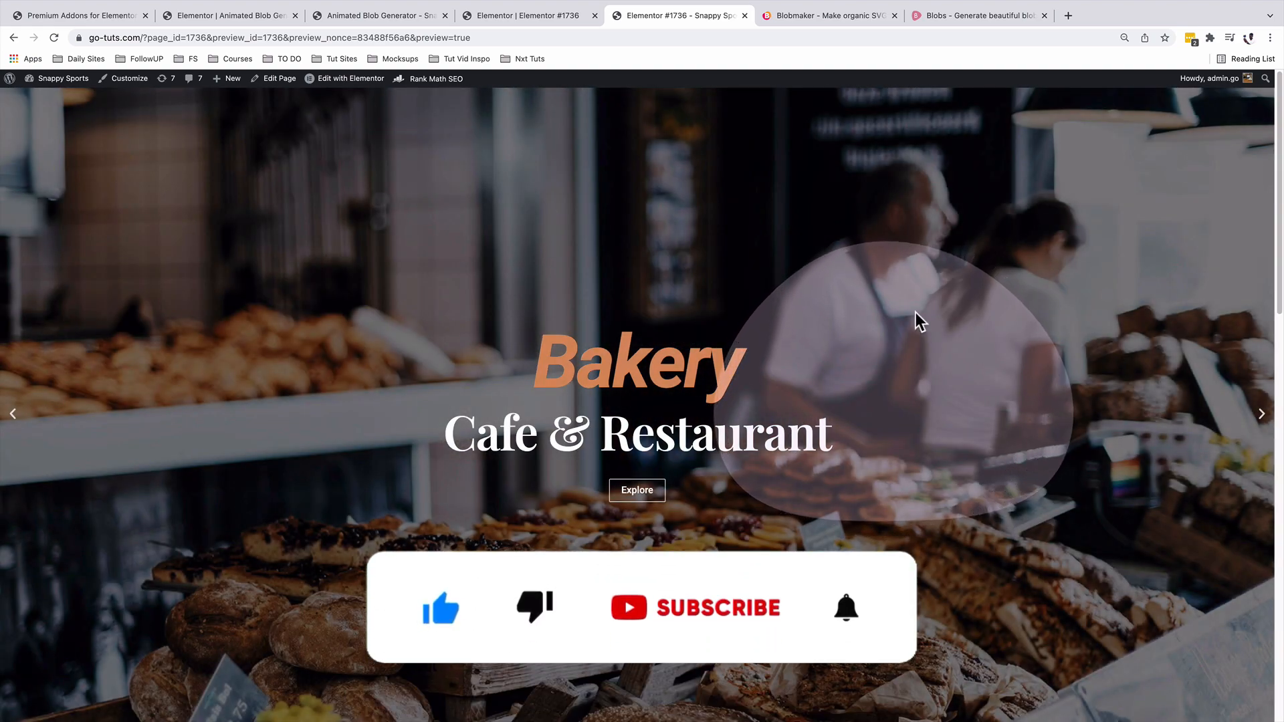
{"action": "left_click", "coordinate": [694, 607]}
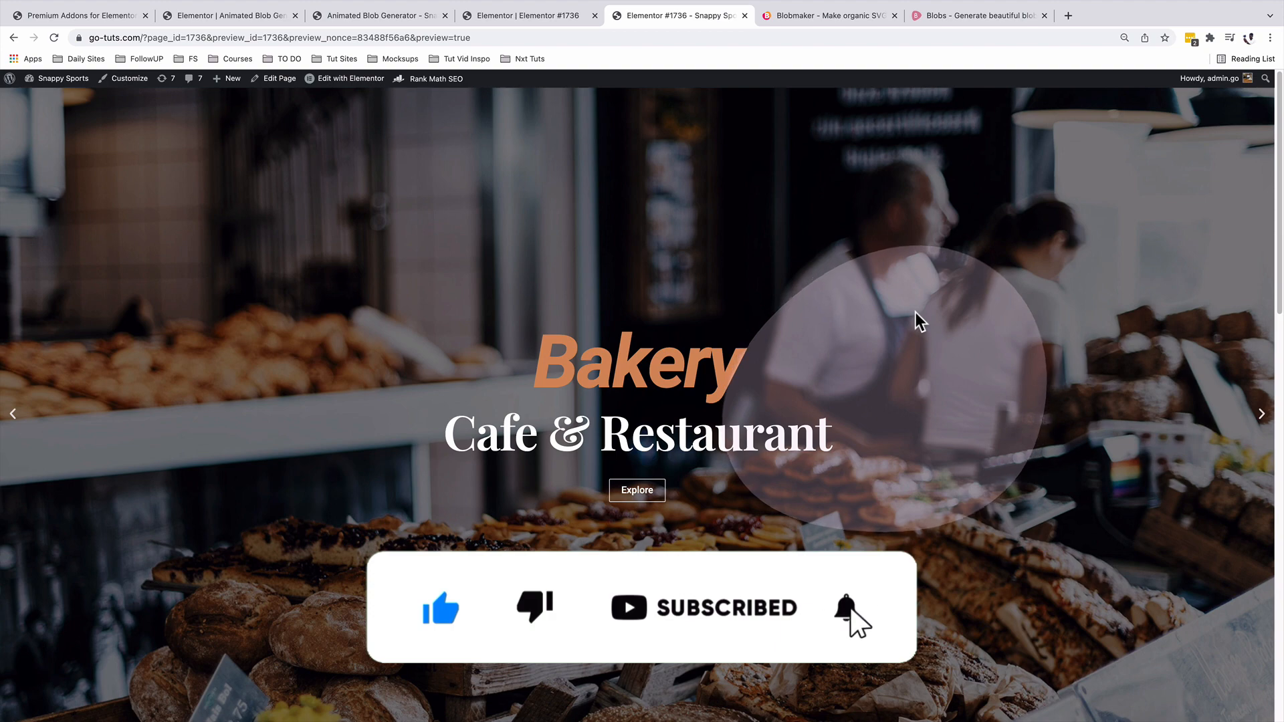